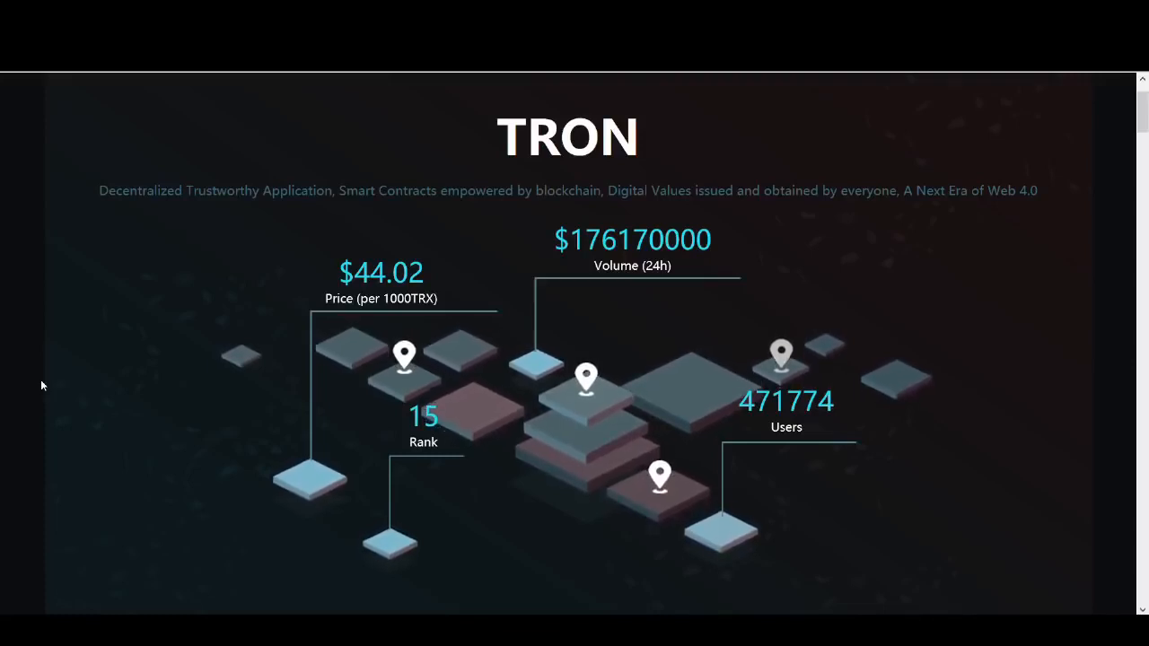
Scroll the TRON homepage past the statistics to the Foundation text, Bizfile download and press logos.
{"action": "scroll", "scroll_direction": "down", "scroll_amount": 3}
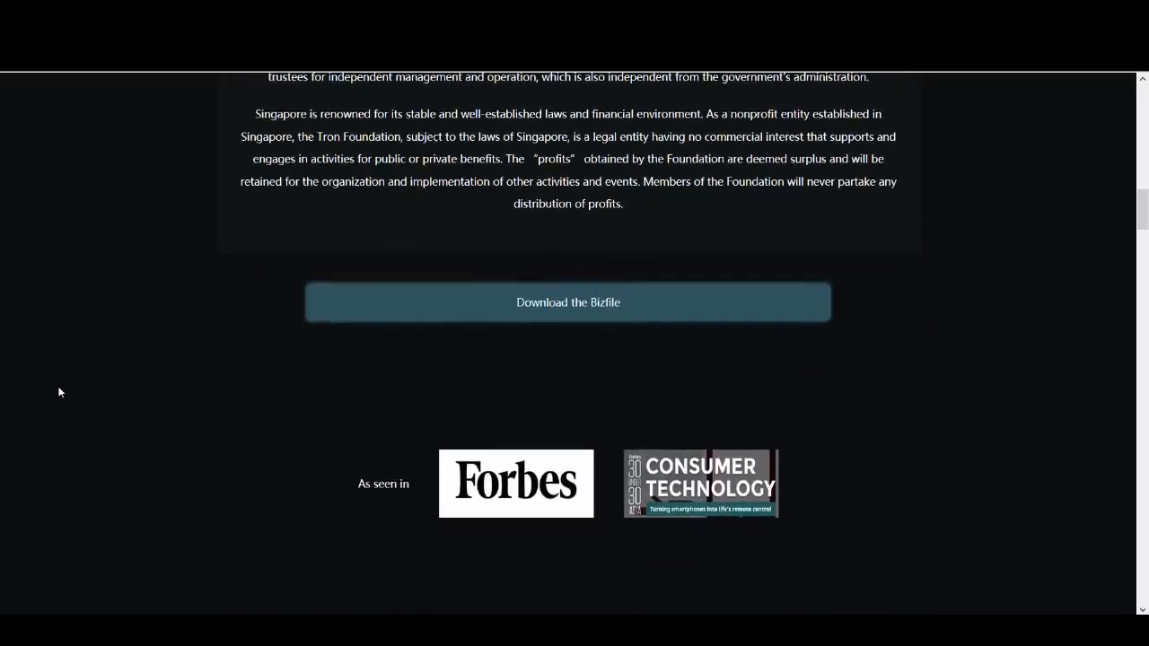
Scroll through Value of TRON and the four characteristics down to the TRONIX official token section.
{"action": "scroll", "scroll_direction": "down", "scroll_amount": 3}
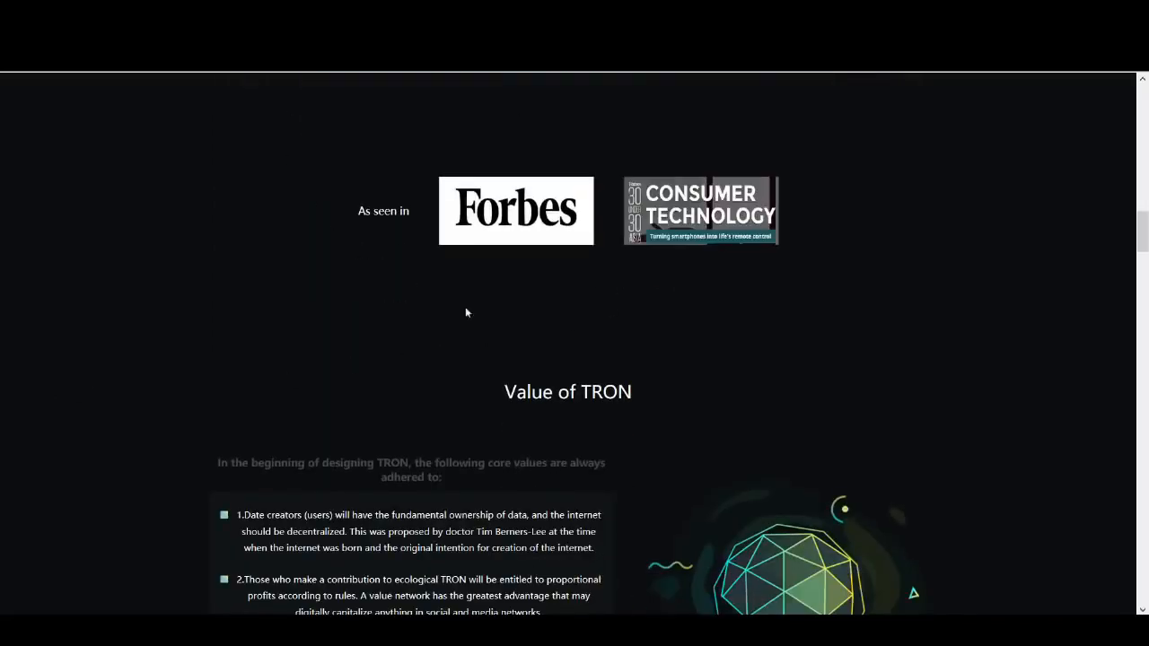
{"action": "mouse_move", "coordinate": [585, 140]}
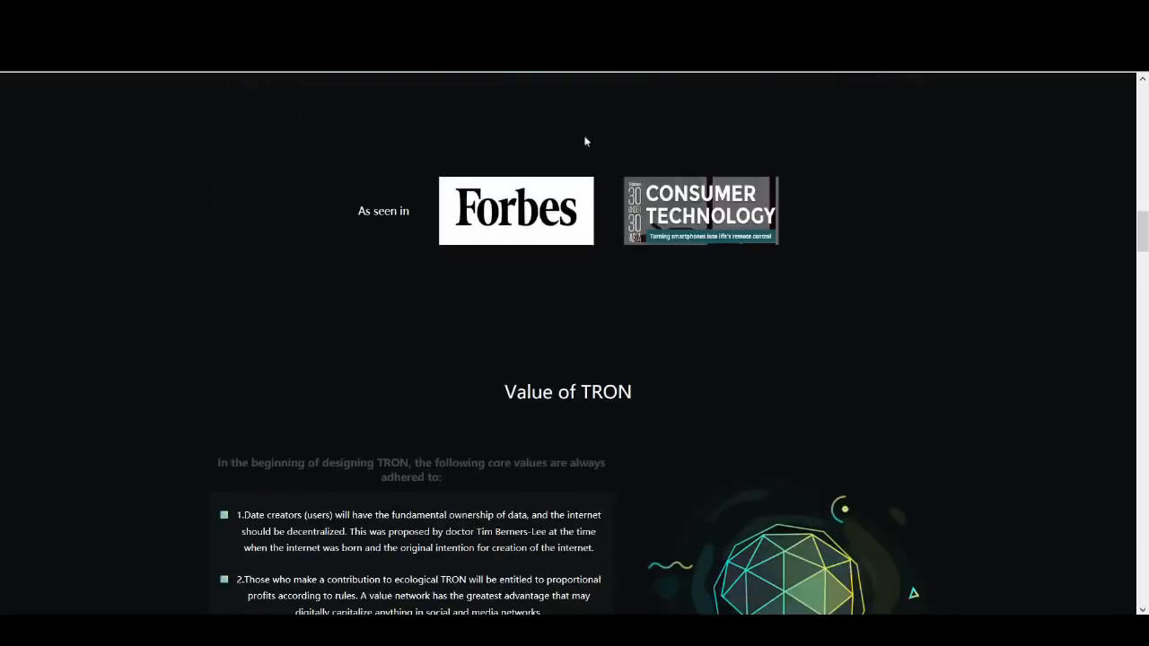
{"action": "mouse_move", "coordinate": [453, 137]}
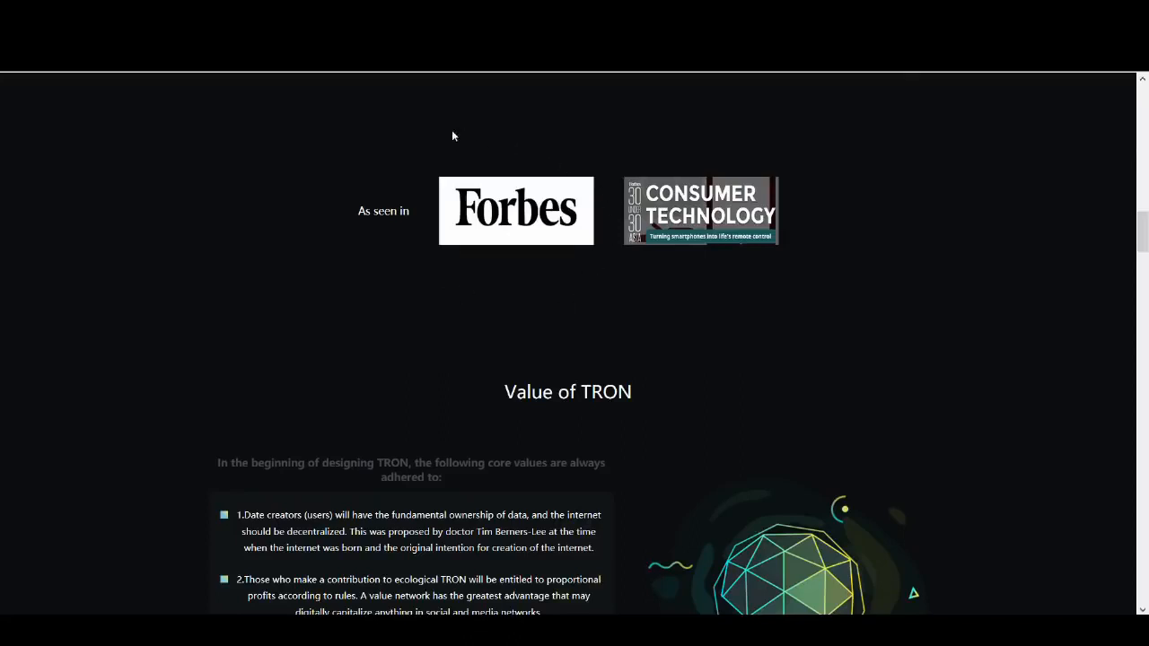
{"action": "mouse_move", "coordinate": [657, 345]}
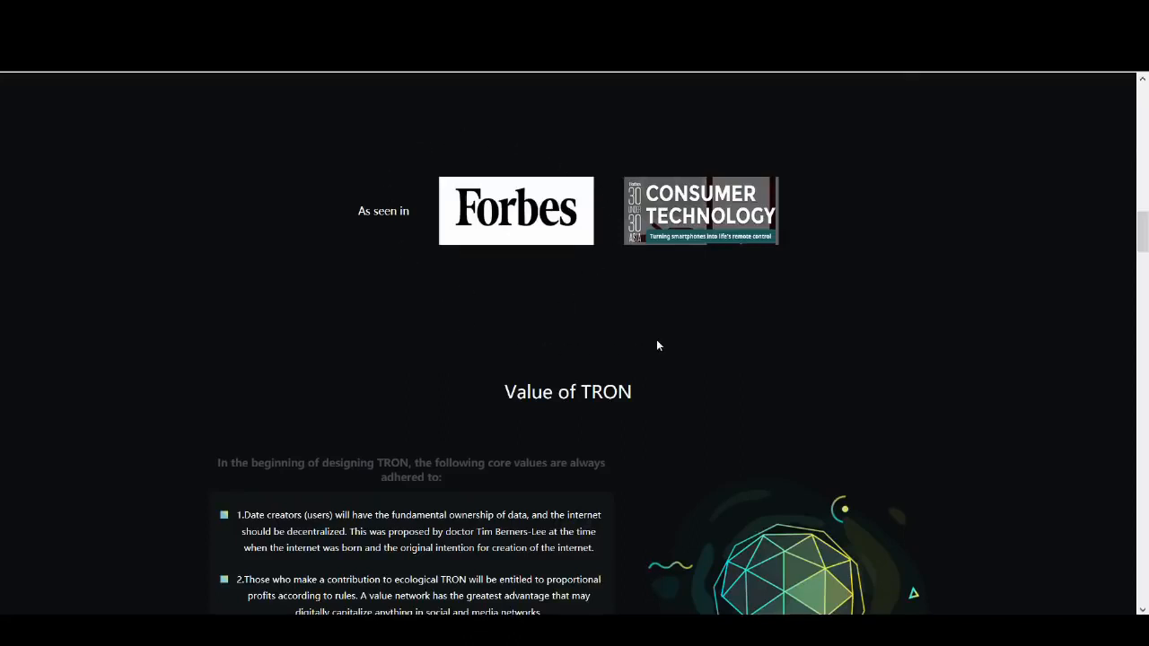
{"action": "scroll", "scroll_direction": "down", "scroll_amount": 3}
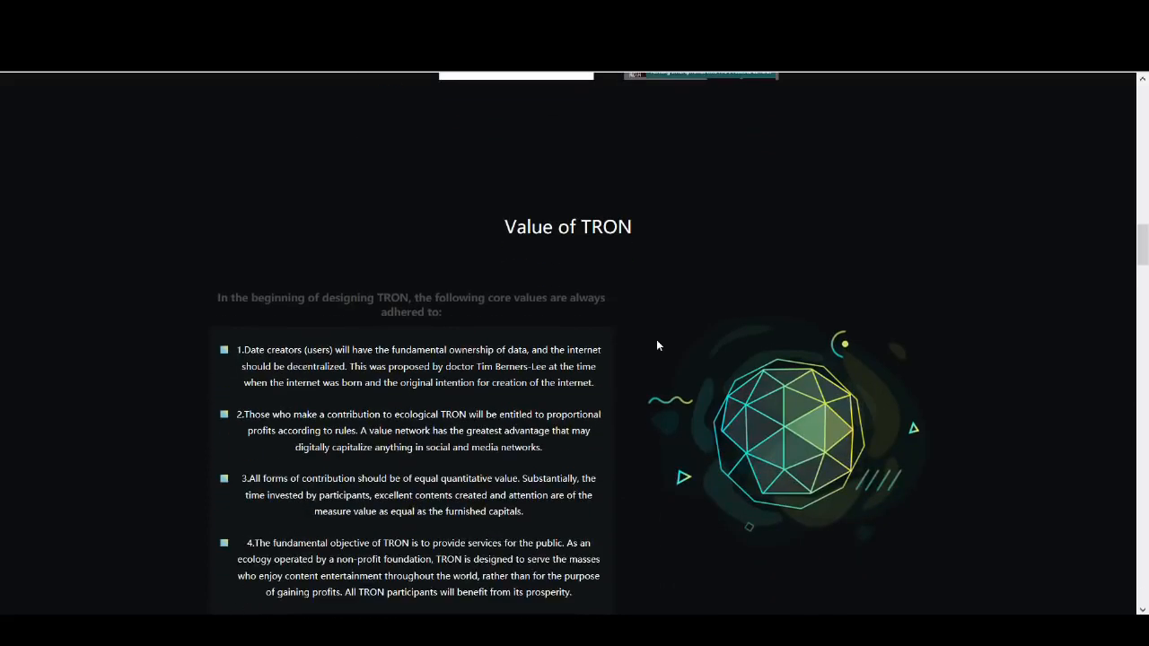
{"action": "scroll", "scroll_direction": "down", "scroll_amount": 3}
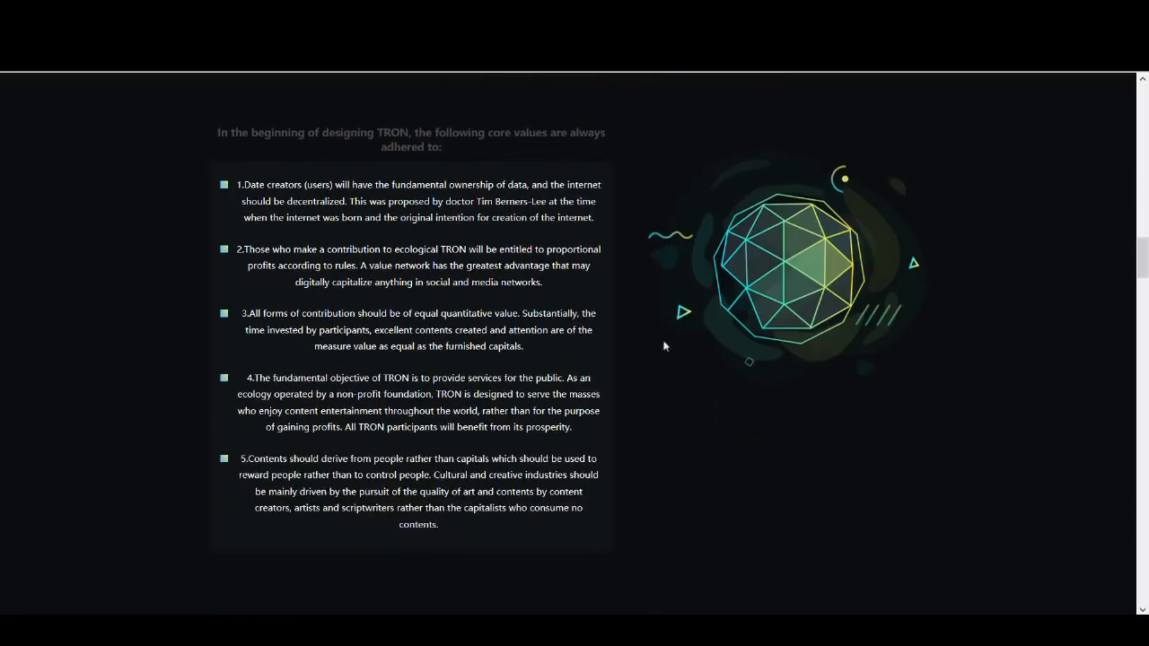
{"action": "scroll", "scroll_direction": "down", "scroll_amount": 3}
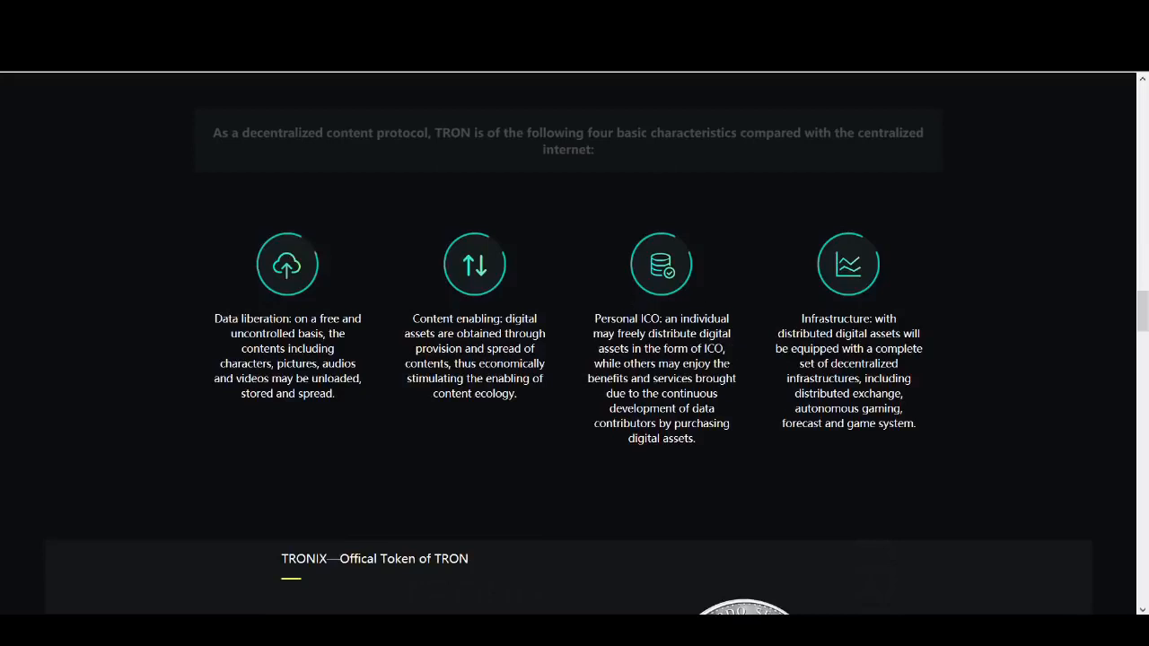
{"action": "scroll", "scroll_direction": "down", "scroll_amount": 3}
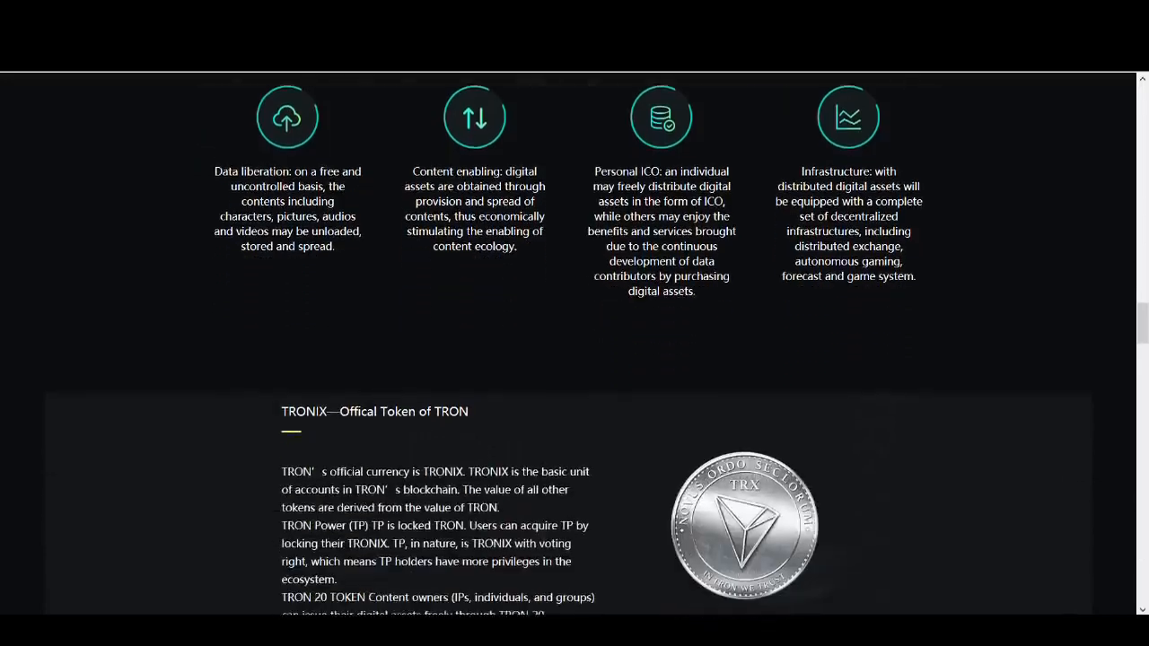
{"action": "scroll", "scroll_direction": "down", "scroll_amount": 3}
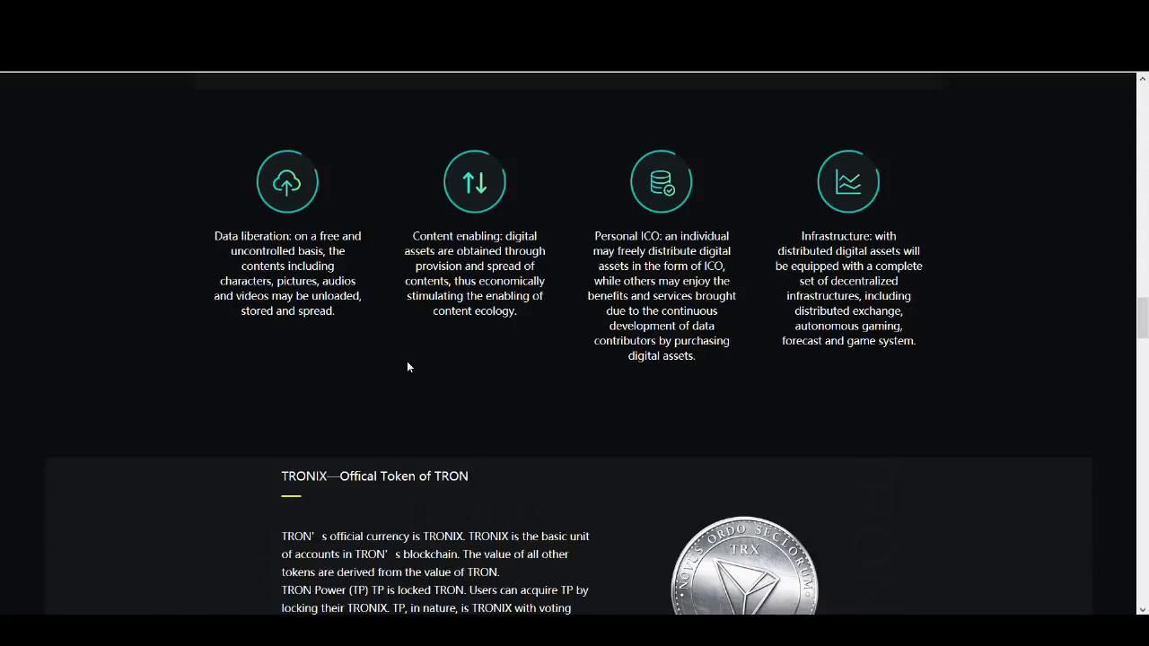
{"action": "mouse_move", "coordinate": [412, 377]}
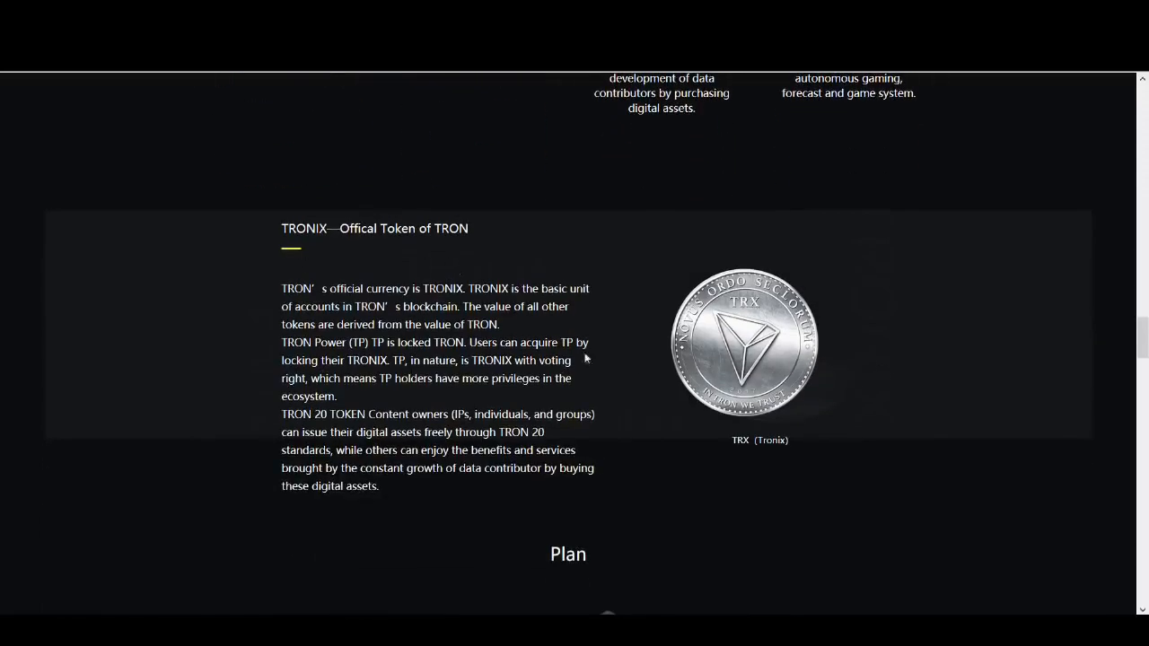
Scroll past the Plan roadmap to the CEO section and open Justin Sun's Twitter profile.
{"action": "scroll", "scroll_direction": "down", "scroll_amount": 3}
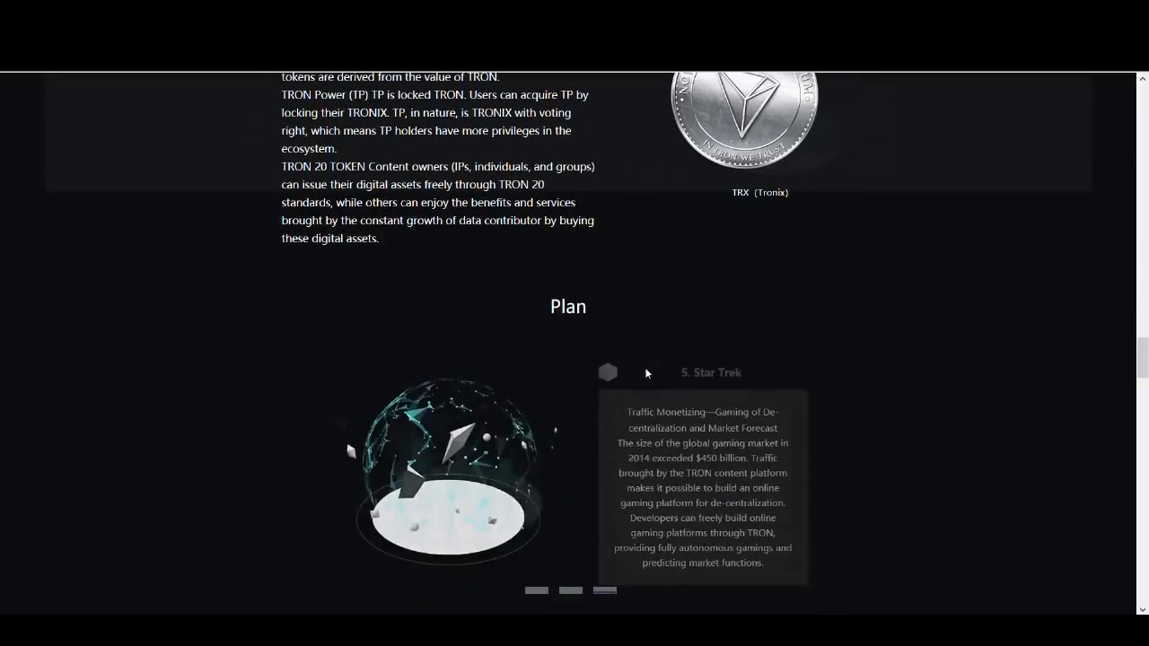
{"action": "scroll", "scroll_direction": "down", "scroll_amount": 3}
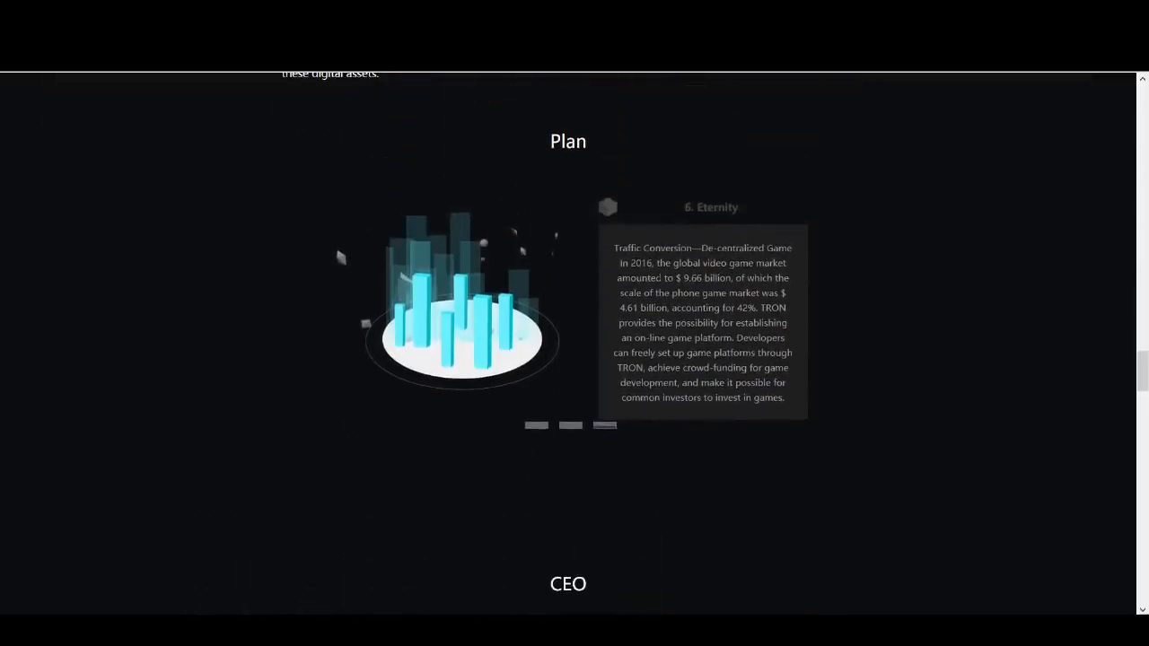
{"action": "scroll", "scroll_direction": "down", "scroll_amount": 3}
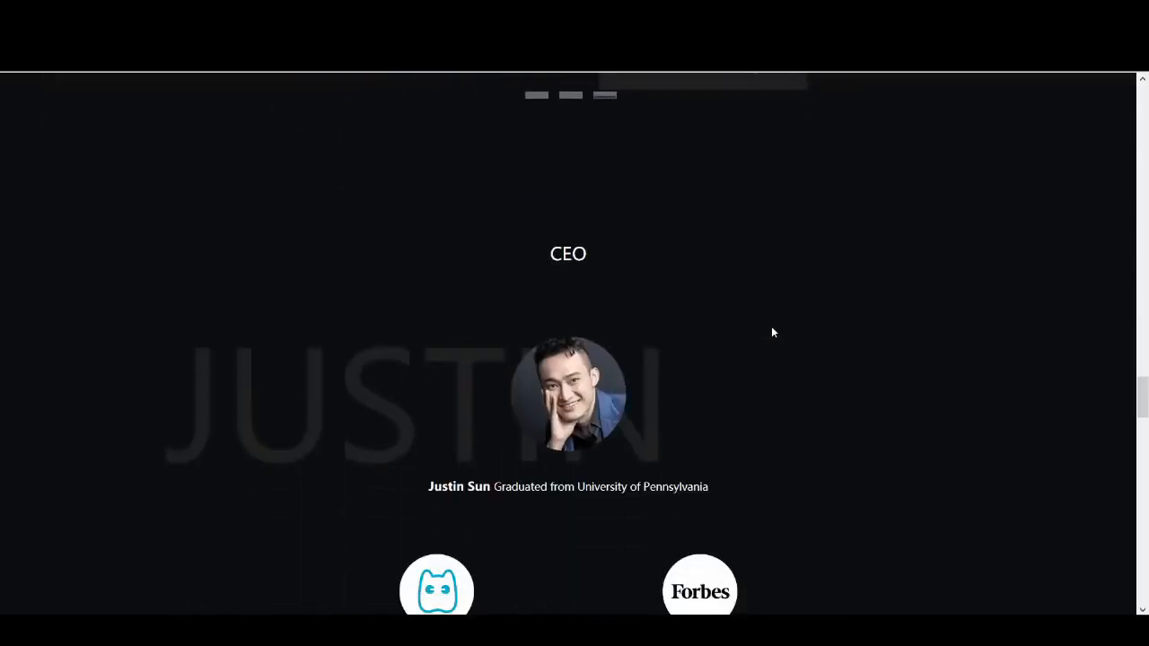
{"action": "mouse_move", "coordinate": [567, 359]}
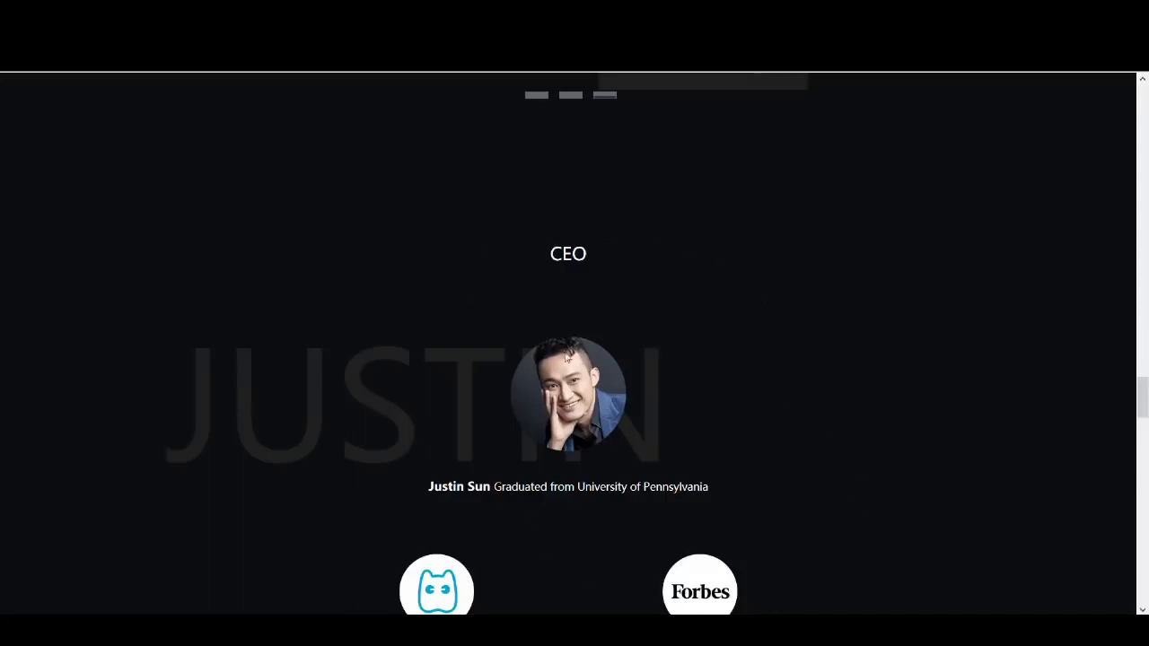
{"action": "mouse_move", "coordinate": [517, 580]}
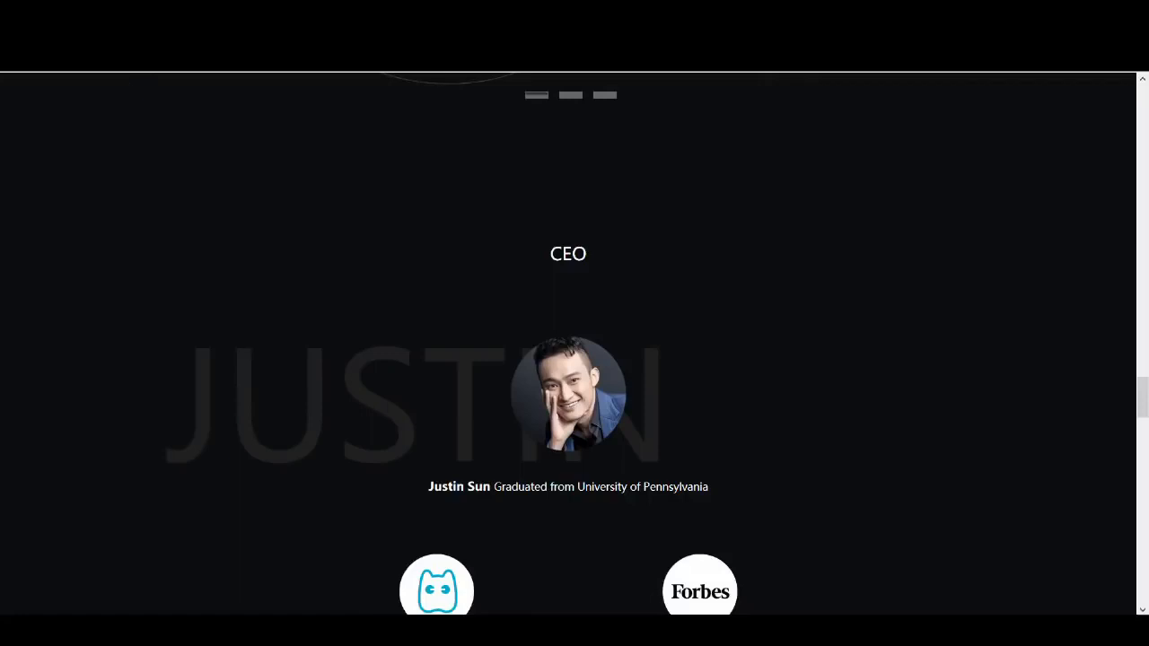
{"action": "left_click", "coordinate": [700, 589]}
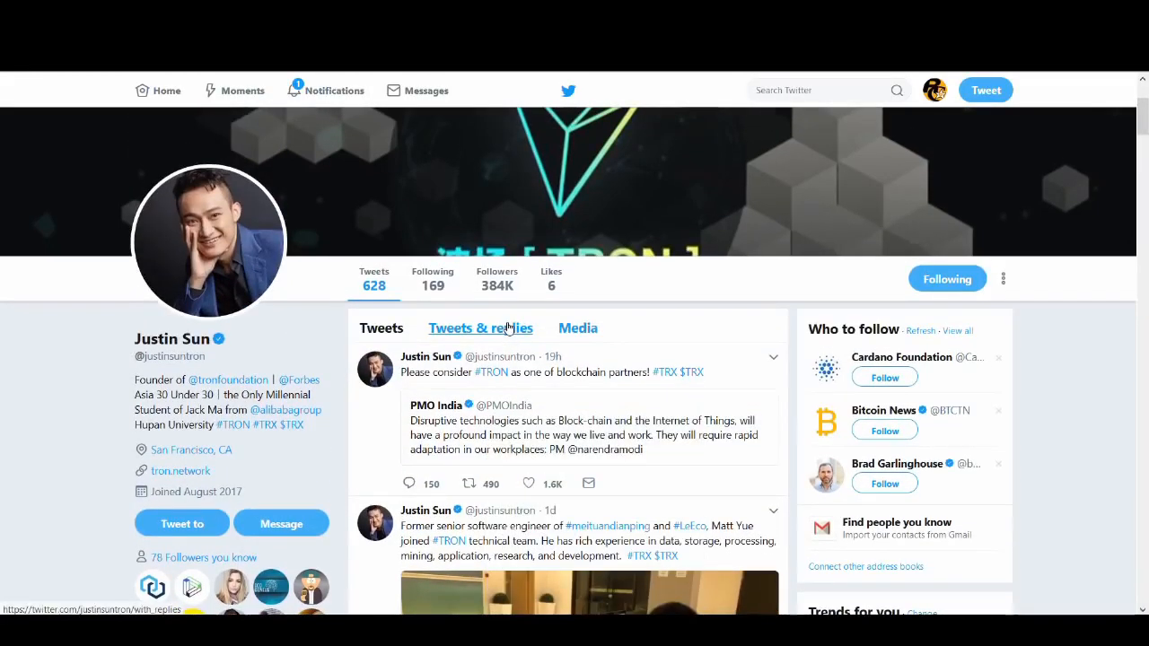
Browse Justin Sun's timeline and open his tweet about another big exchange coming on board.
{"action": "scroll", "scroll_direction": "down", "scroll_amount": 3}
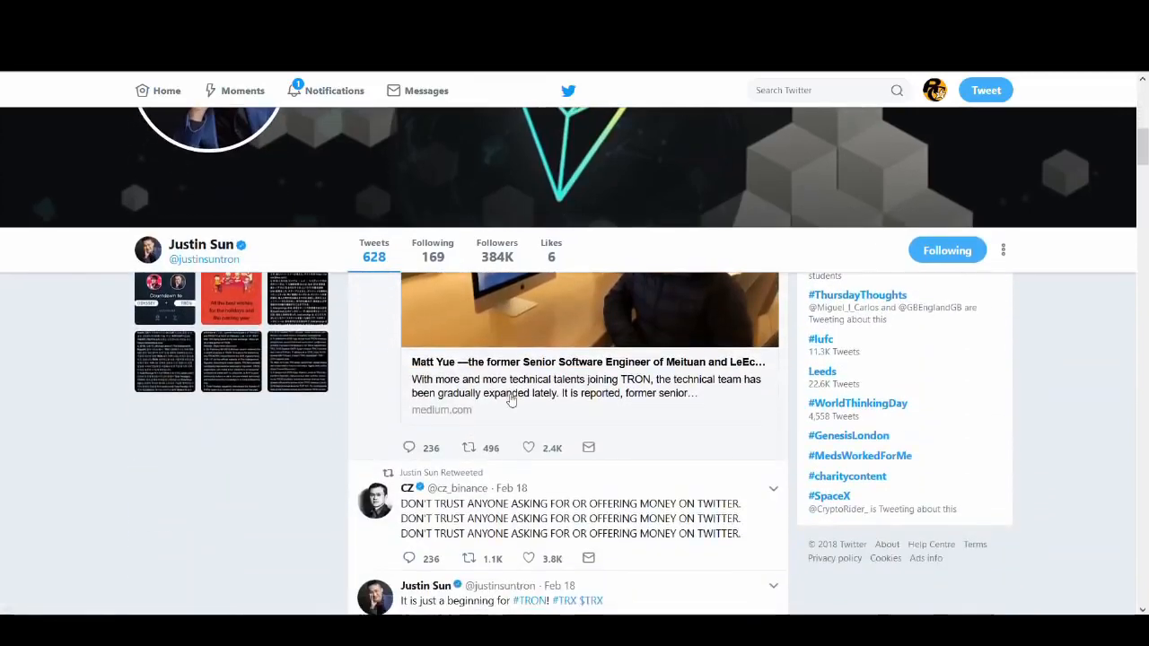
{"action": "mouse_move", "coordinate": [512, 402]}
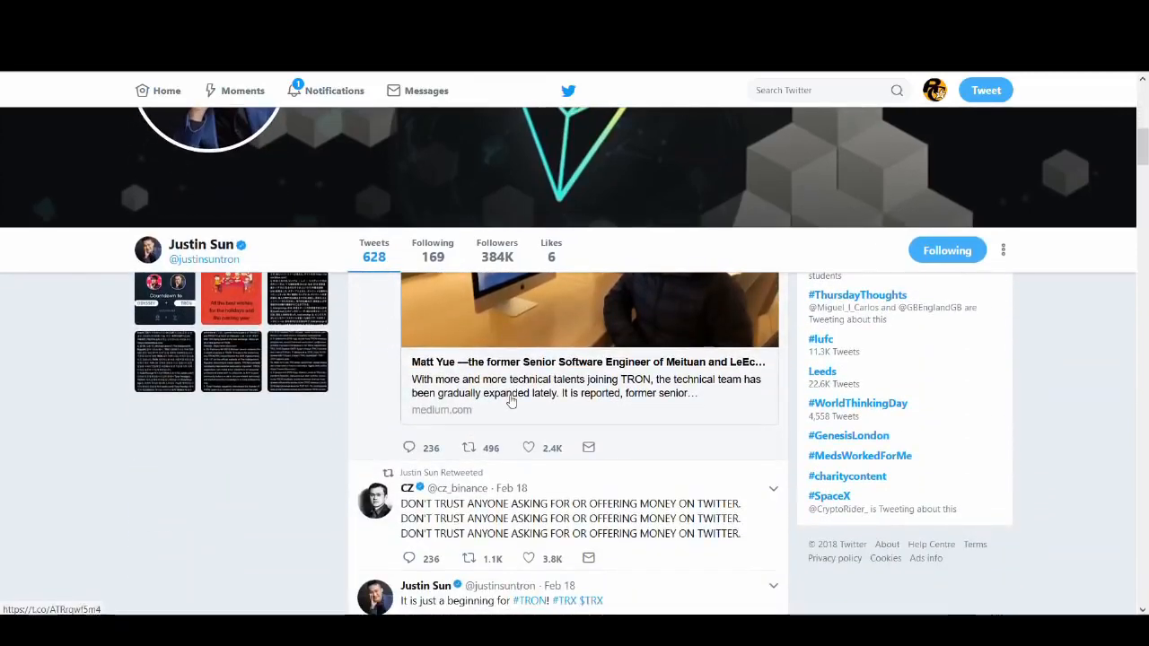
{"action": "scroll", "scroll_direction": "up", "scroll_amount": 3}
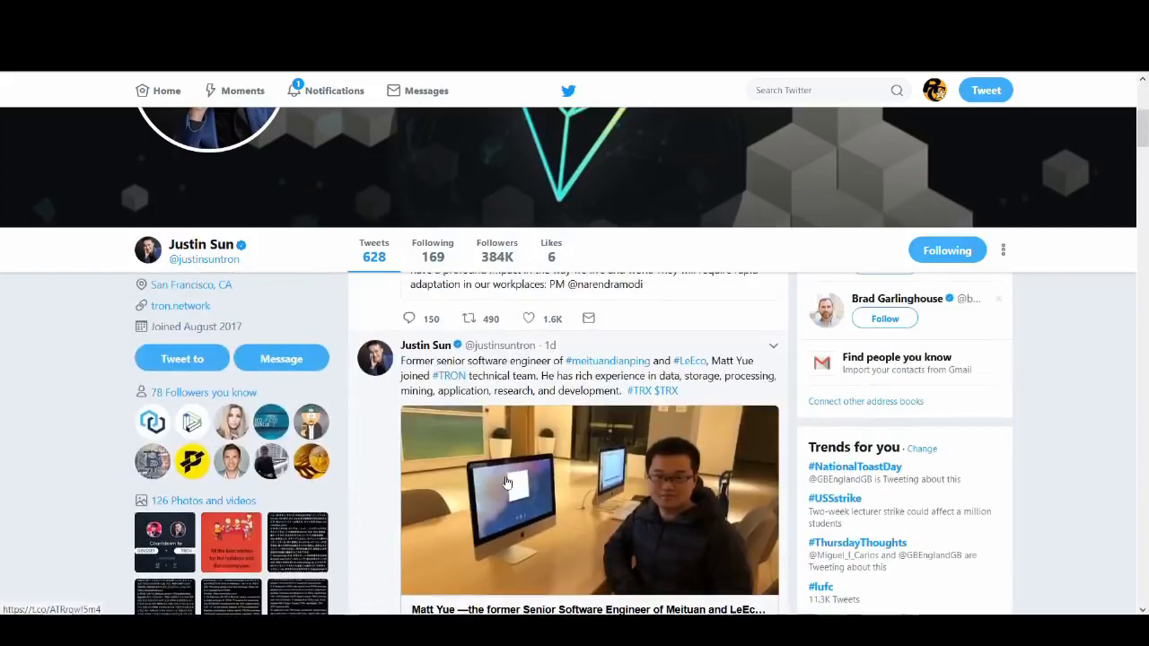
{"action": "scroll", "scroll_direction": "down", "scroll_amount": 3}
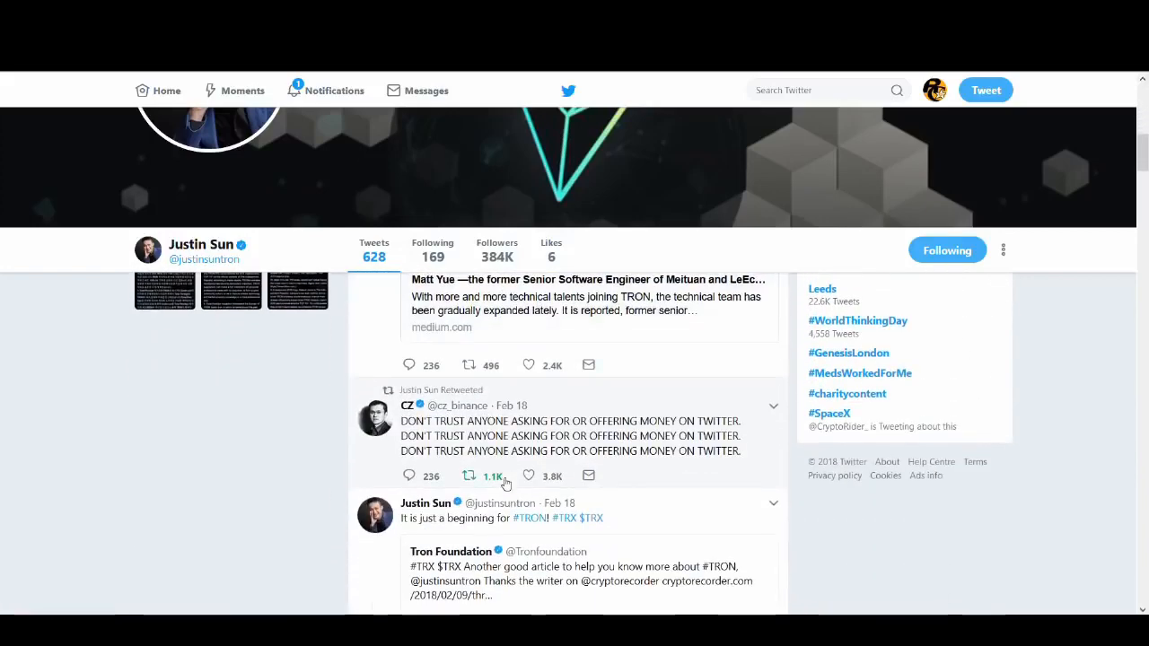
{"action": "left_click", "coordinate": [467, 476]}
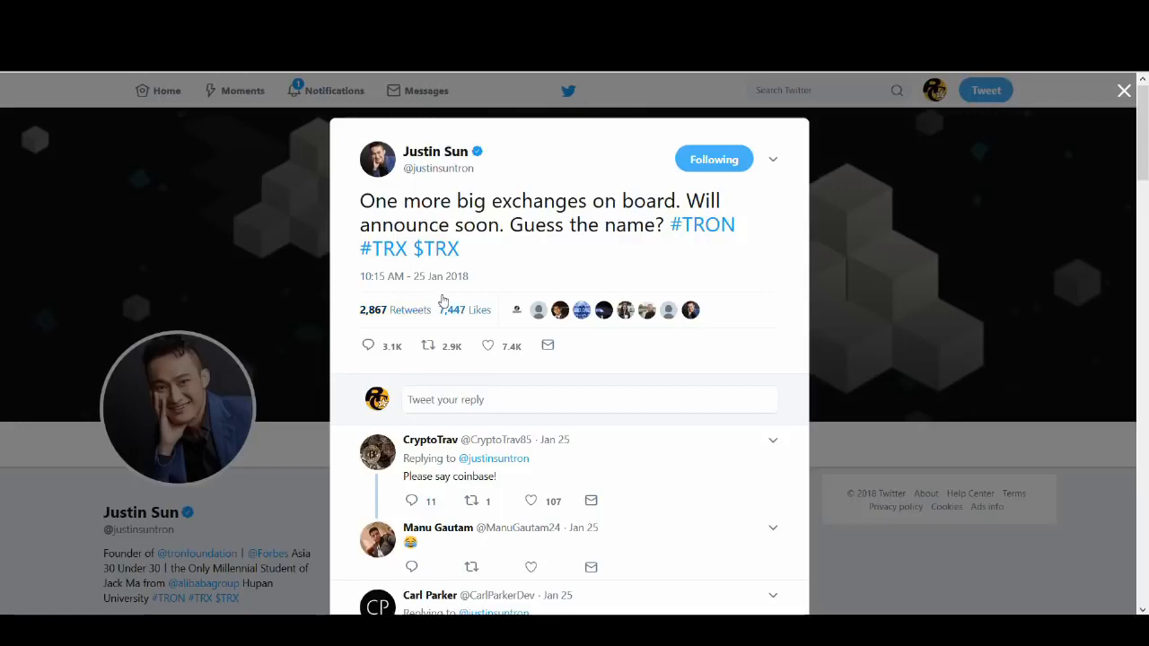
{"action": "mouse_move", "coordinate": [449, 296]}
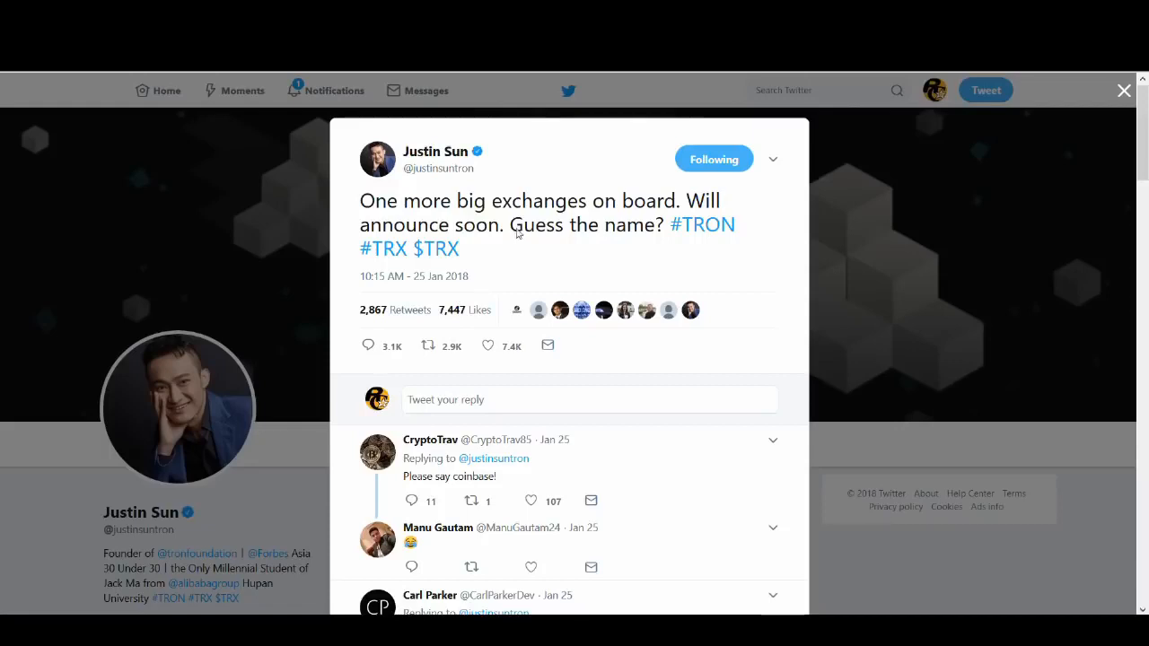
{"action": "mouse_move", "coordinate": [538, 309]}
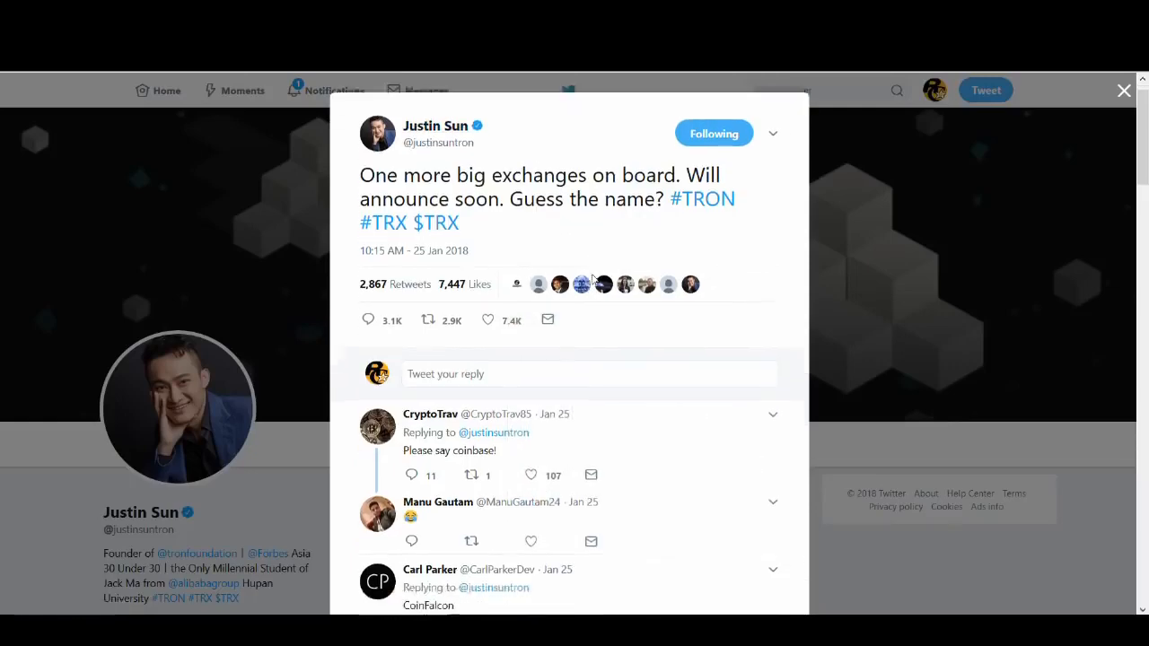
Scroll through the replies guessing exchanges such as Coinbase and CoinFalcon.
{"action": "scroll", "scroll_direction": "down", "scroll_amount": 3}
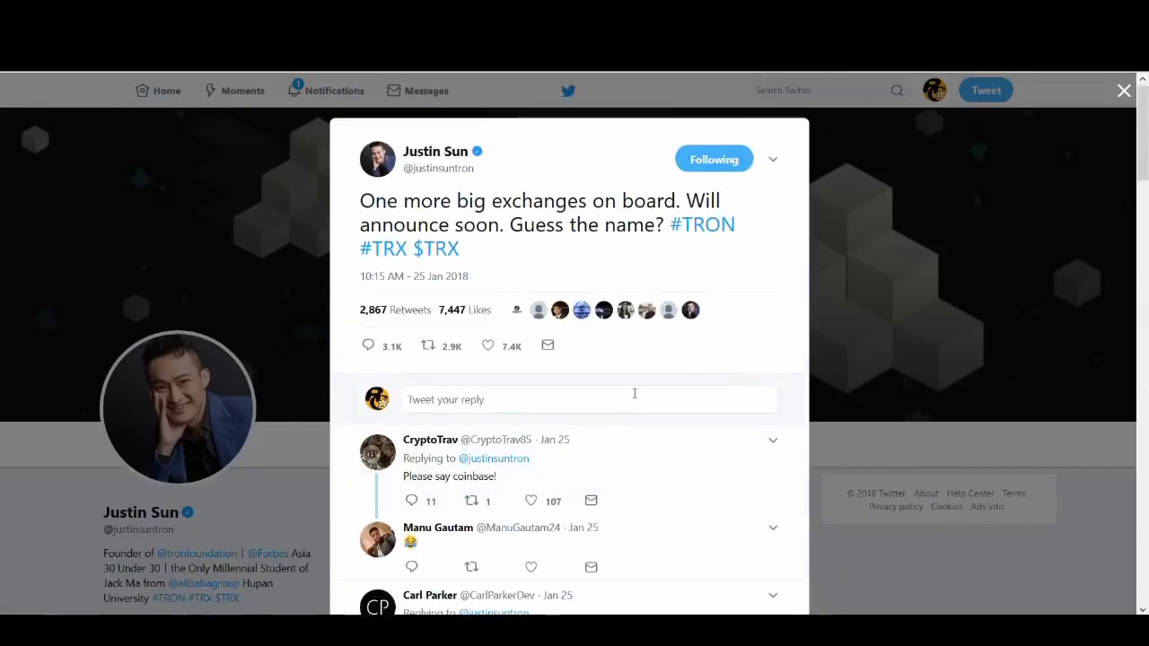
{"action": "mouse_move", "coordinate": [628, 390]}
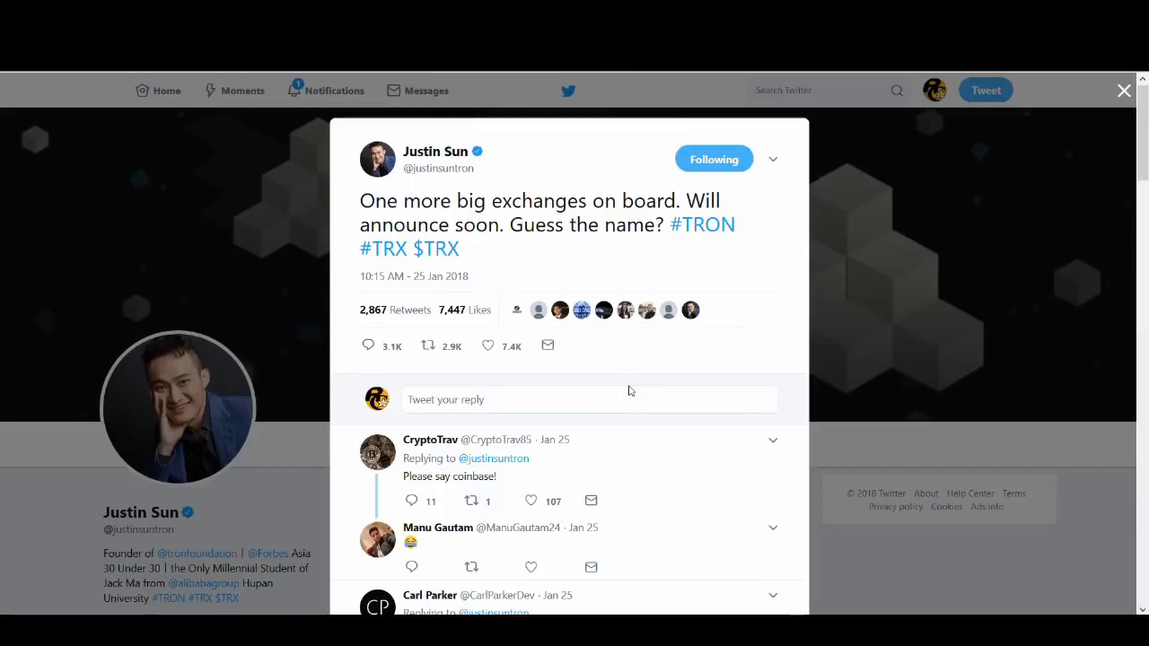
{"action": "mouse_move", "coordinate": [626, 388]}
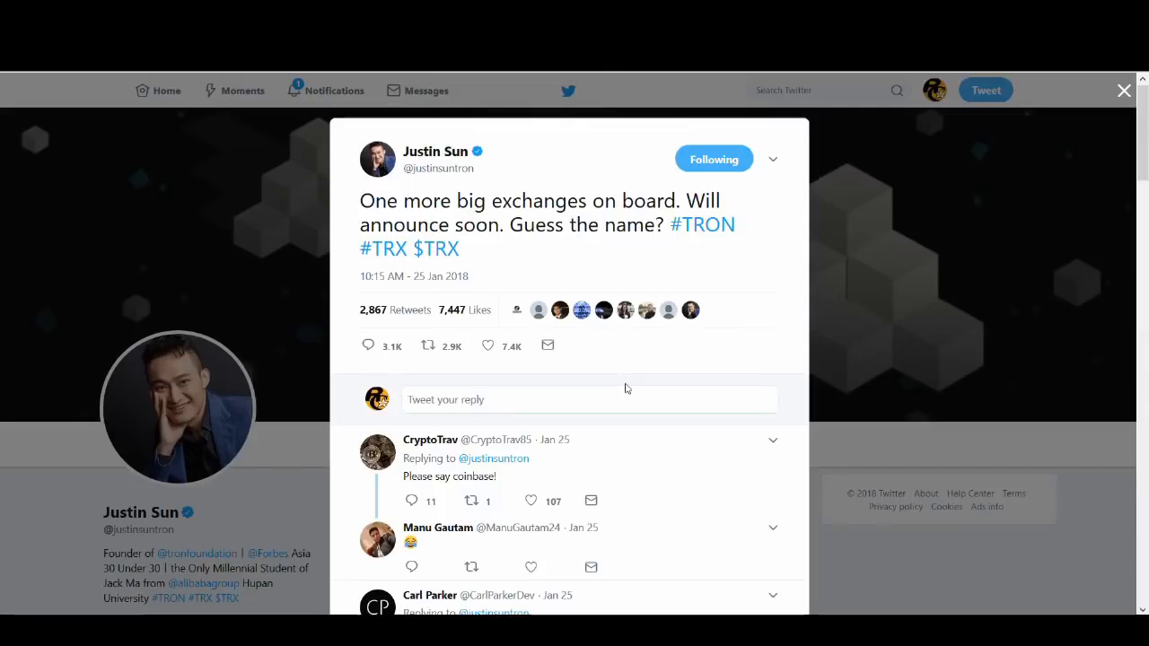
{"action": "mouse_move", "coordinate": [481, 284]}
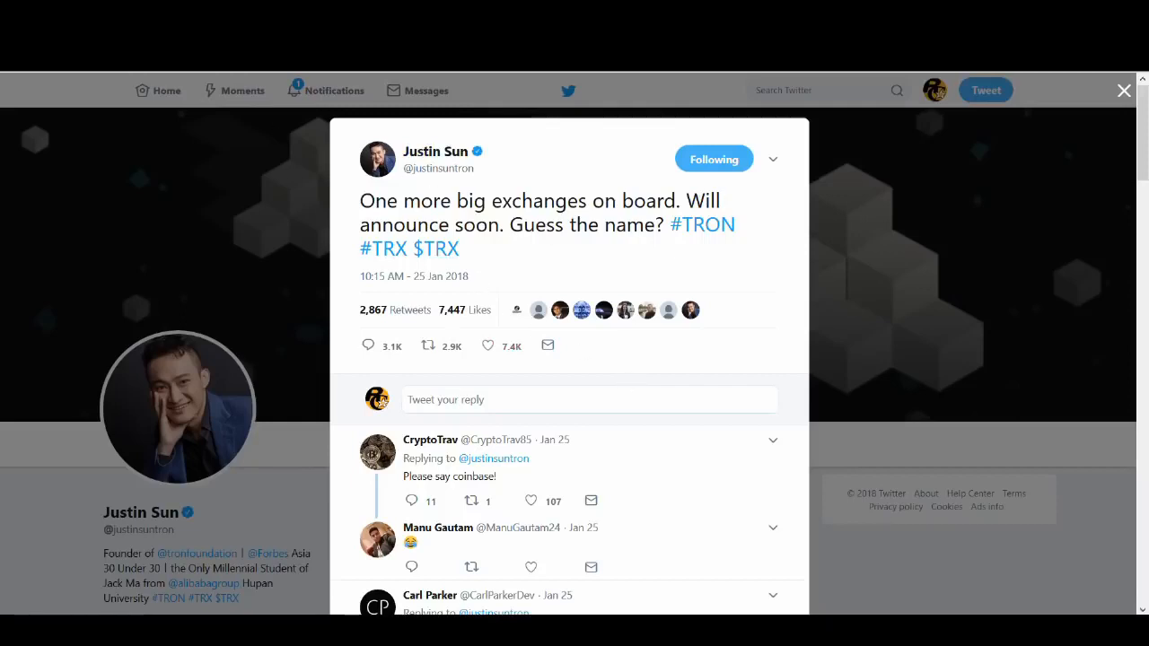
Return to the TRON website and scroll past the CEO section to the Schedule roadmap and Github section.
{"action": "left_click", "coordinate": [1124, 90]}
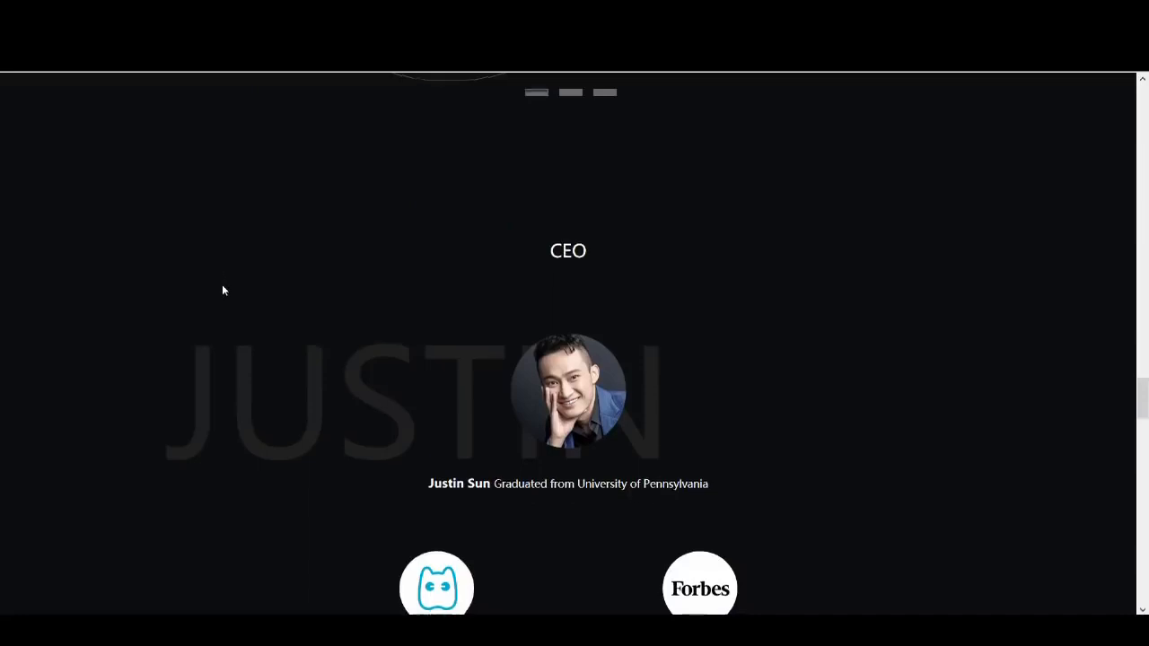
{"action": "scroll", "scroll_direction": "down", "scroll_amount": 3}
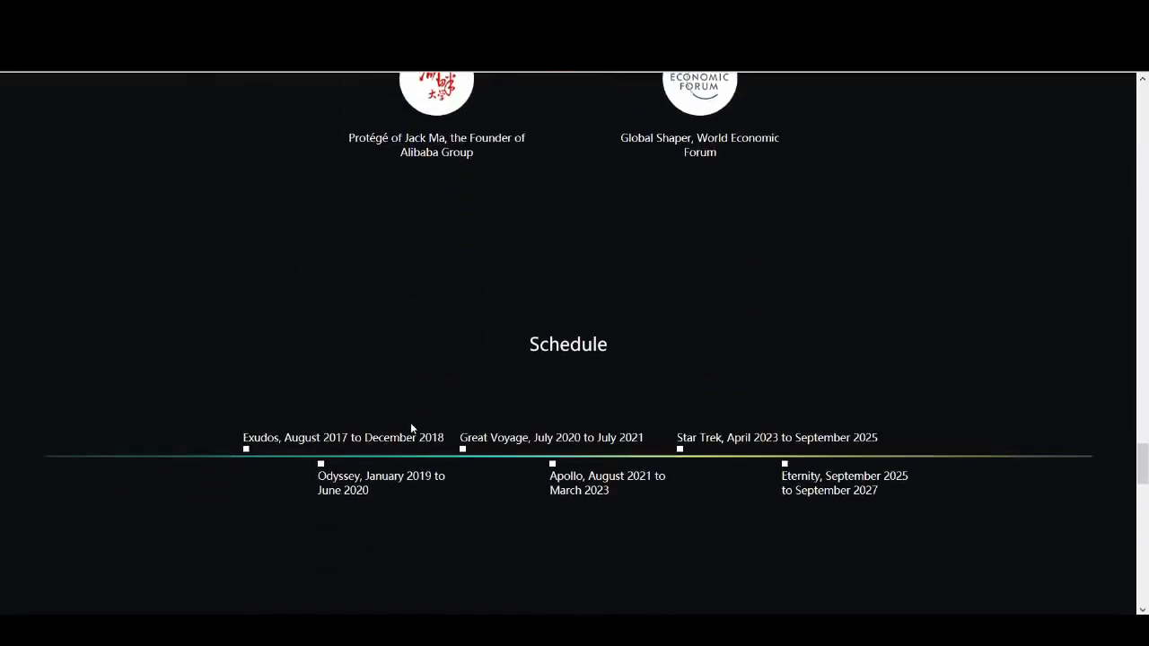
{"action": "scroll", "scroll_direction": "down", "scroll_amount": 3}
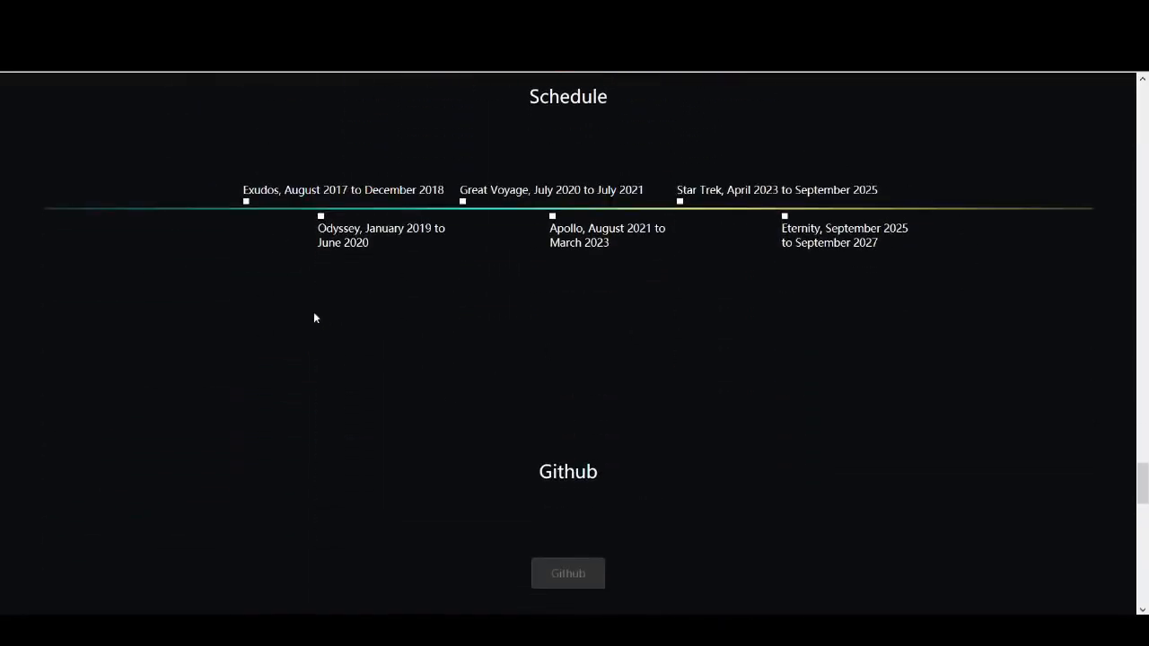
{"action": "mouse_move", "coordinate": [528, 119]}
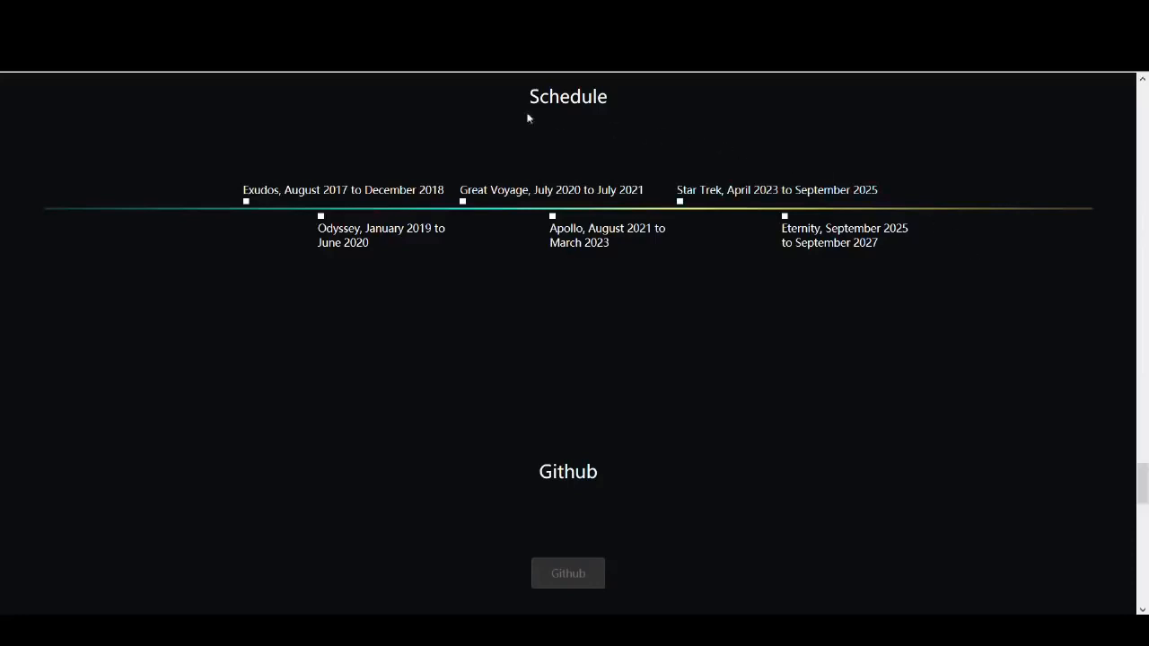
{"action": "mouse_move", "coordinate": [919, 260]}
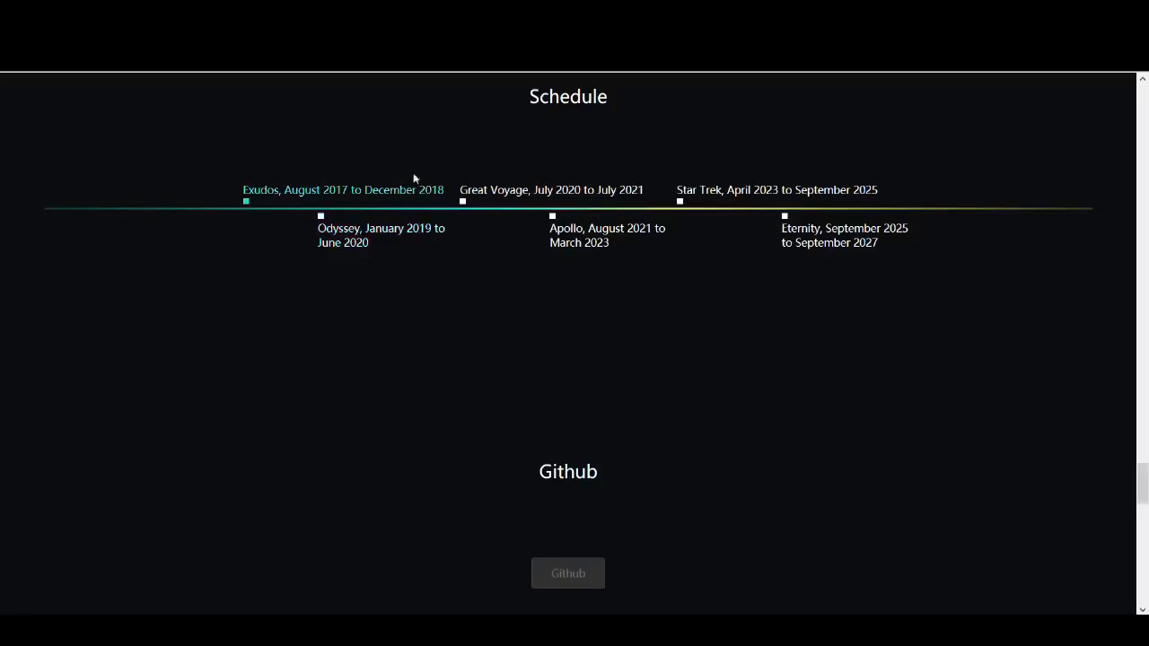
{"action": "mouse_move", "coordinate": [373, 318]}
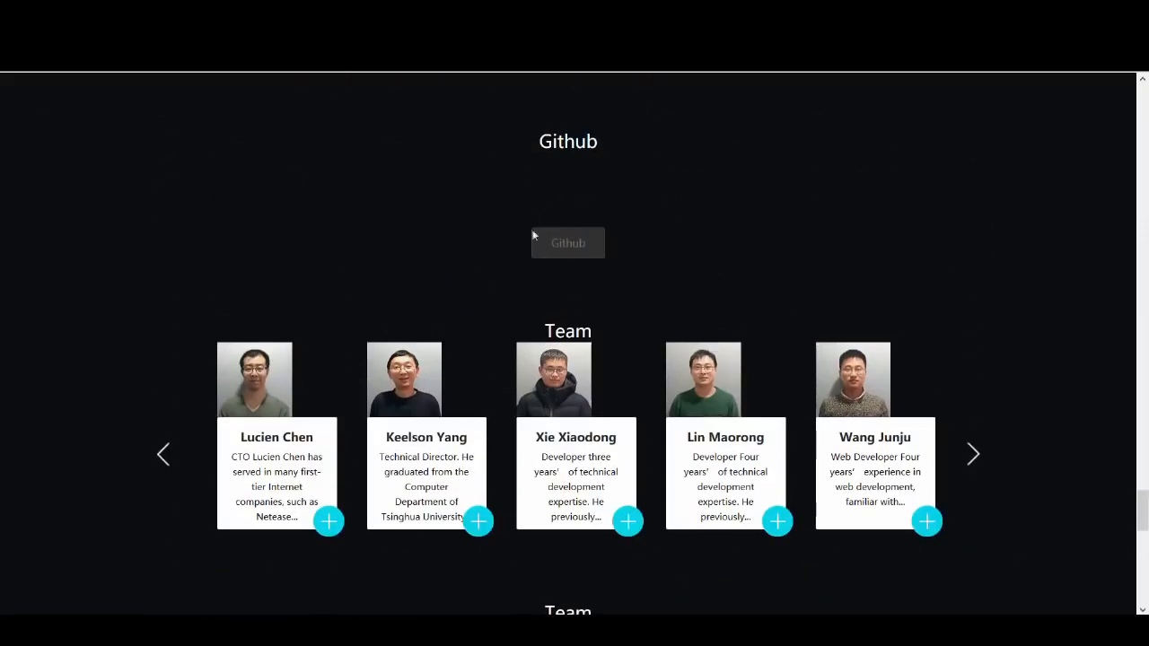
Scroll through the Team and advisor profiles to the Partner logos above the Contact section.
{"action": "scroll", "scroll_direction": "down", "scroll_amount": 3}
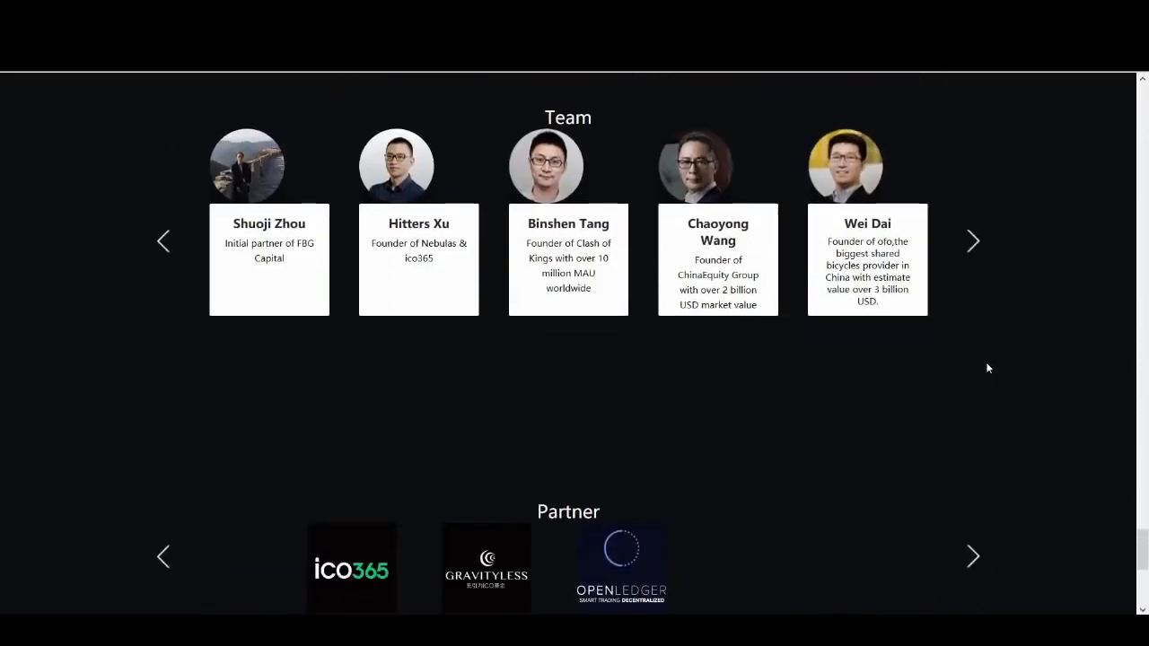
{"action": "scroll", "scroll_direction": "down", "scroll_amount": 3}
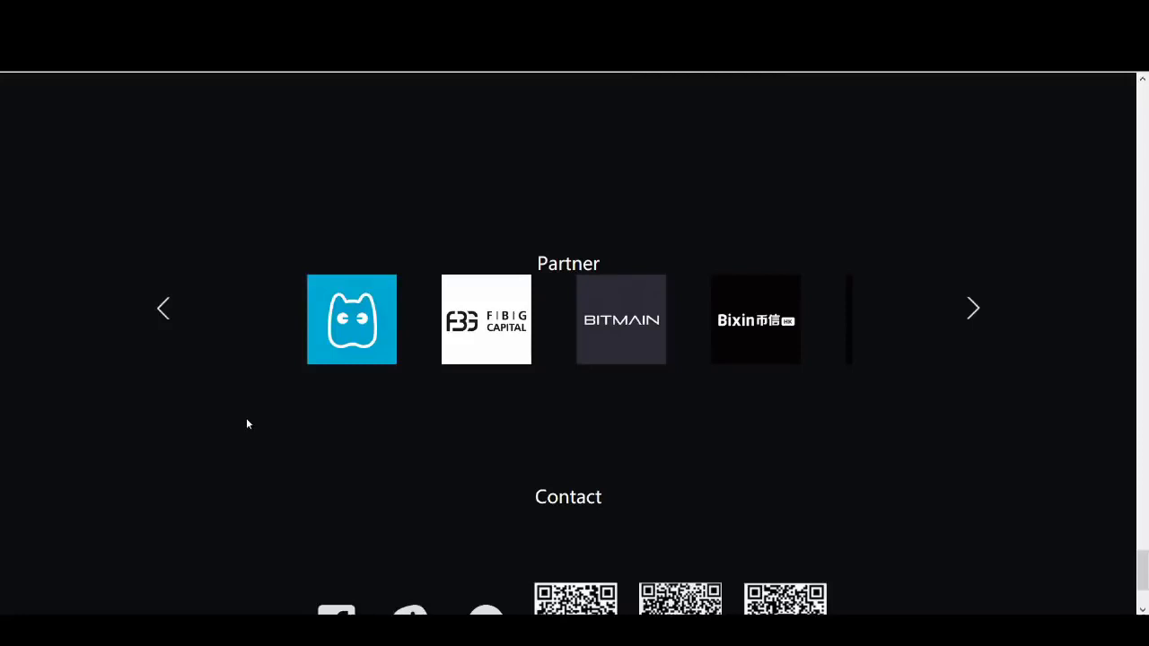
{"action": "mouse_move", "coordinate": [241, 304]}
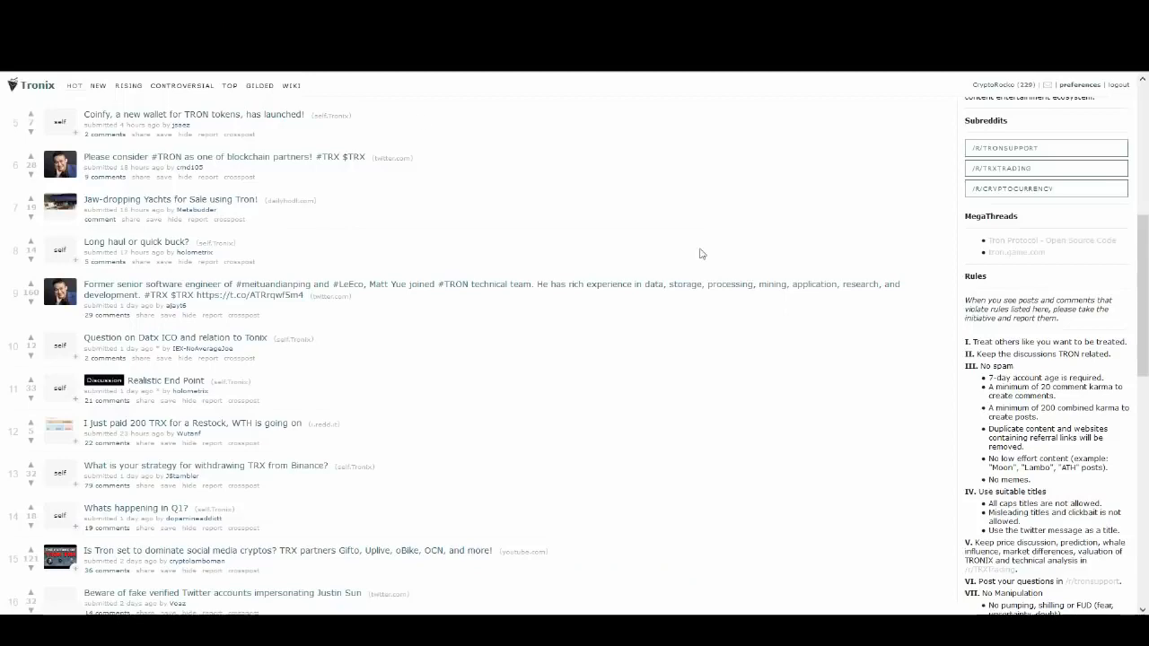
Browse the r/Tronix subreddit front page with its daily discussion threads.
{"action": "scroll", "scroll_direction": "up", "scroll_amount": 3}
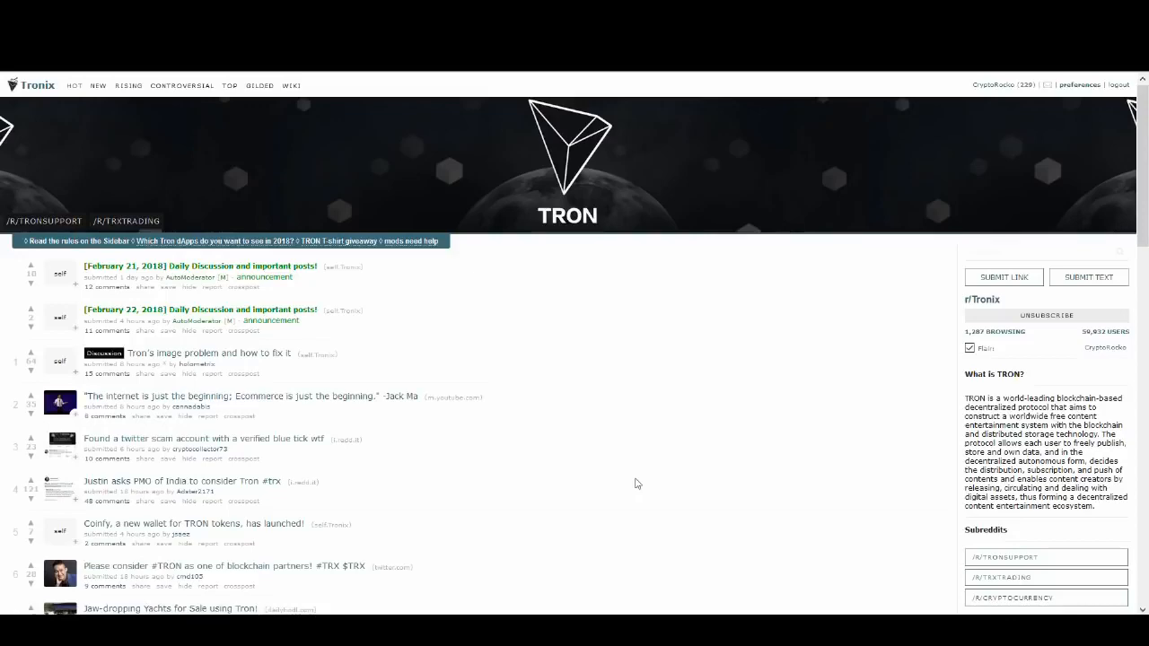
{"action": "scroll", "scroll_direction": "down", "scroll_amount": 3}
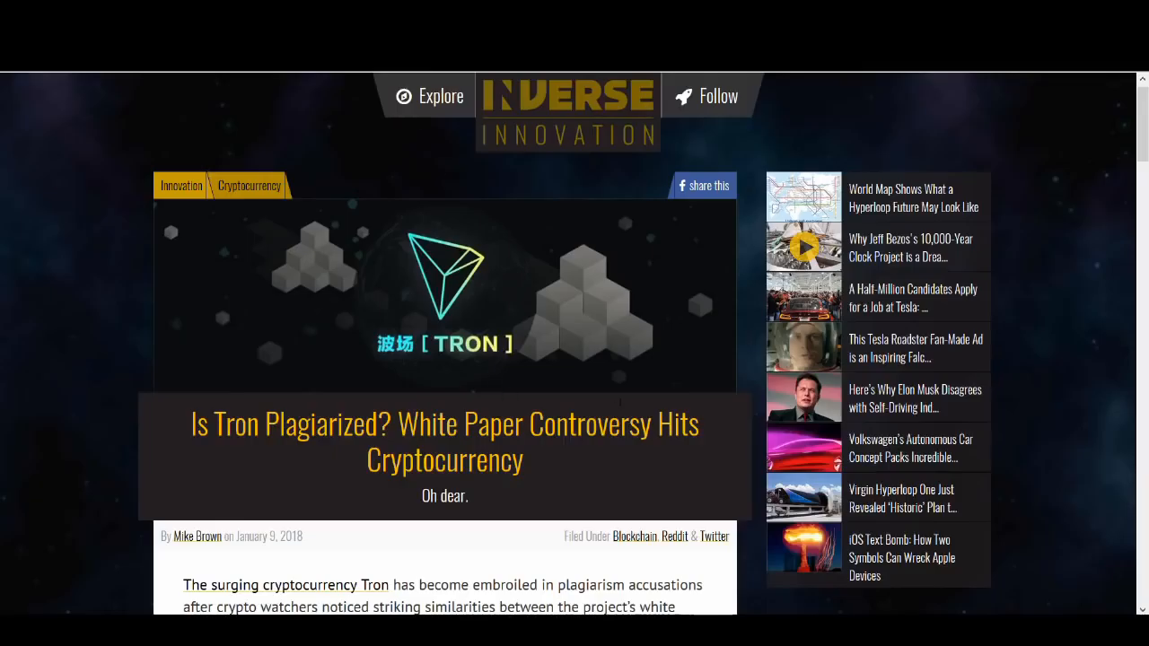
{"action": "mouse_move", "coordinate": [446, 399]}
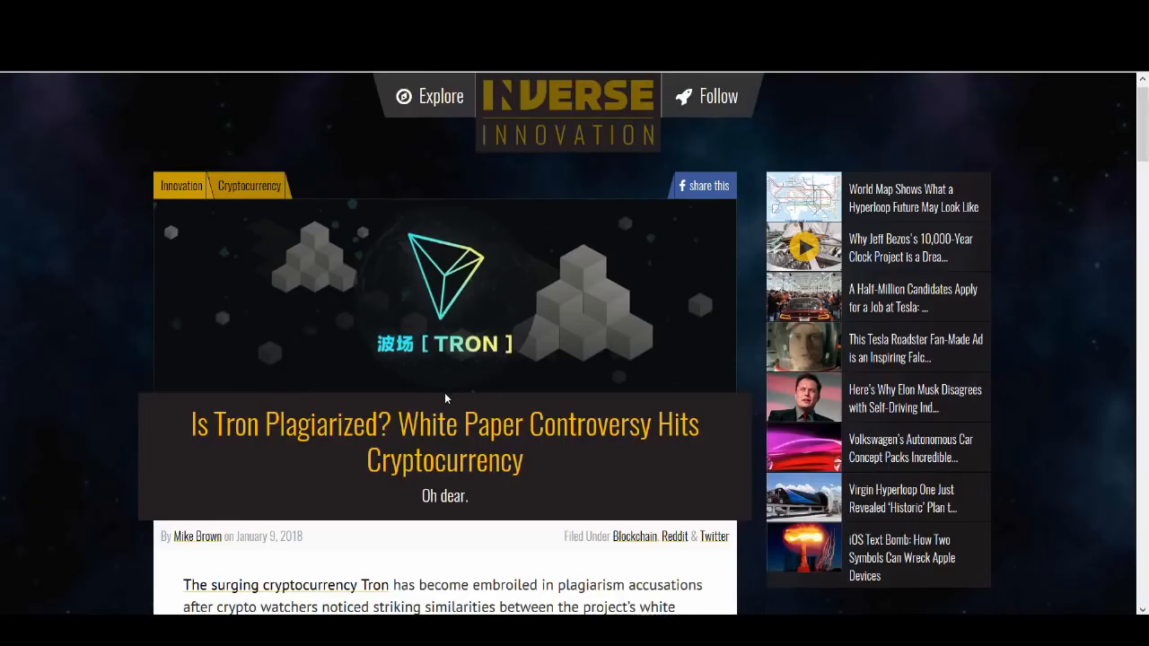
Read the opening paragraphs of the Inverse 'Is Tron Plagiarized?' article.
{"action": "scroll", "scroll_direction": "down", "scroll_amount": 3}
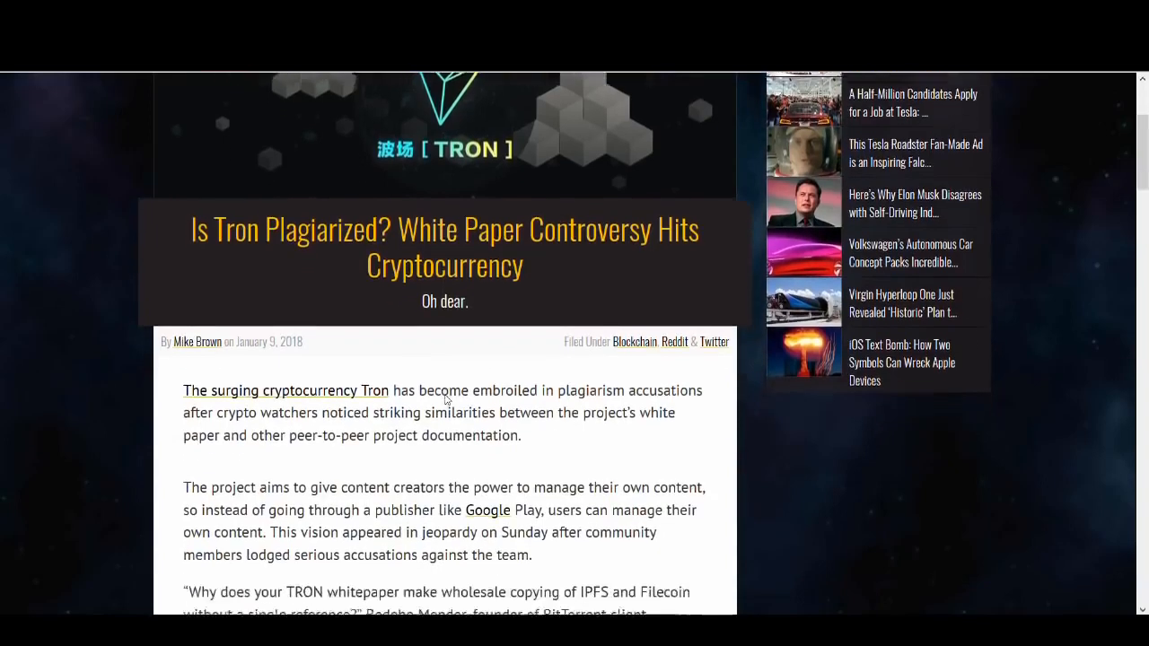
{"action": "scroll", "scroll_direction": "down", "scroll_amount": 3}
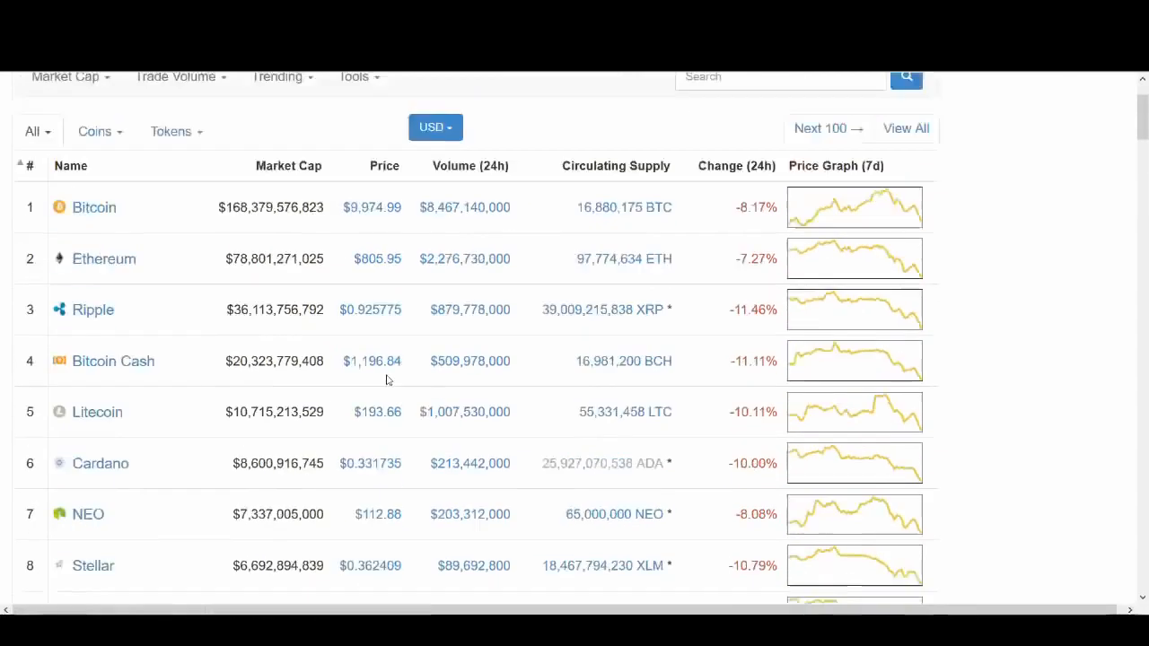
Scroll the CoinMarketCap rankings to rank 15 and open the TRON (TRX) coin page at $0.040823.
{"action": "scroll", "scroll_direction": "down", "scroll_amount": 3}
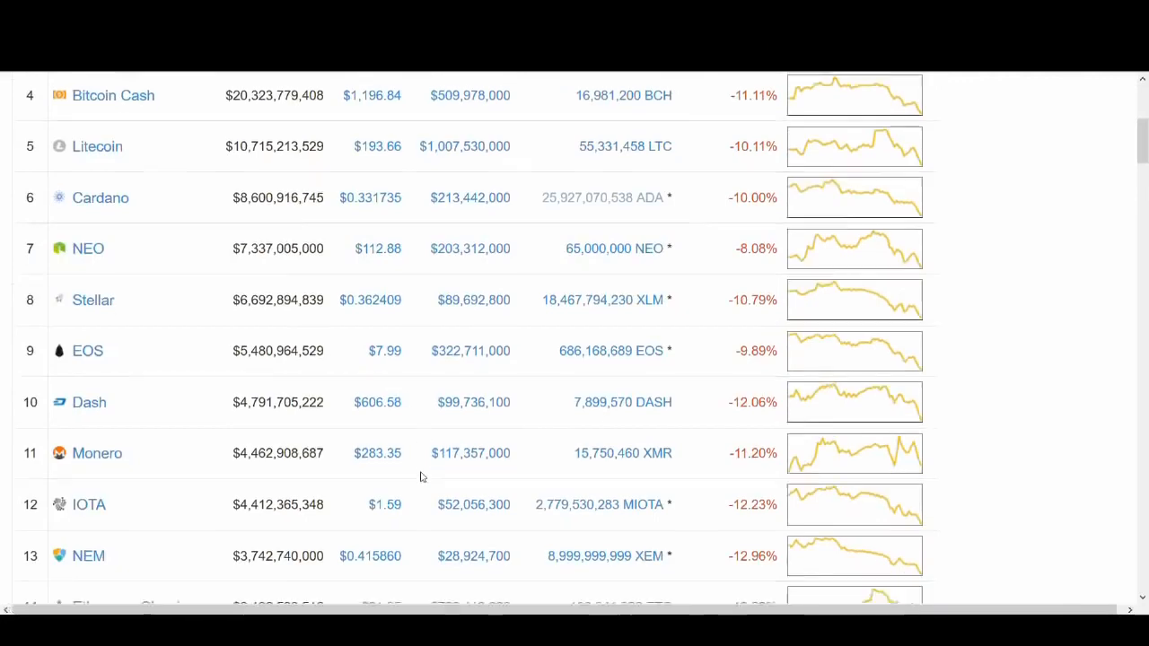
{"action": "scroll", "scroll_direction": "down", "scroll_amount": 3}
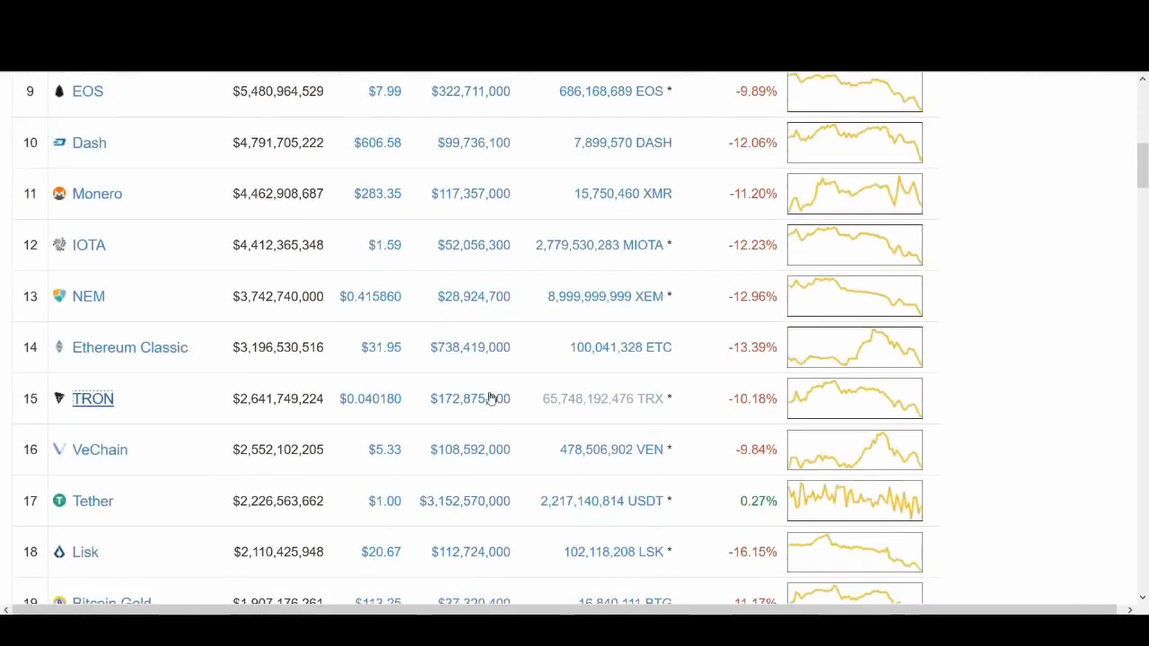
{"action": "mouse_move", "coordinate": [691, 404]}
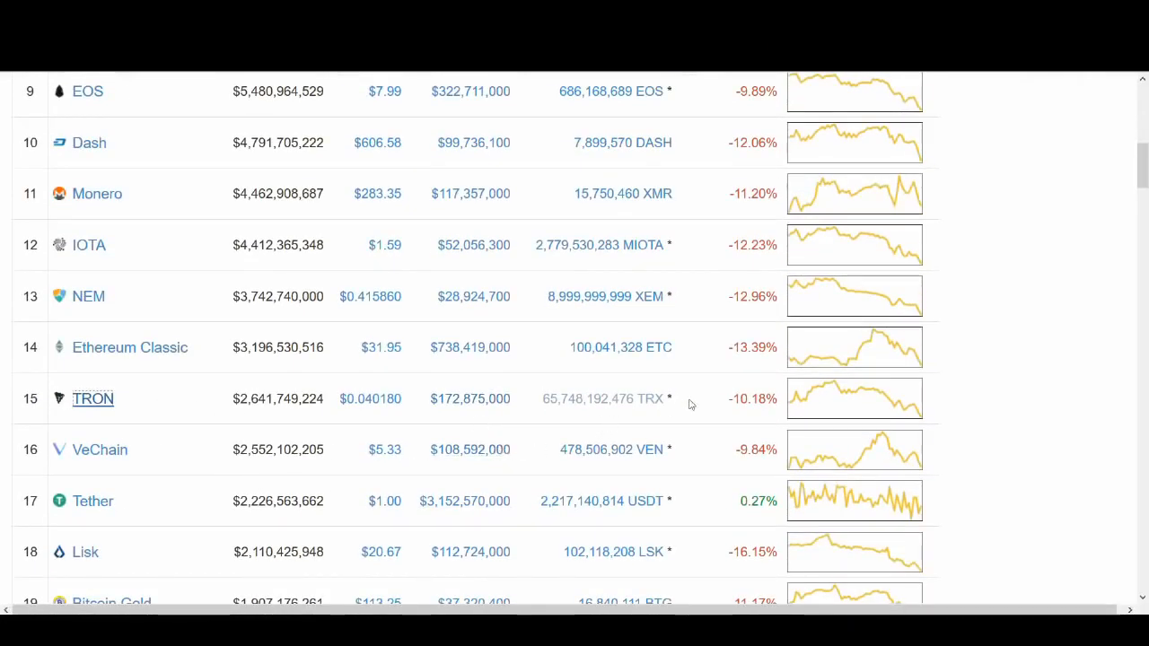
{"action": "left_click", "coordinate": [93, 398]}
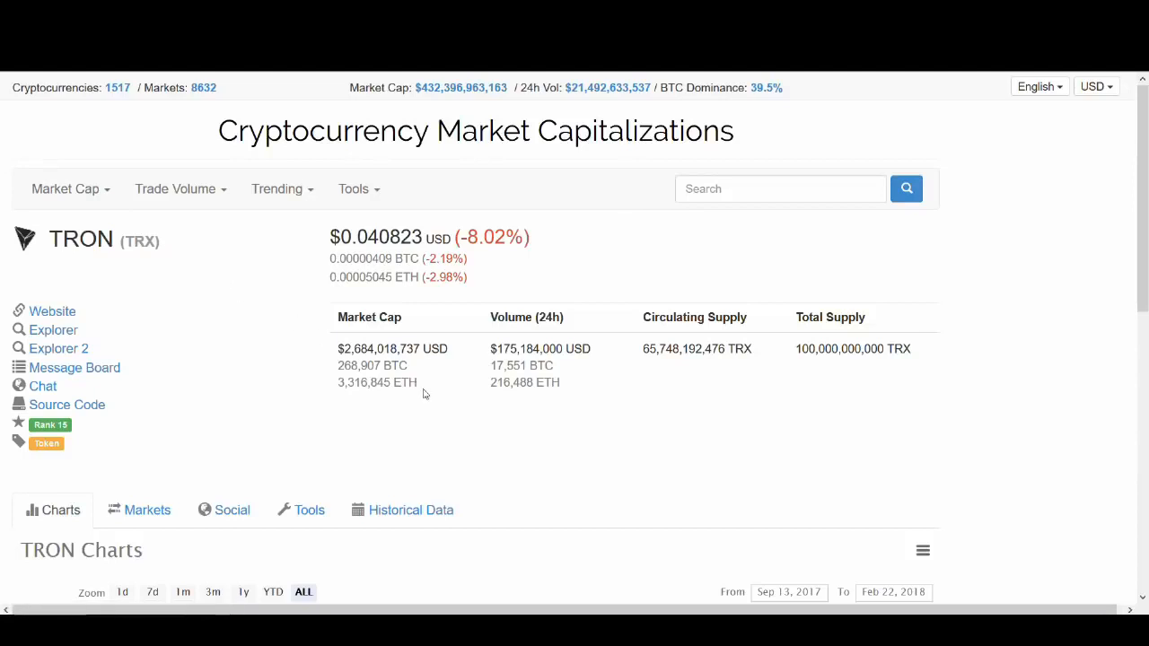
{"action": "mouse_move", "coordinate": [501, 431]}
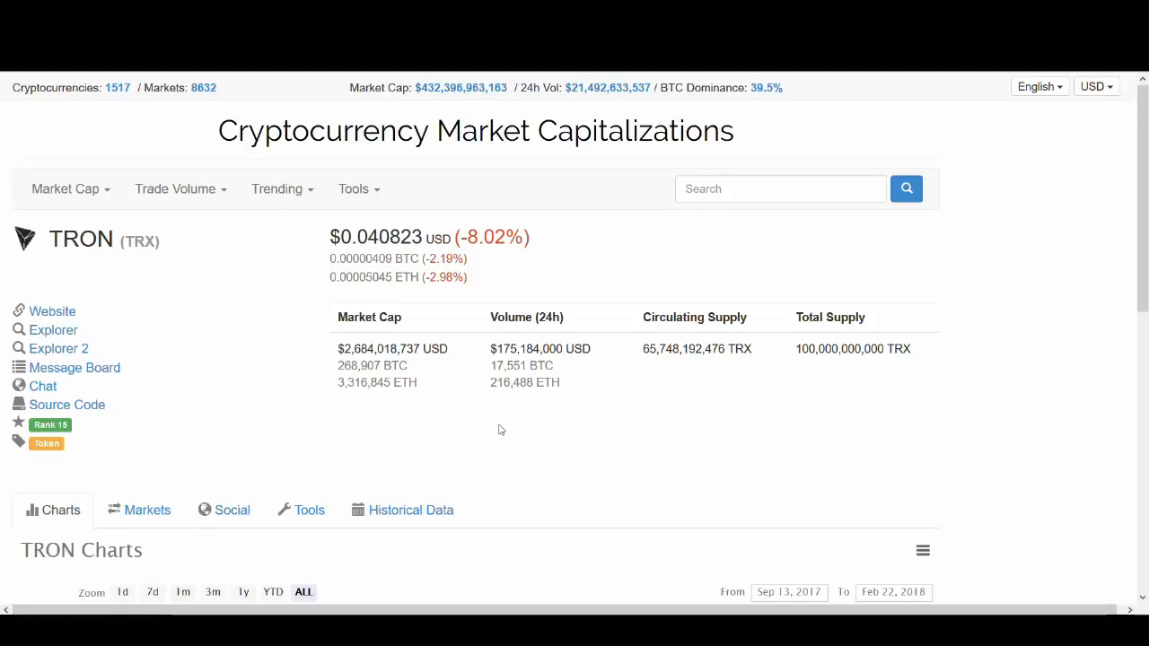
{"action": "mouse_move", "coordinate": [442, 348]}
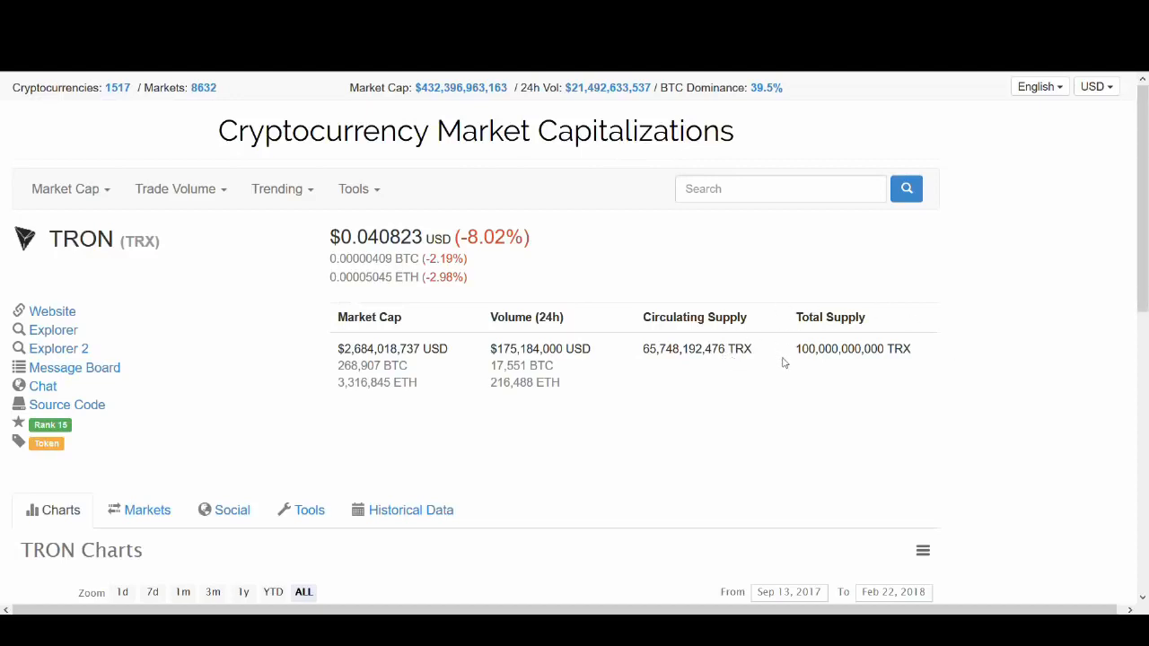
{"action": "mouse_move", "coordinate": [797, 395]}
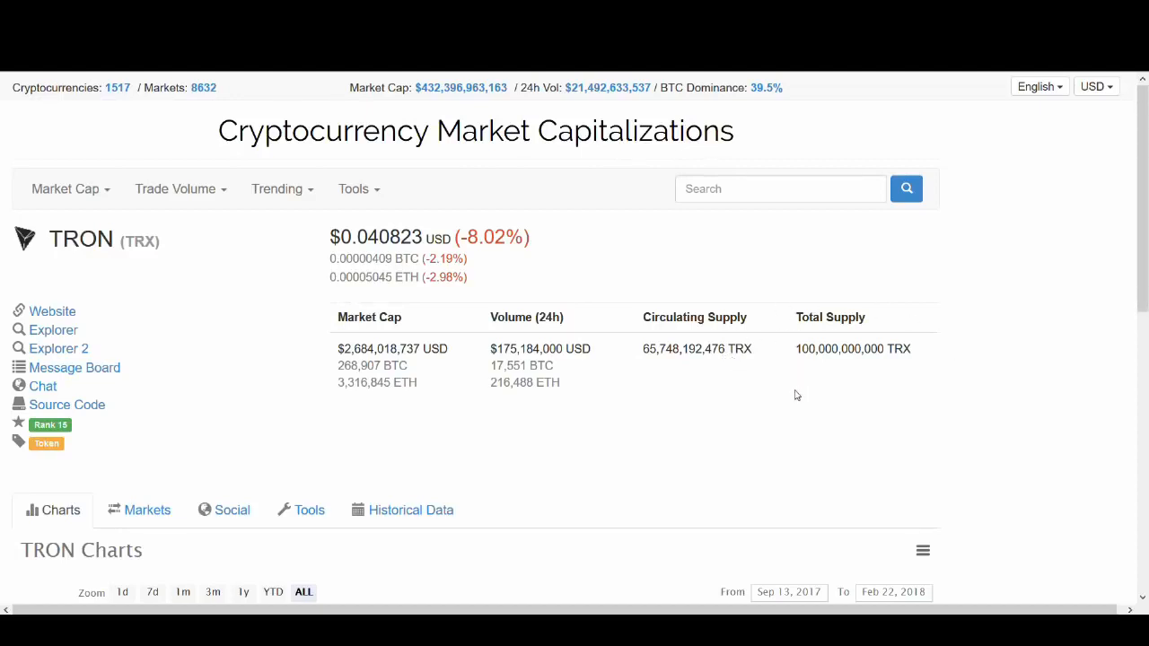
{"action": "mouse_move", "coordinate": [790, 395]}
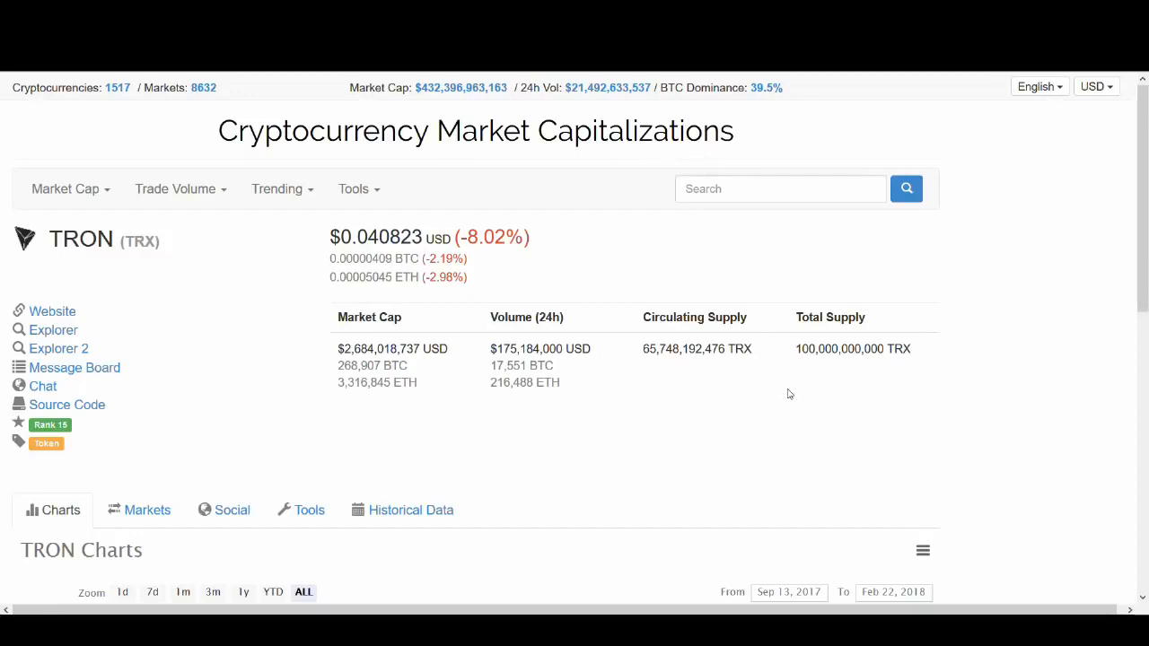
{"action": "scroll", "scroll_direction": "down", "scroll_amount": 3}
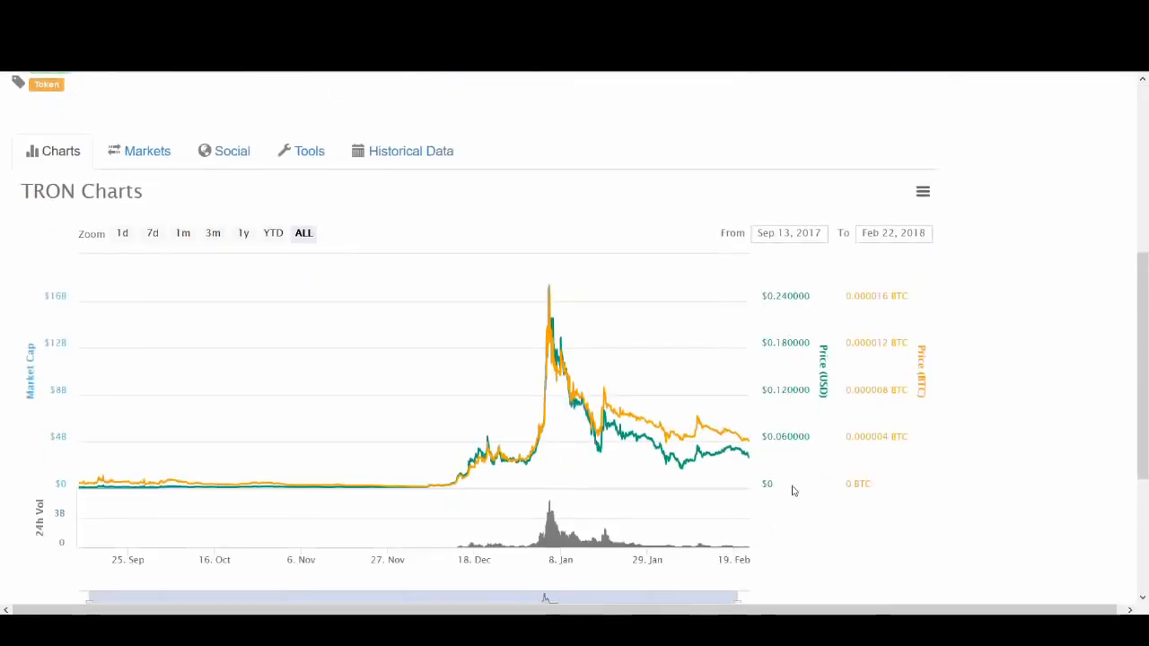
{"action": "mouse_move", "coordinate": [459, 475]}
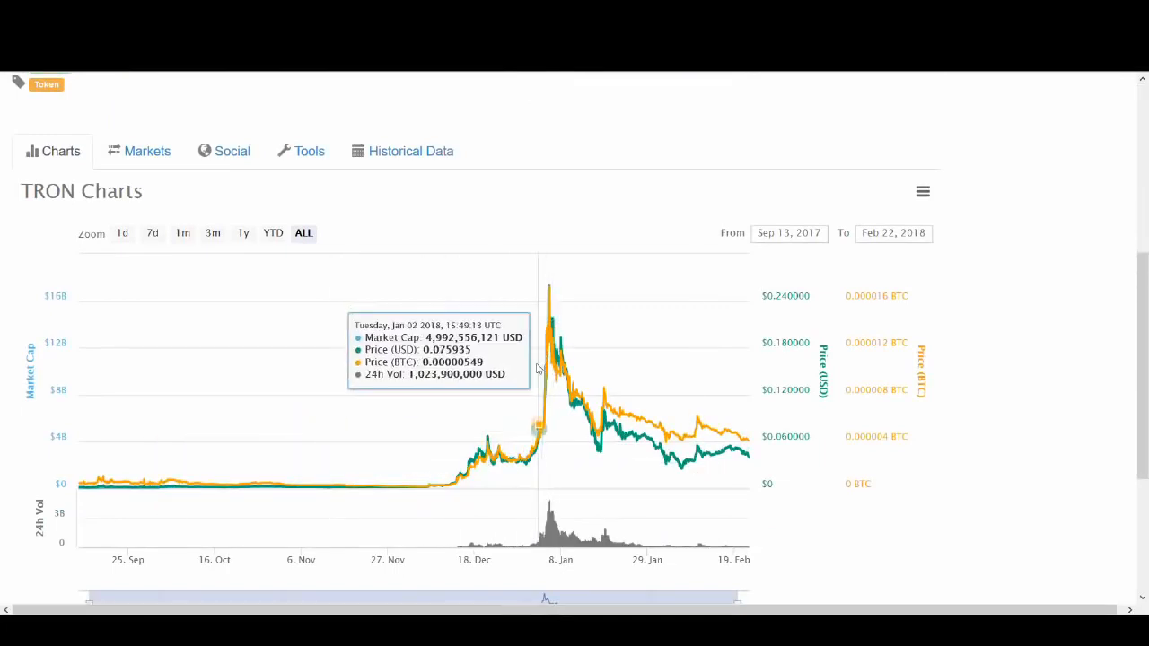
{"action": "mouse_move", "coordinate": [553, 368]}
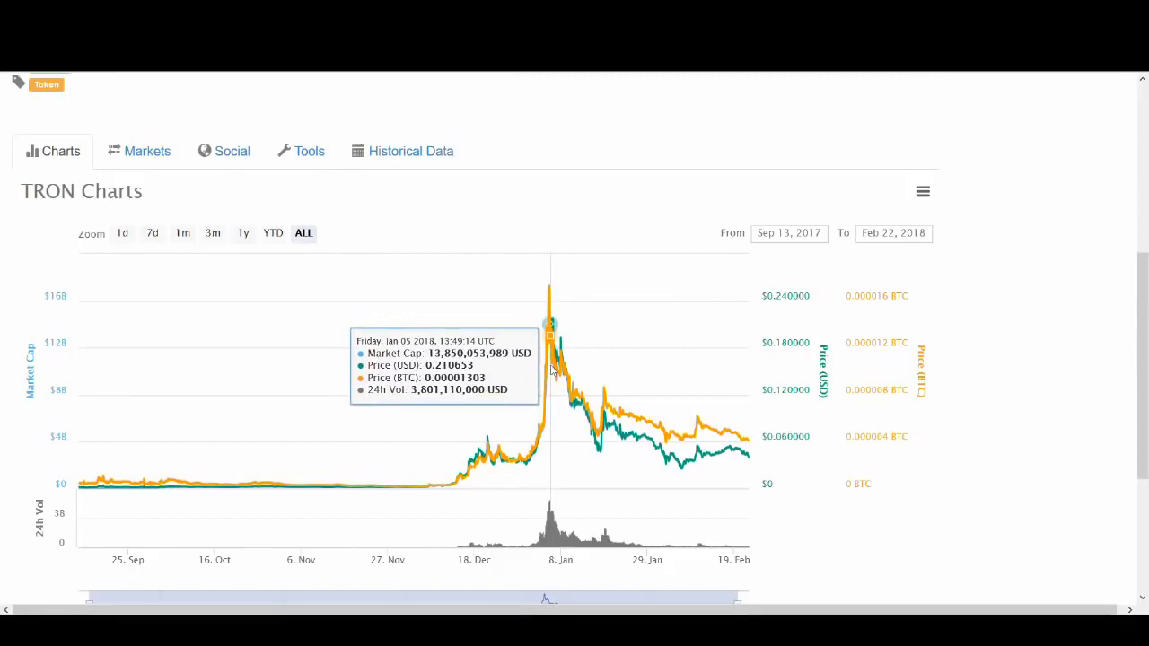
{"action": "mouse_move", "coordinate": [566, 402]}
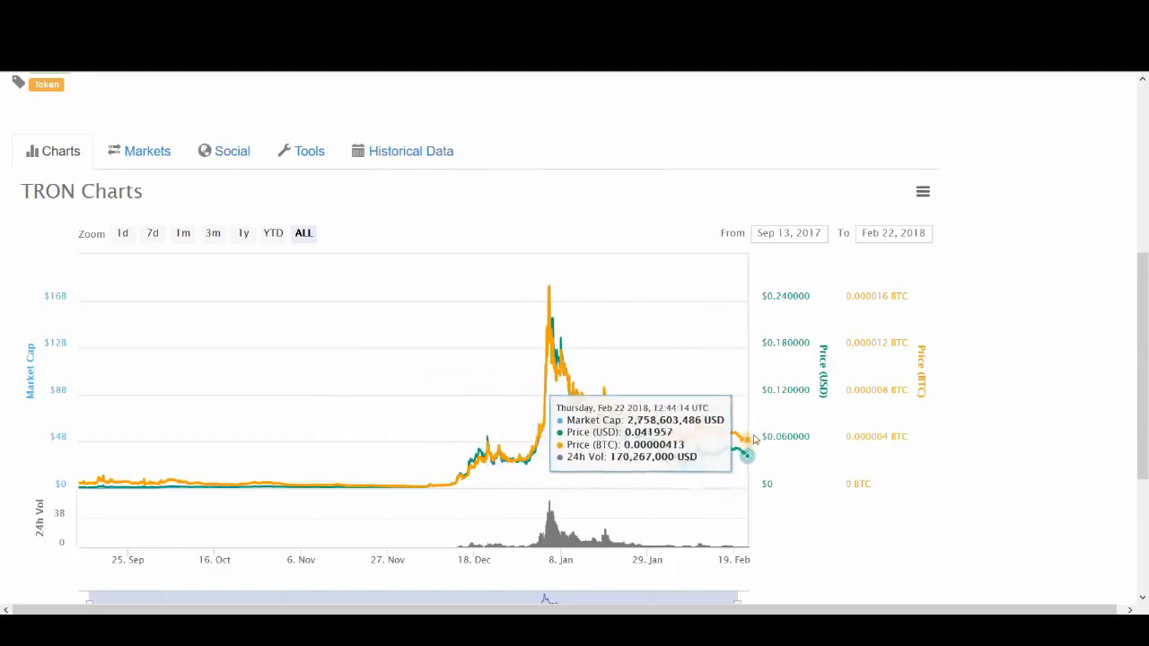
{"action": "mouse_move", "coordinate": [530, 463]}
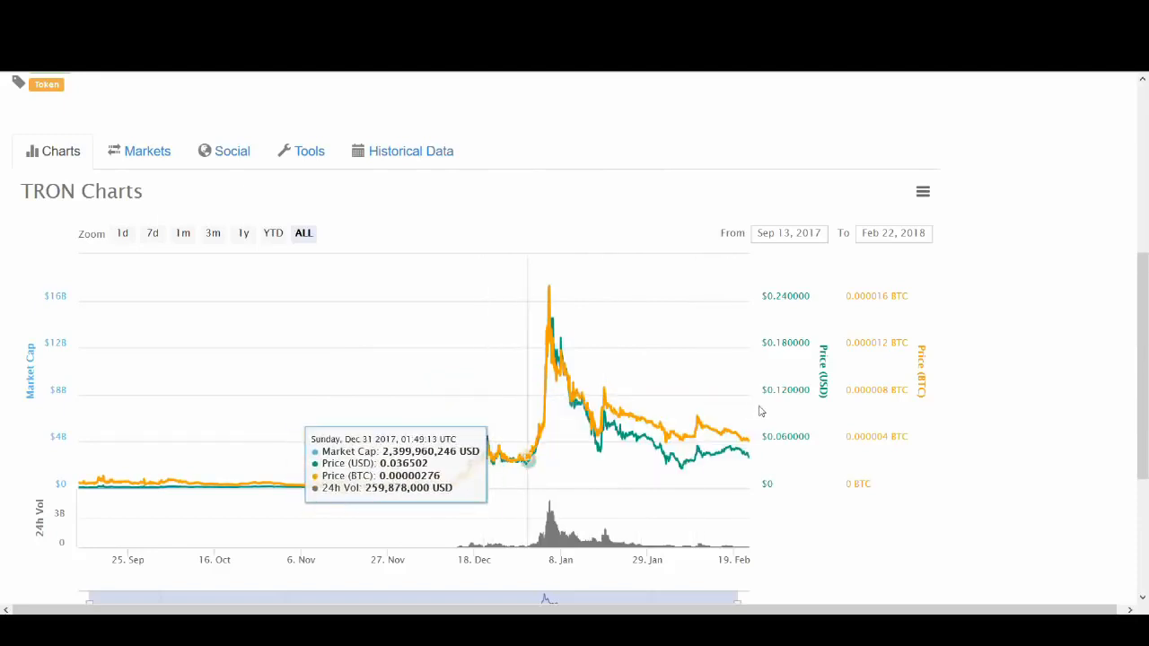
{"action": "mouse_move", "coordinate": [697, 439]}
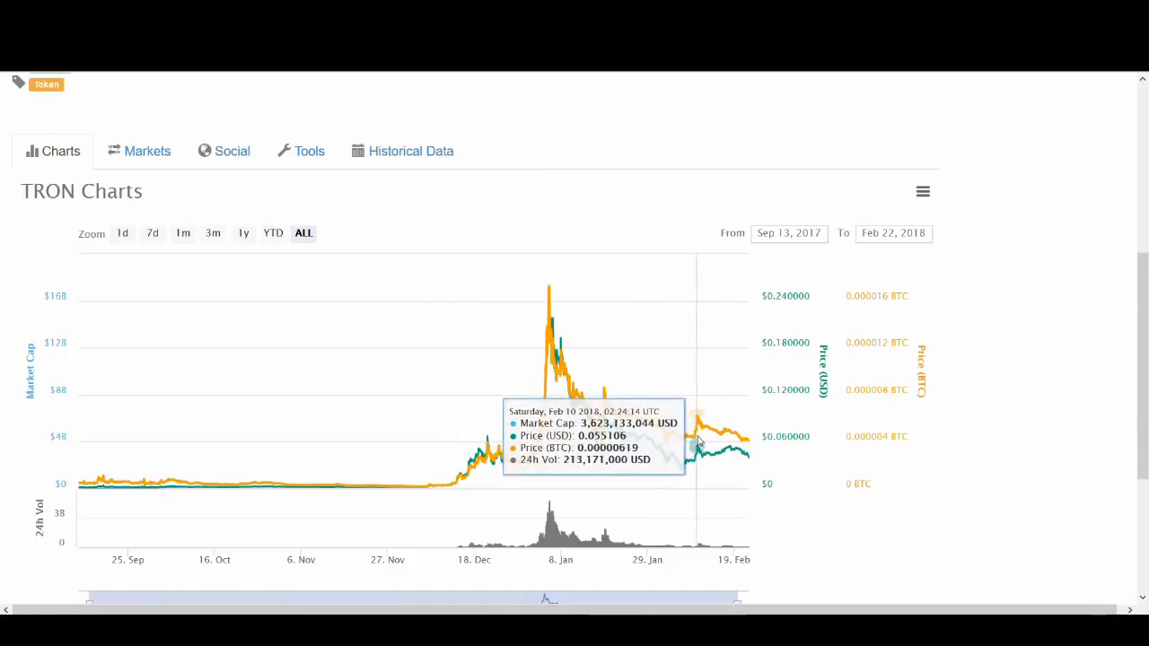
{"action": "mouse_move", "coordinate": [661, 465]}
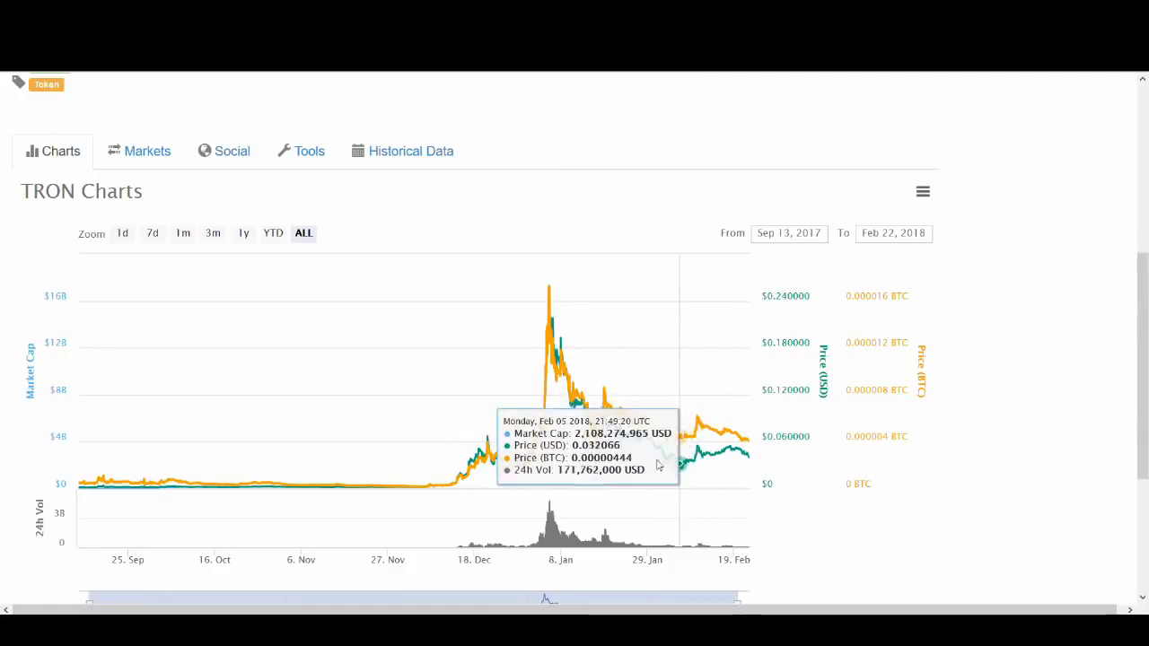
{"action": "mouse_move", "coordinate": [341, 485]}
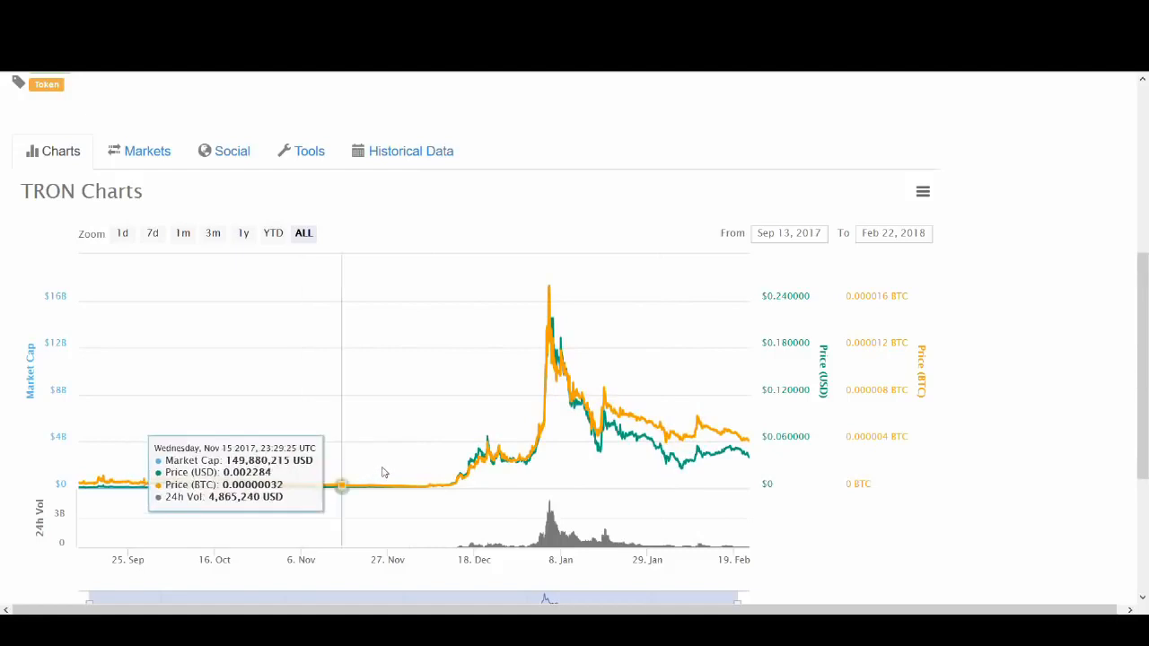
{"action": "mouse_move", "coordinate": [513, 464]}
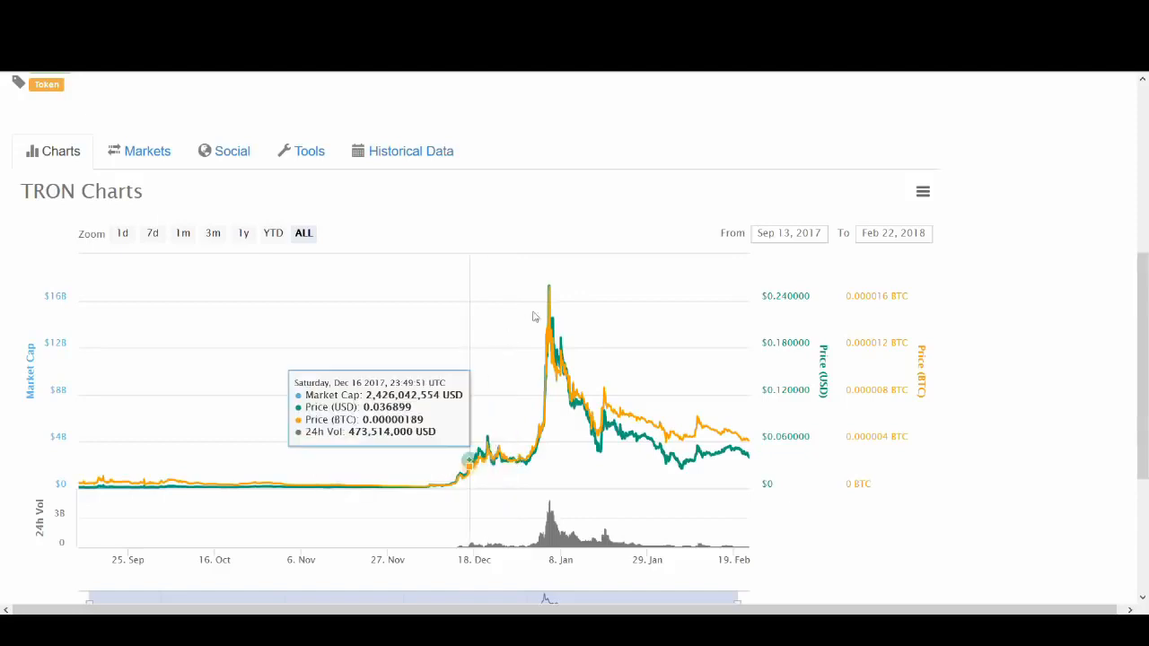
{"action": "mouse_move", "coordinate": [563, 395]}
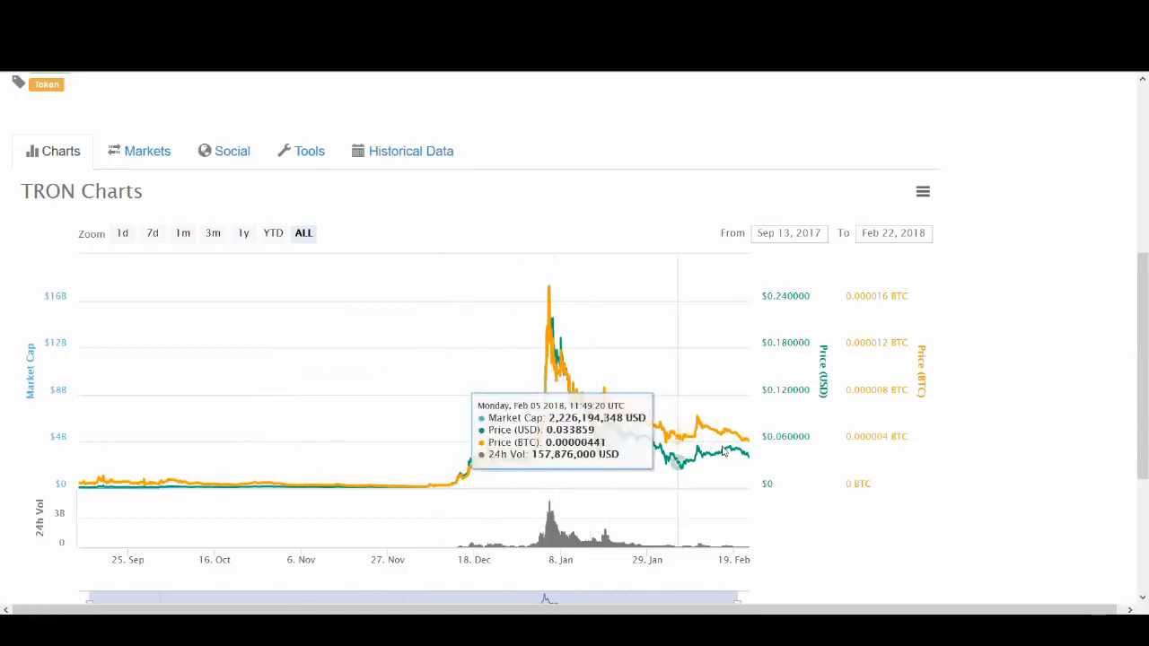
{"action": "mouse_move", "coordinate": [725, 456]}
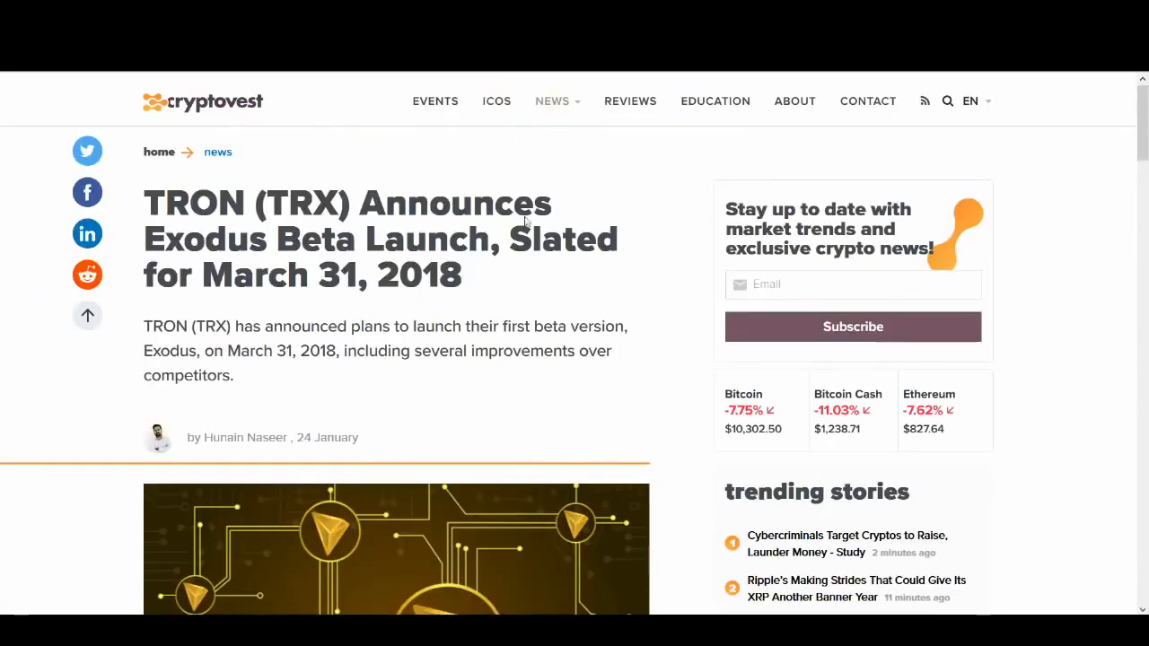
{"action": "mouse_move", "coordinate": [506, 277]}
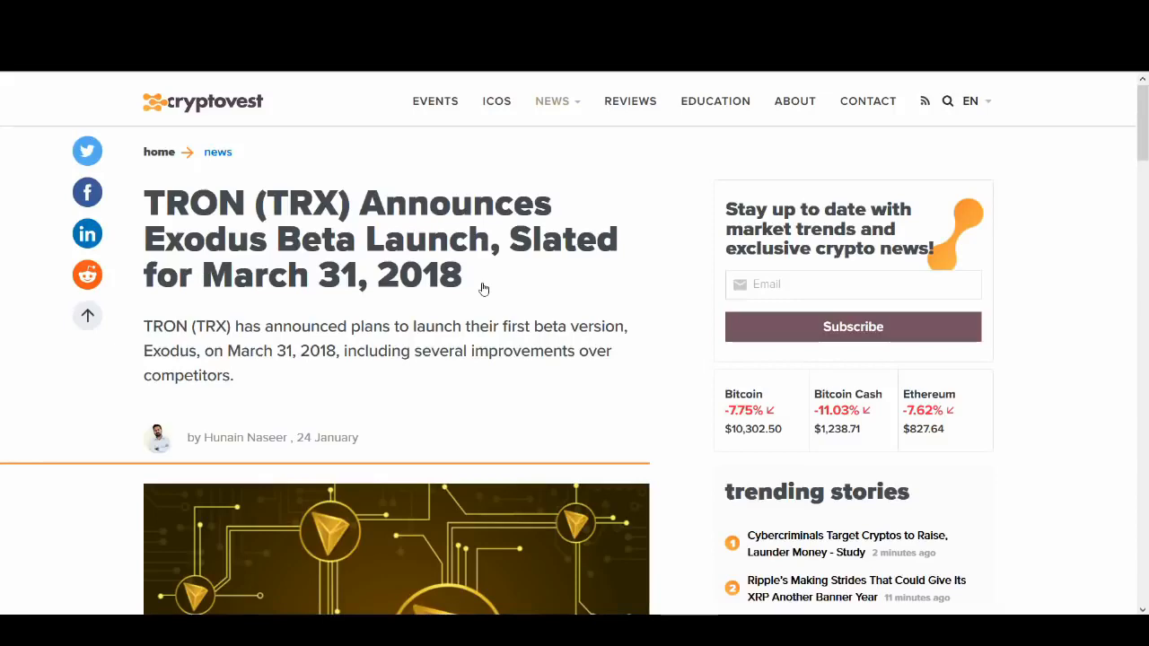
Scroll through the Cryptovest article on TRON's Exodus beta launch slated for March 31, 2018.
{"action": "scroll", "scroll_direction": "down", "scroll_amount": 3}
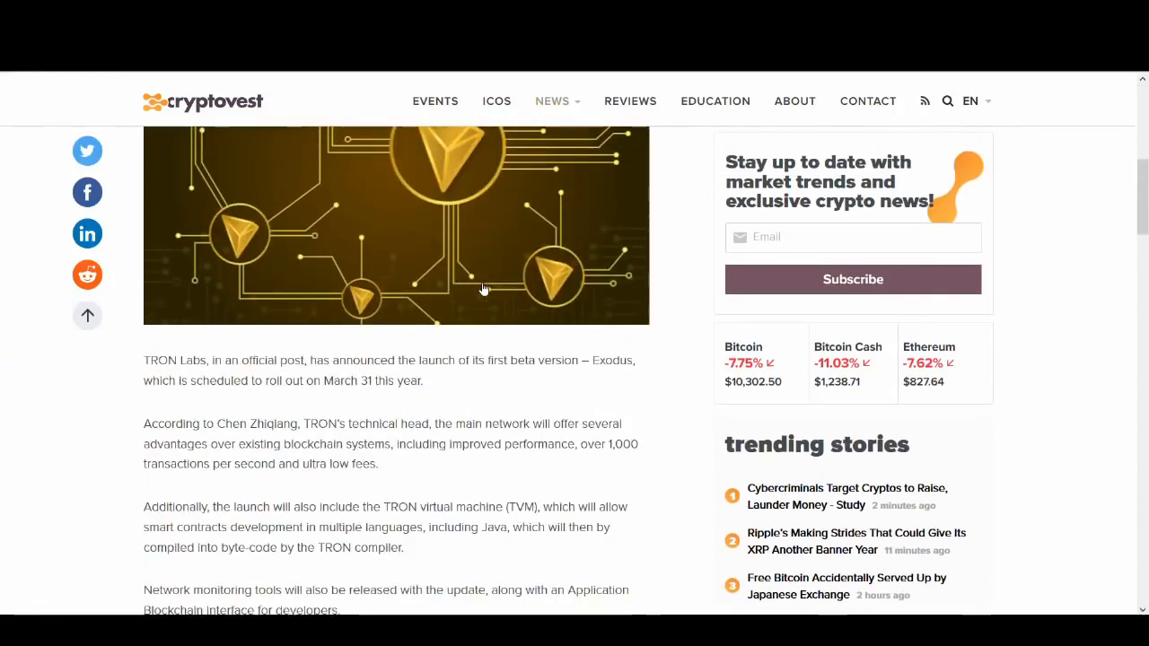
{"action": "scroll", "scroll_direction": "down", "scroll_amount": 3}
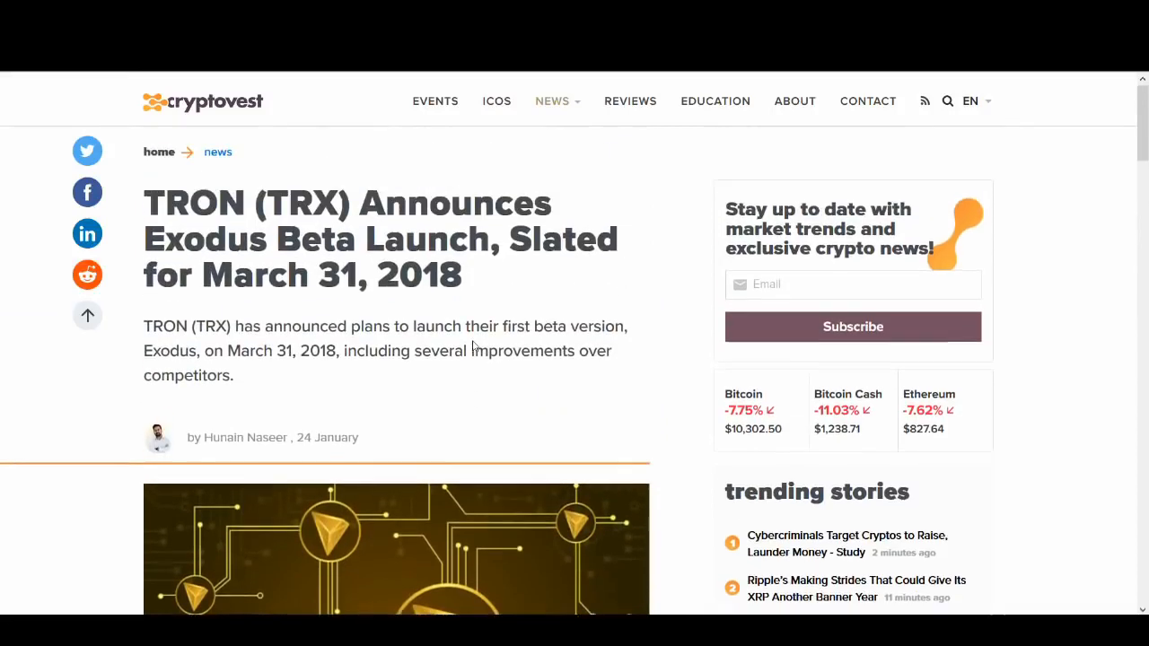
{"action": "mouse_move", "coordinate": [481, 355]}
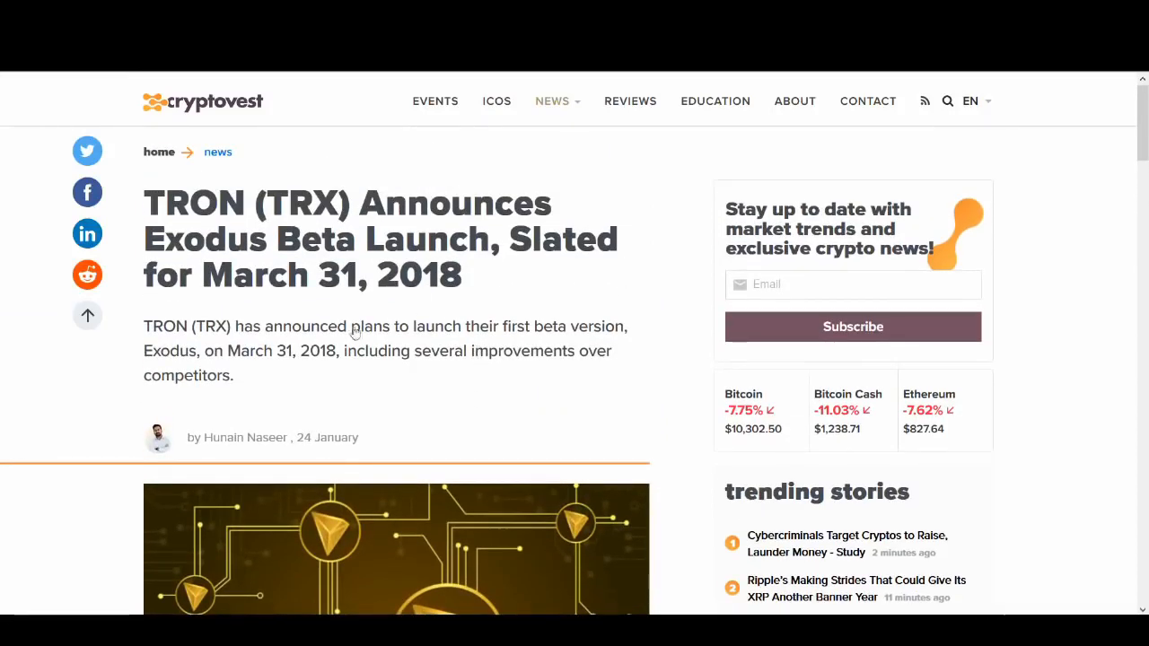
{"action": "scroll", "scroll_direction": "down", "scroll_amount": 3}
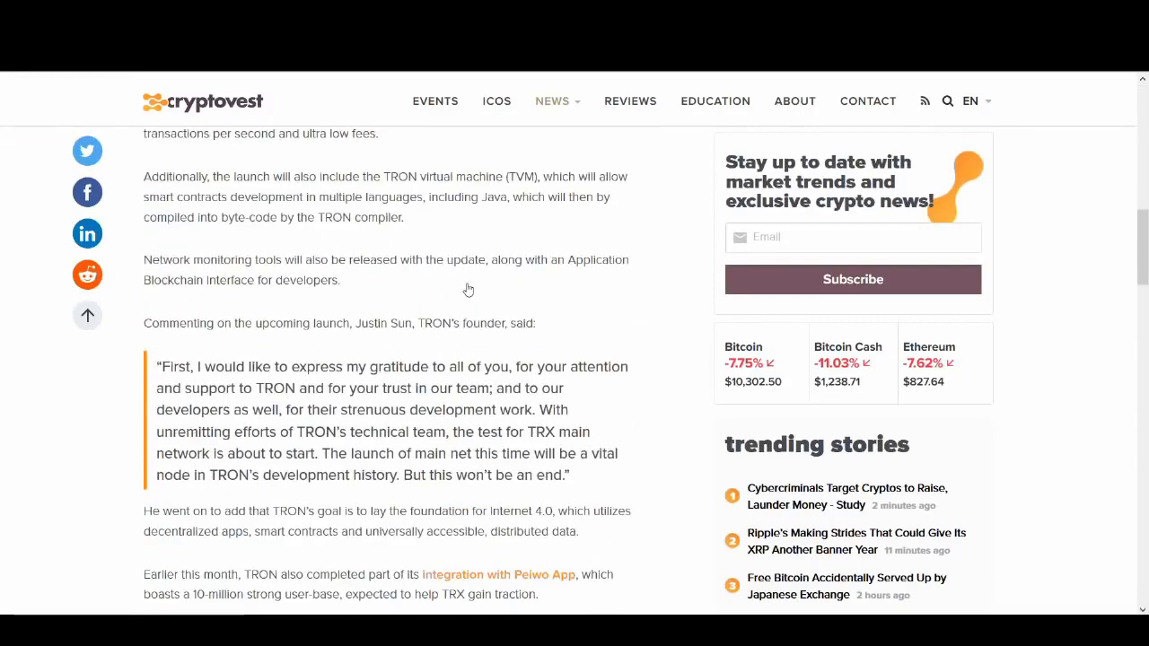
{"action": "scroll", "scroll_direction": "up", "scroll_amount": 3}
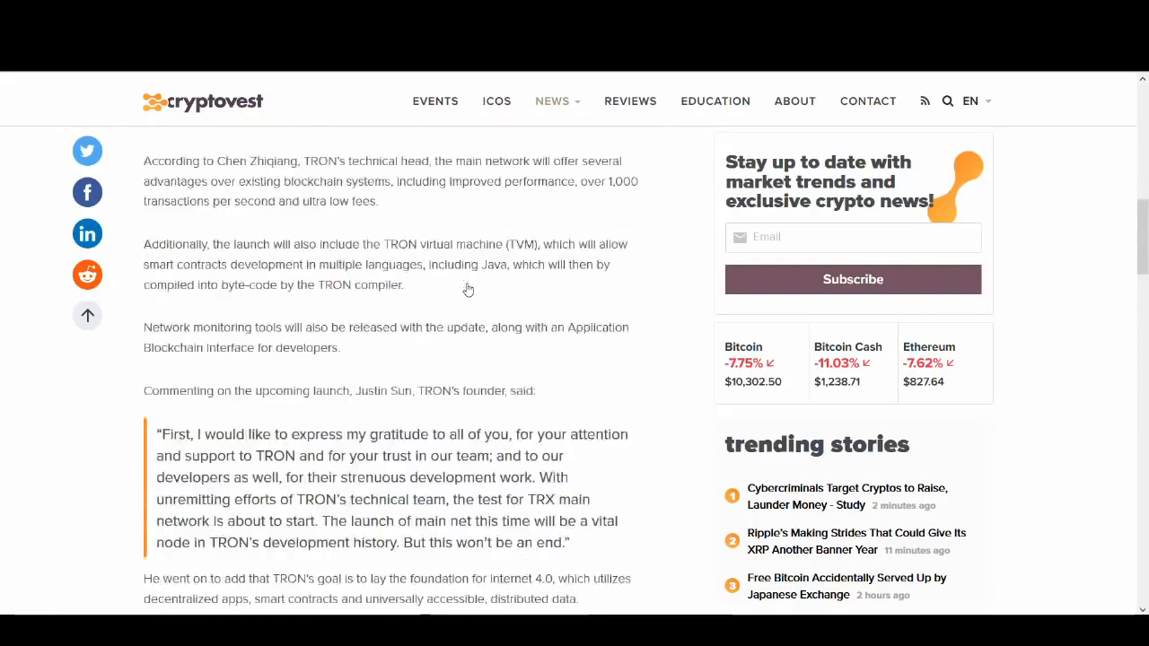
{"action": "scroll", "scroll_direction": "up", "scroll_amount": 3}
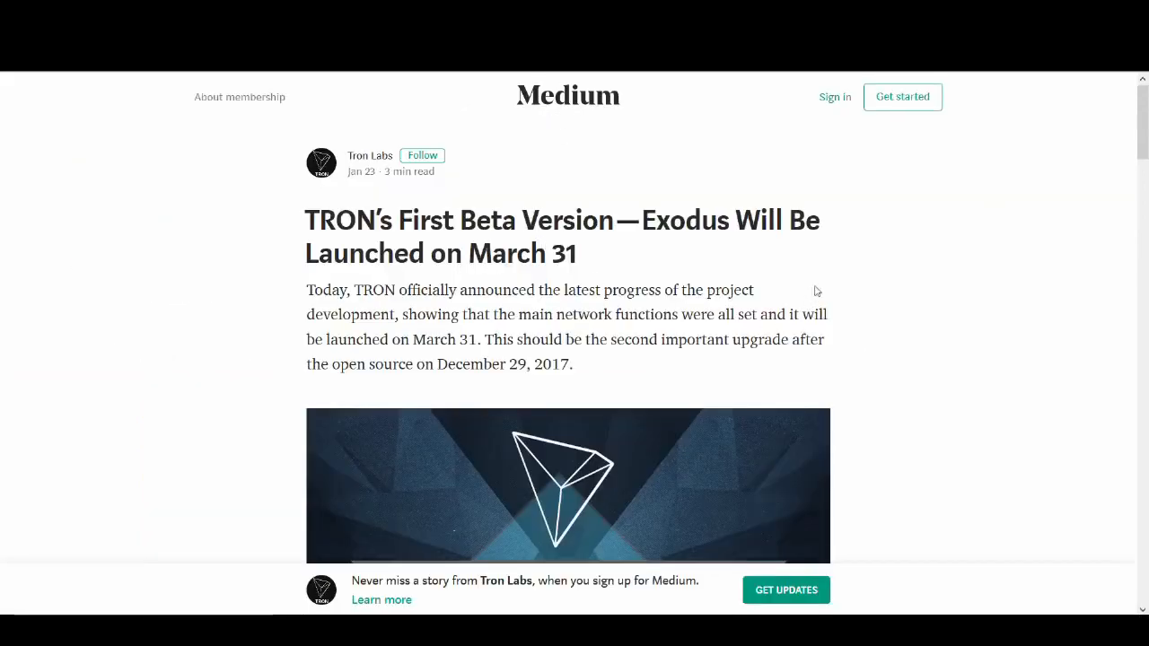
Scroll down the Tron Labs Medium post through the Exodus beta feature list.
{"action": "scroll", "scroll_direction": "down", "scroll_amount": 3}
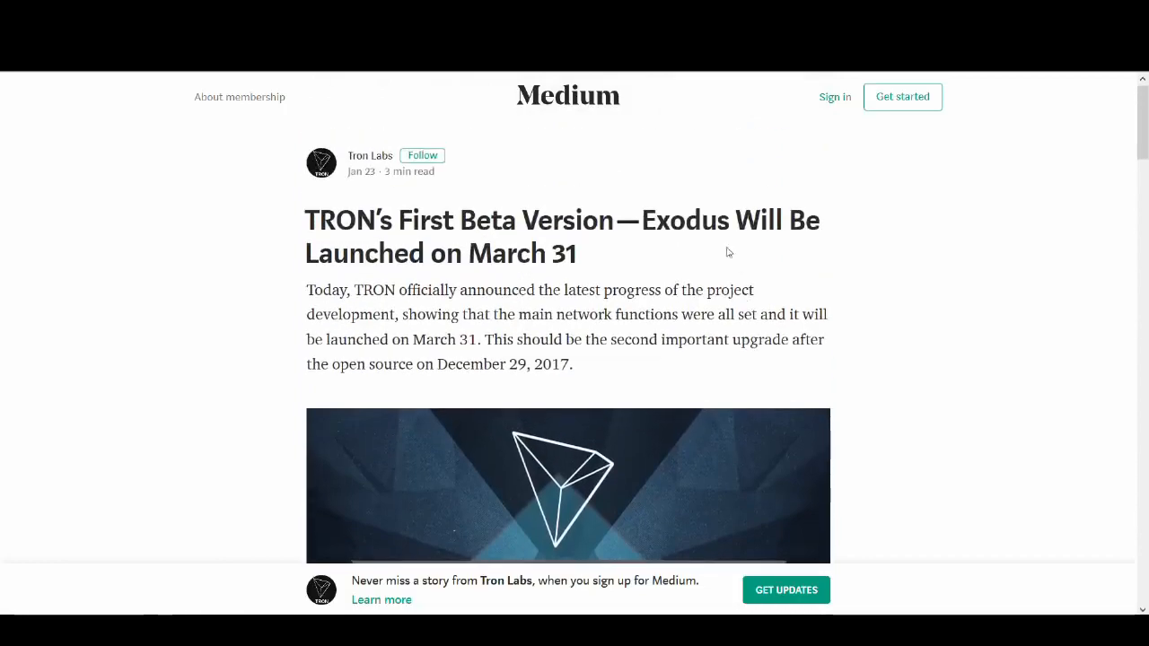
{"action": "scroll", "scroll_direction": "down", "scroll_amount": 3}
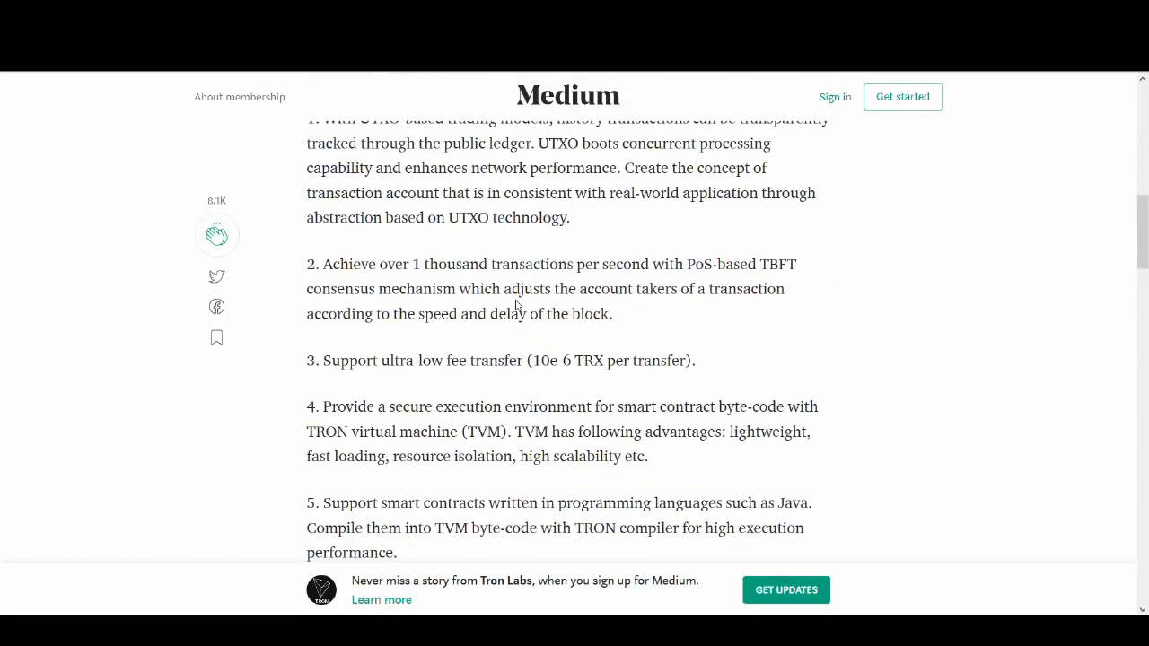
{"action": "scroll", "scroll_direction": "down", "scroll_amount": 3}
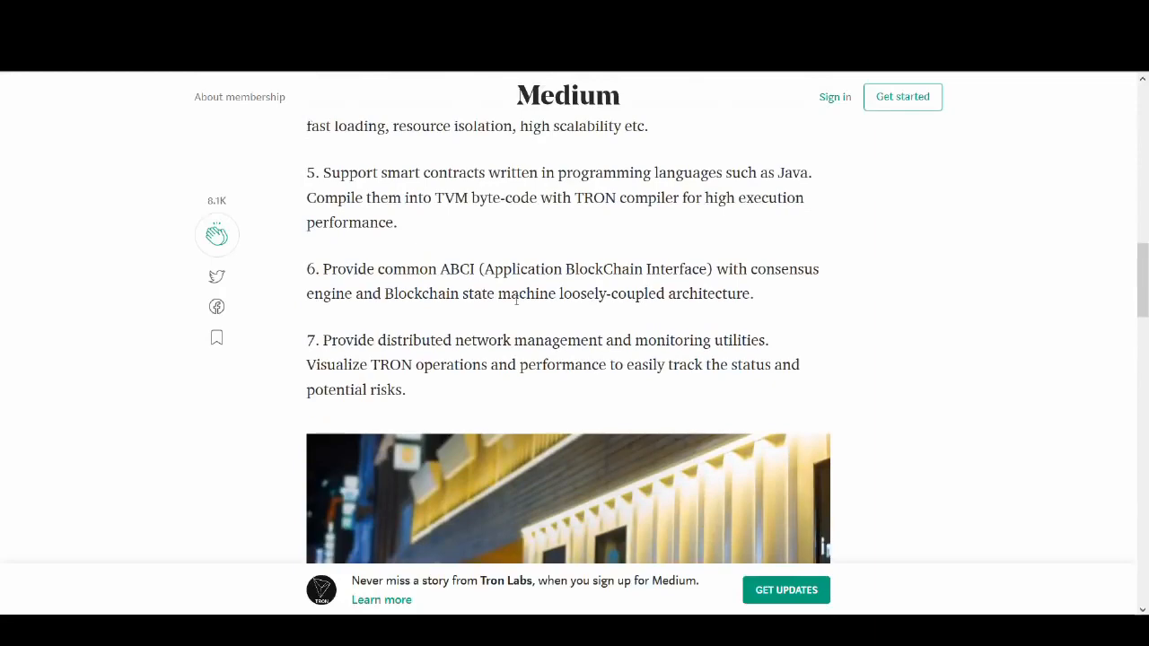
{"action": "scroll", "scroll_direction": "down", "scroll_amount": 3}
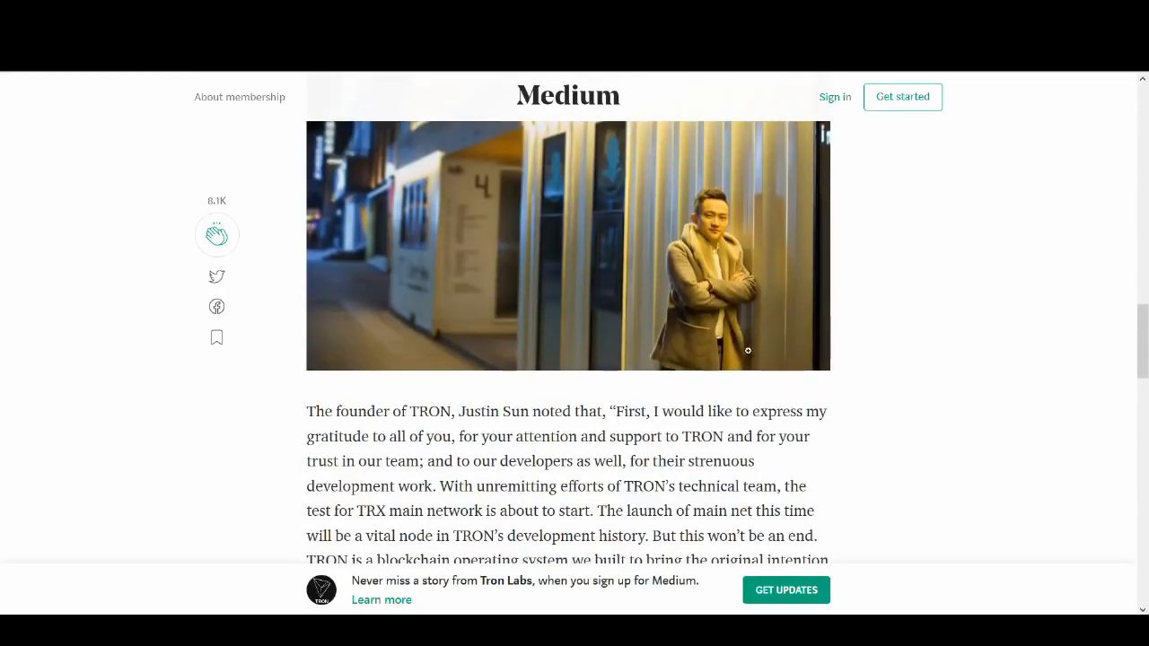
{"action": "scroll", "scroll_direction": "down", "scroll_amount": 3}
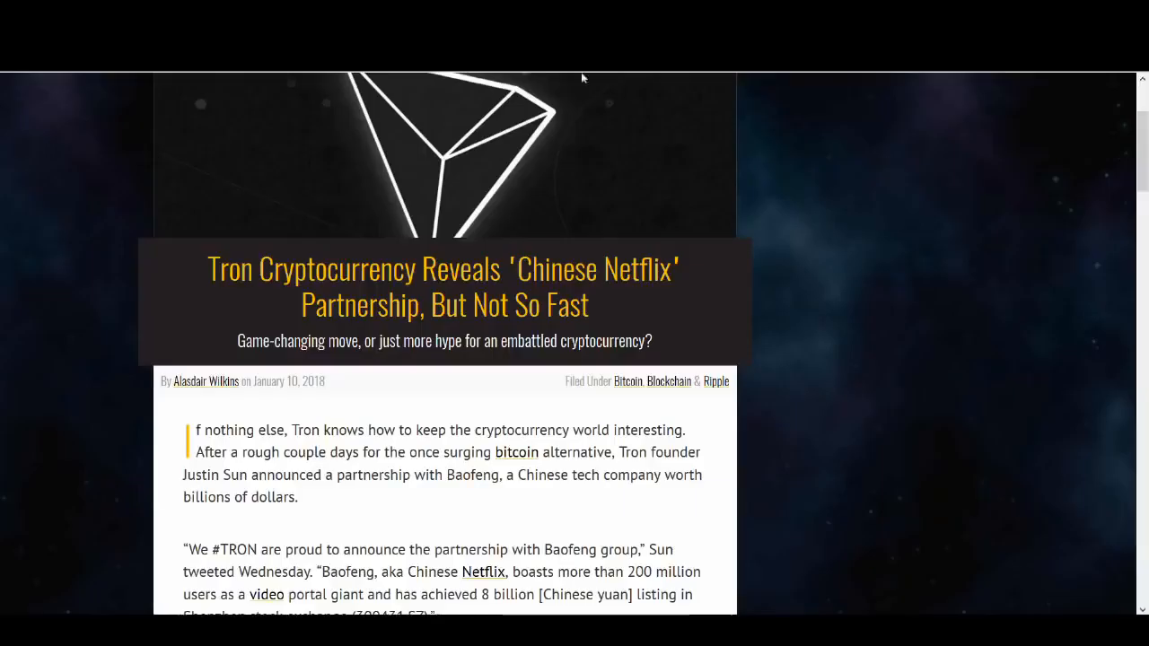
{"action": "mouse_move", "coordinate": [560, 452]}
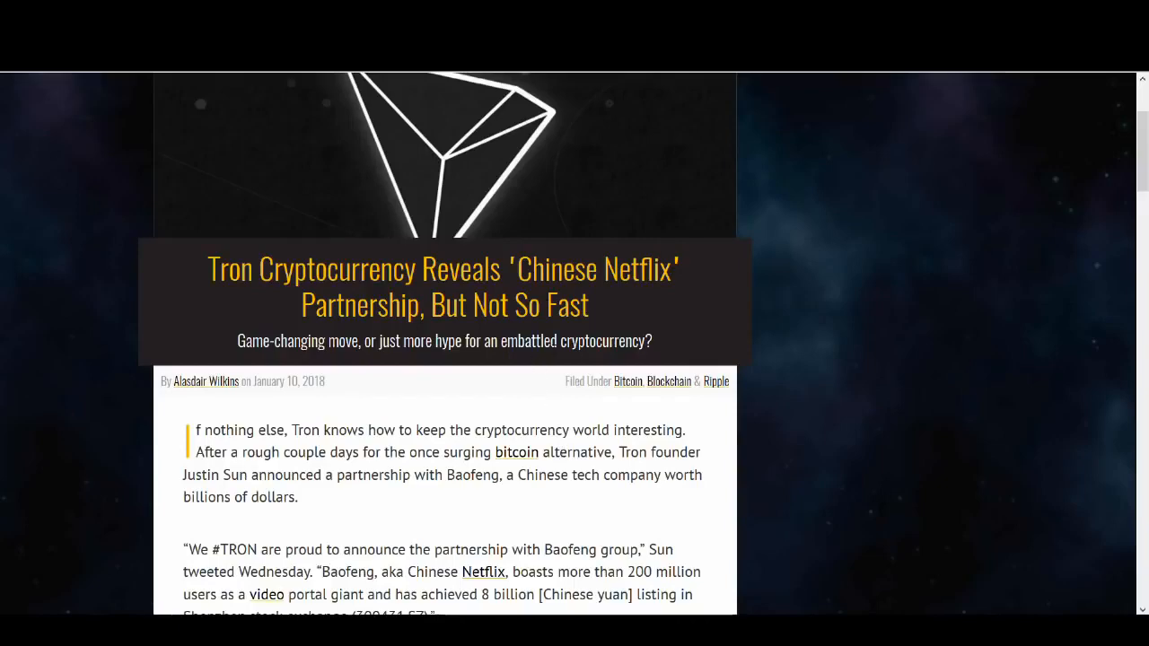
Scroll the 'Chinese Netflix' article and the Digital Journal piece on Tron's Chinese government award.
{"action": "scroll", "scroll_direction": "down", "scroll_amount": 3}
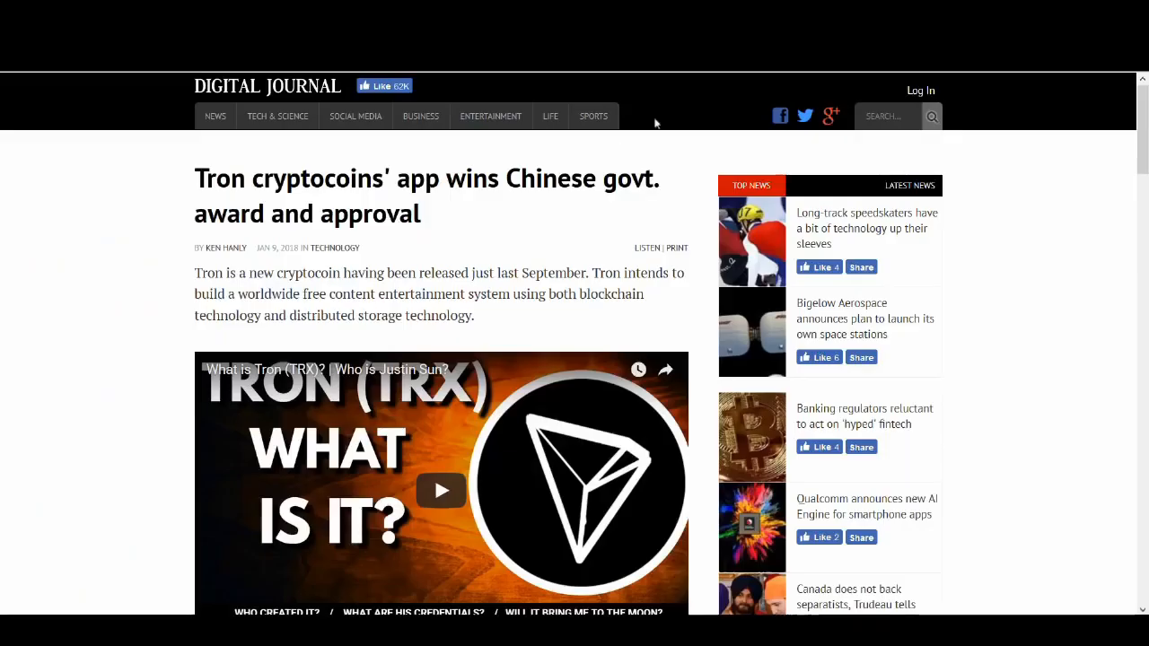
{"action": "mouse_move", "coordinate": [616, 265]}
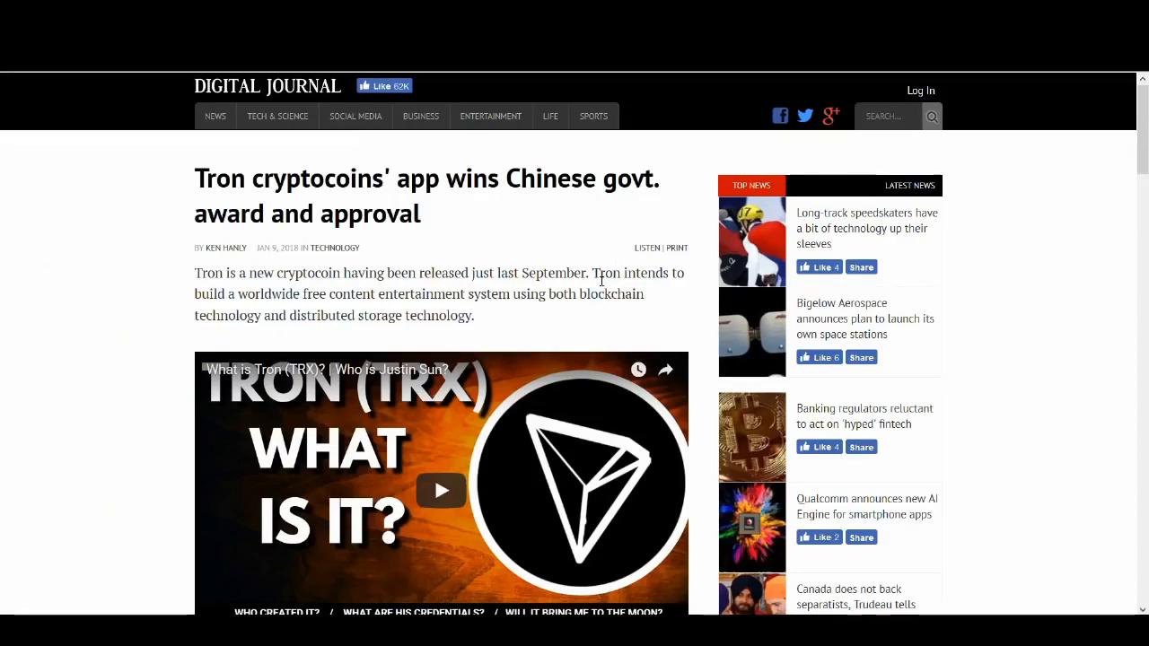
{"action": "scroll", "scroll_direction": "down", "scroll_amount": 3}
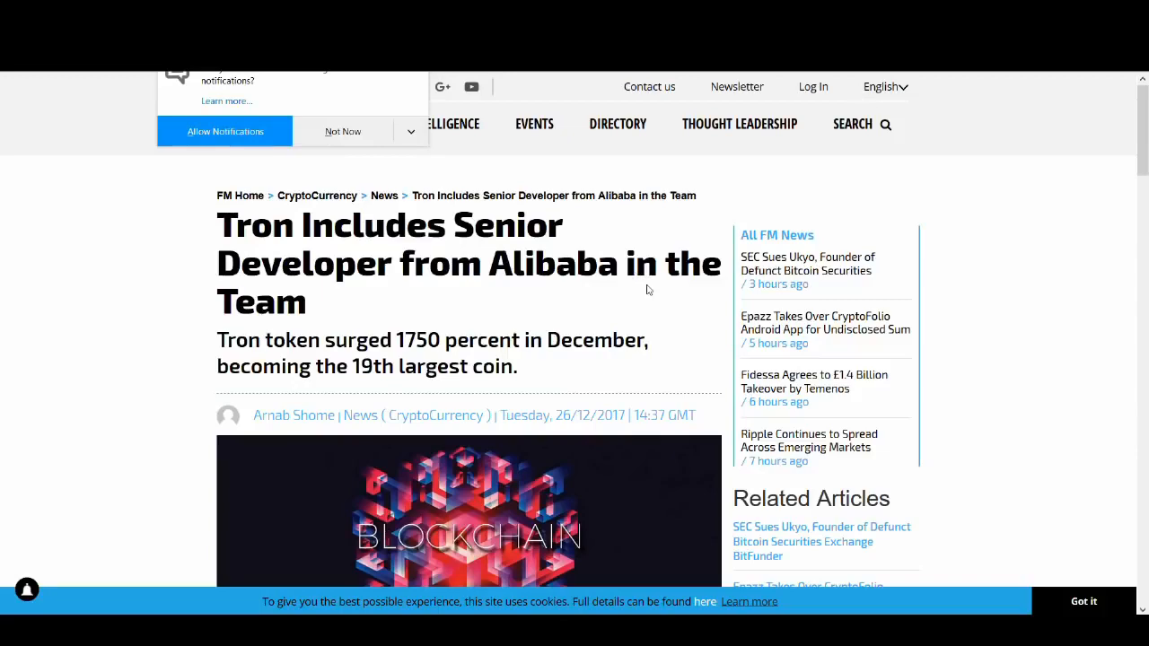
{"action": "mouse_move", "coordinate": [636, 295]}
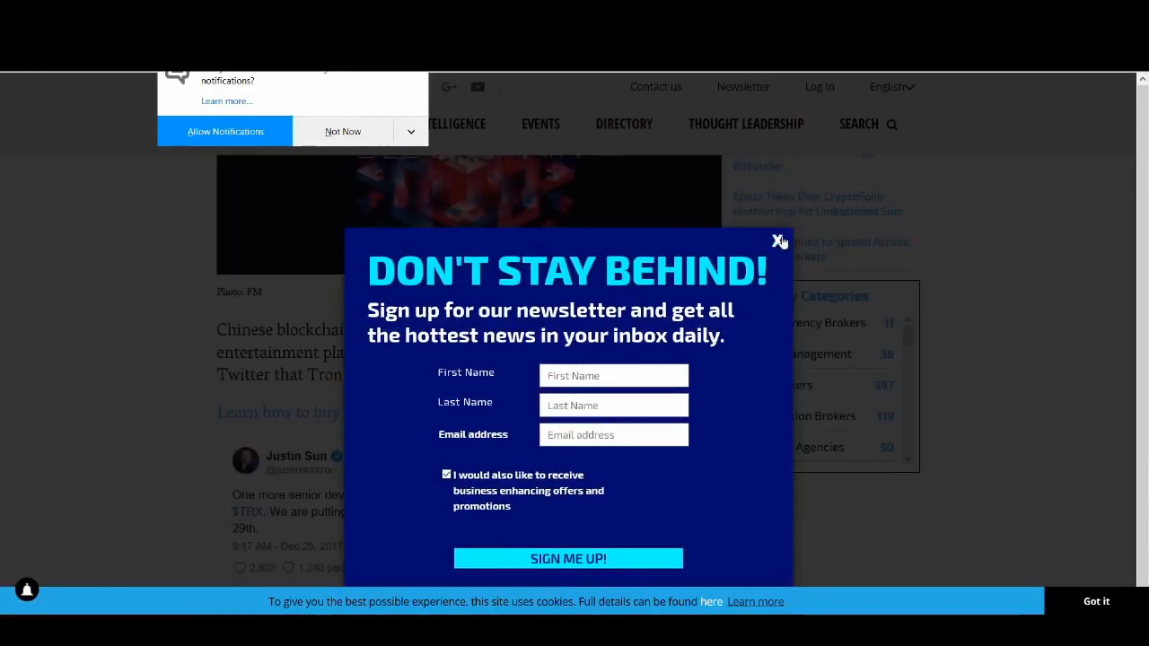
Dismiss the newsletter popup and scroll the Finance Magnates article to Justin Sun's Alibaba-developer tweet.
{"action": "left_click", "coordinate": [778, 243]}
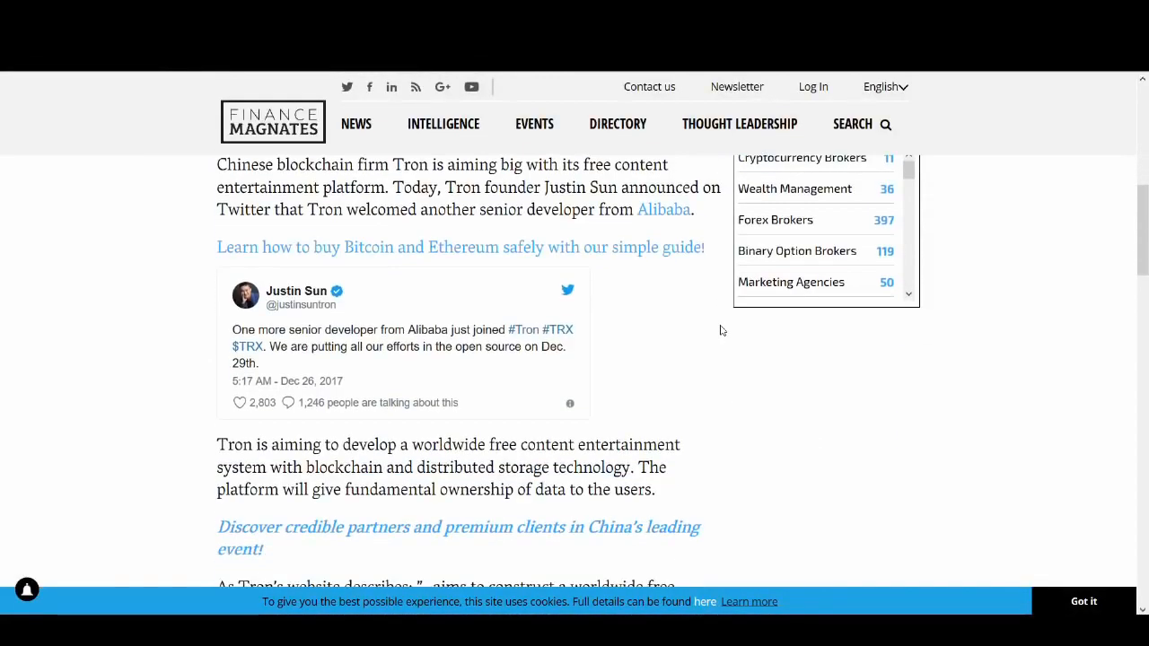
{"action": "mouse_move", "coordinate": [689, 356]}
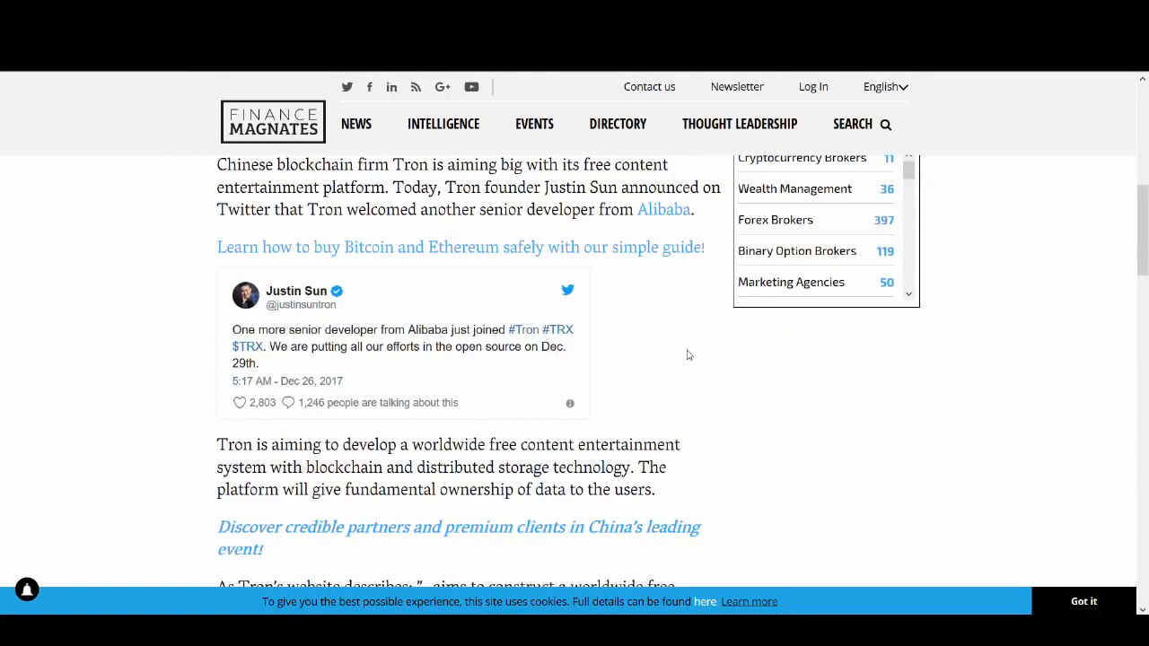
{"action": "mouse_move", "coordinate": [291, 309]}
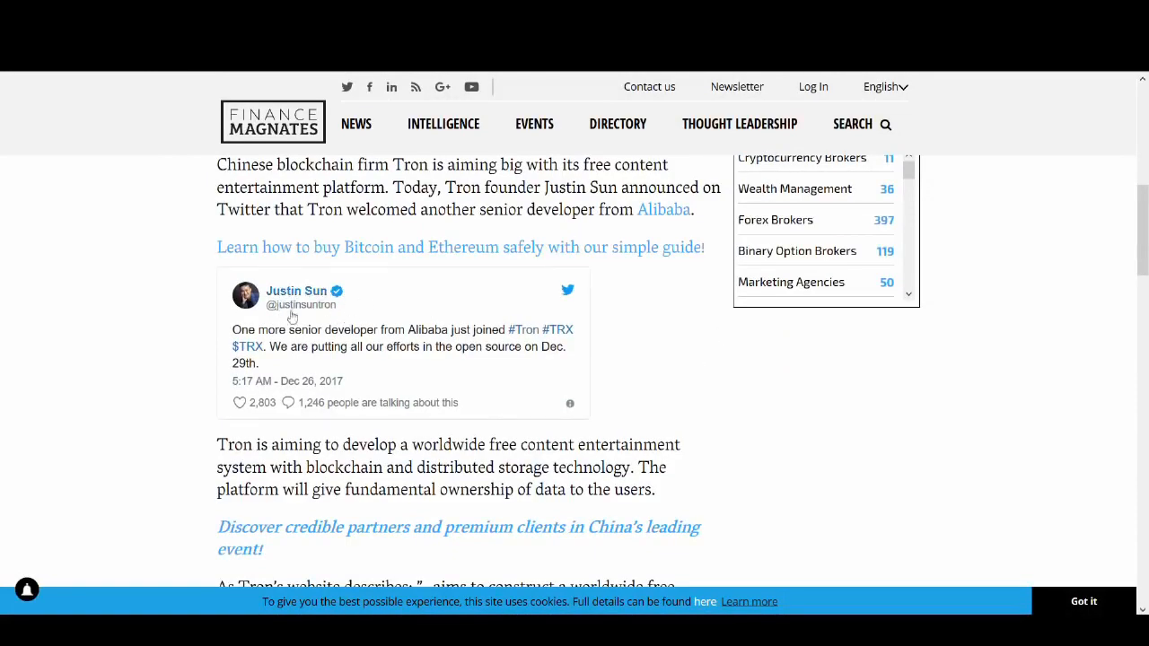
{"action": "scroll", "scroll_direction": "down", "scroll_amount": 3}
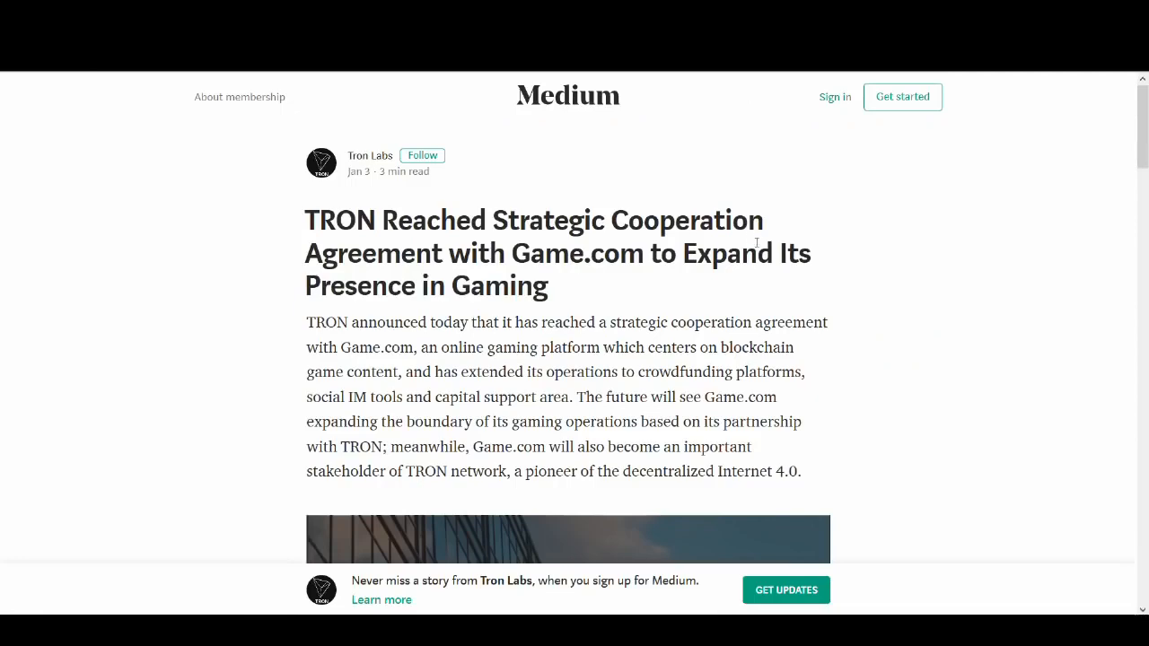
Scroll through the Medium post announcing the TRON and Game.com partnership.
{"action": "scroll", "scroll_direction": "down", "scroll_amount": 3}
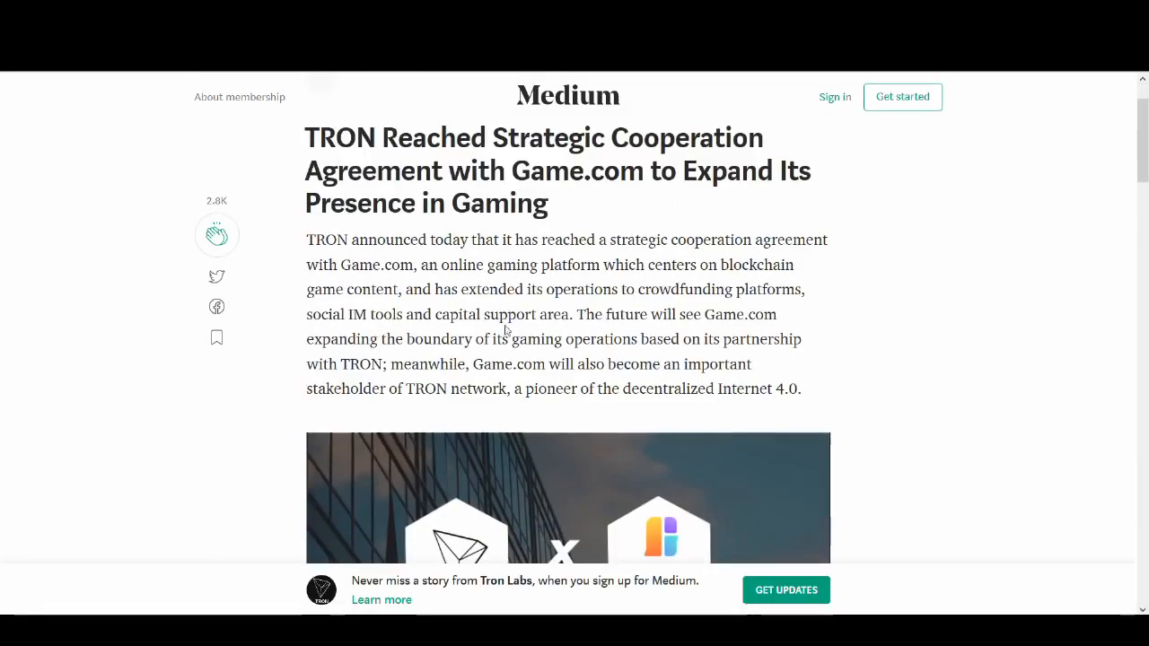
{"action": "scroll", "scroll_direction": "down", "scroll_amount": 3}
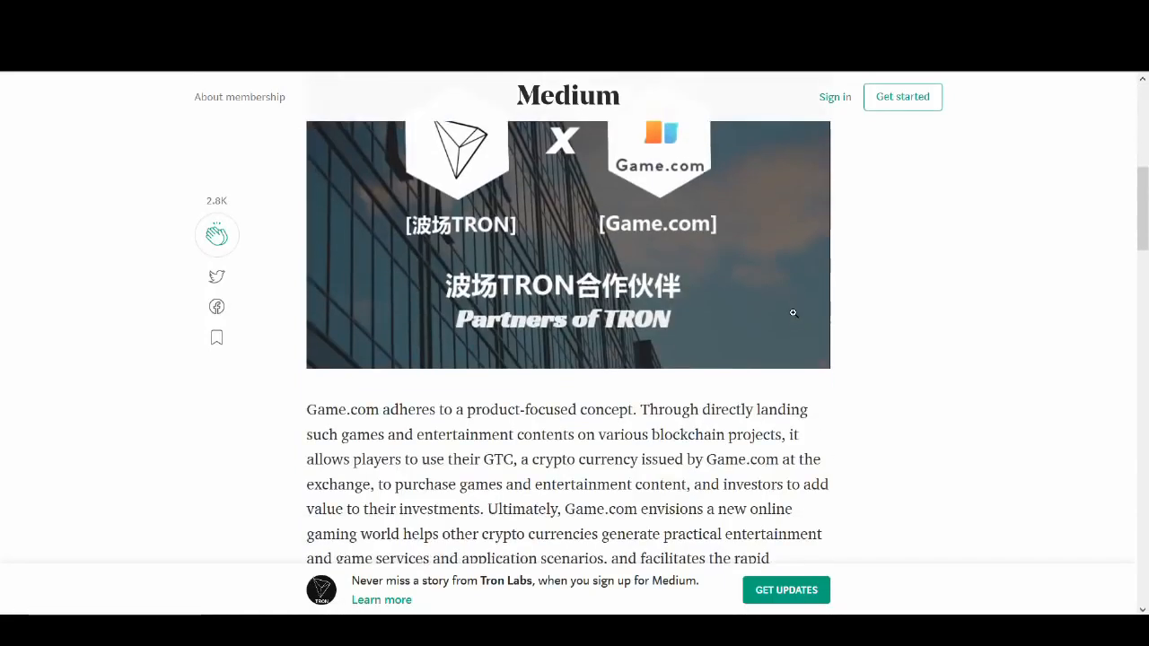
{"action": "scroll", "scroll_direction": "down", "scroll_amount": 3}
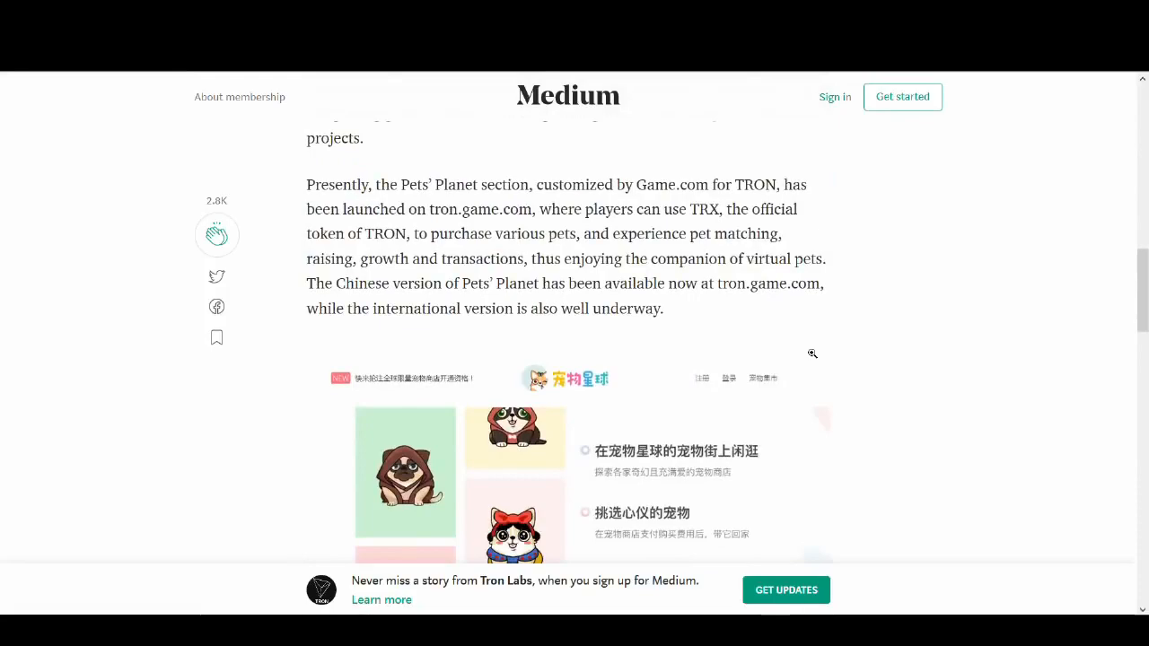
{"action": "scroll", "scroll_direction": "down", "scroll_amount": 3}
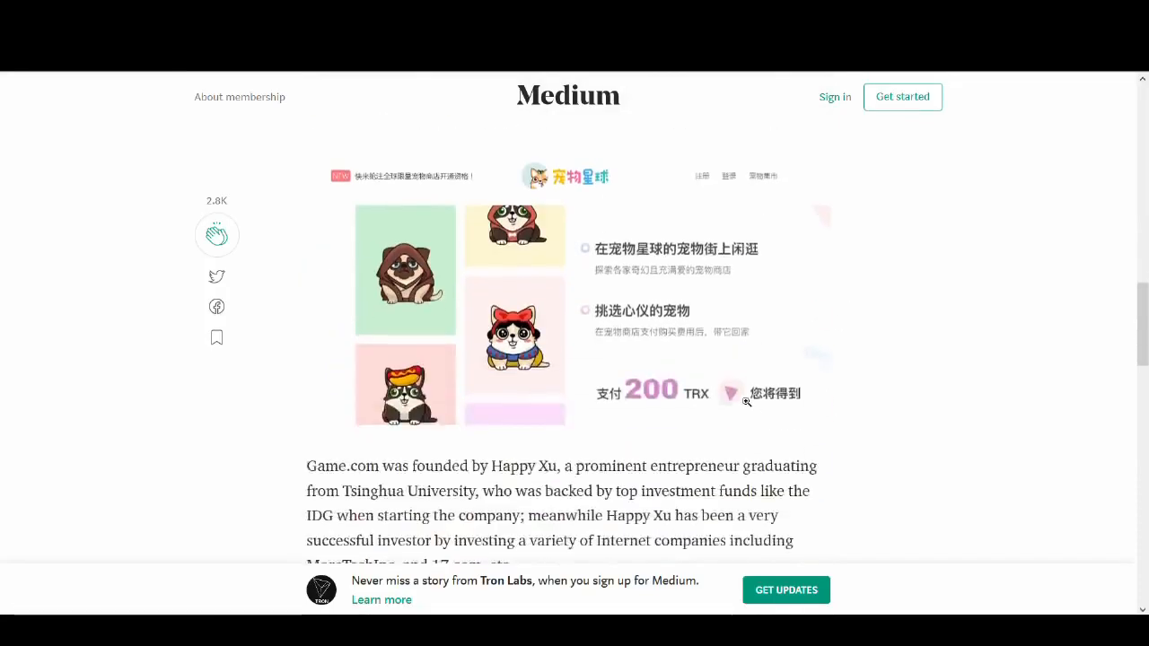
{"action": "scroll", "scroll_direction": "down", "scroll_amount": 3}
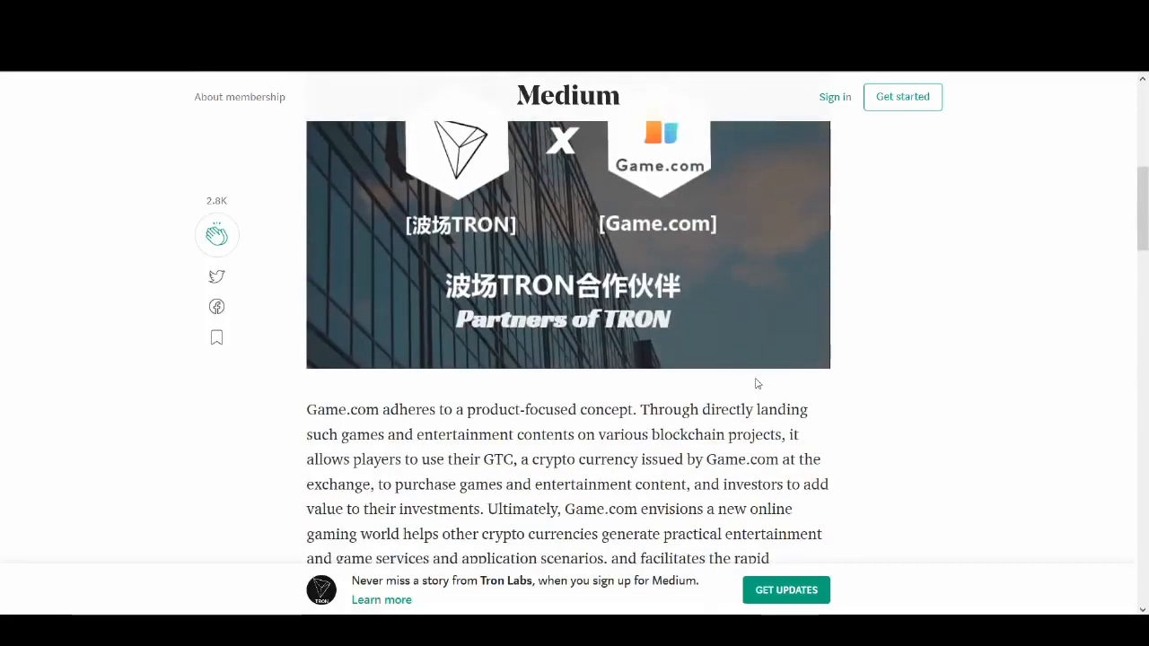
{"action": "scroll", "scroll_direction": "up", "scroll_amount": 3}
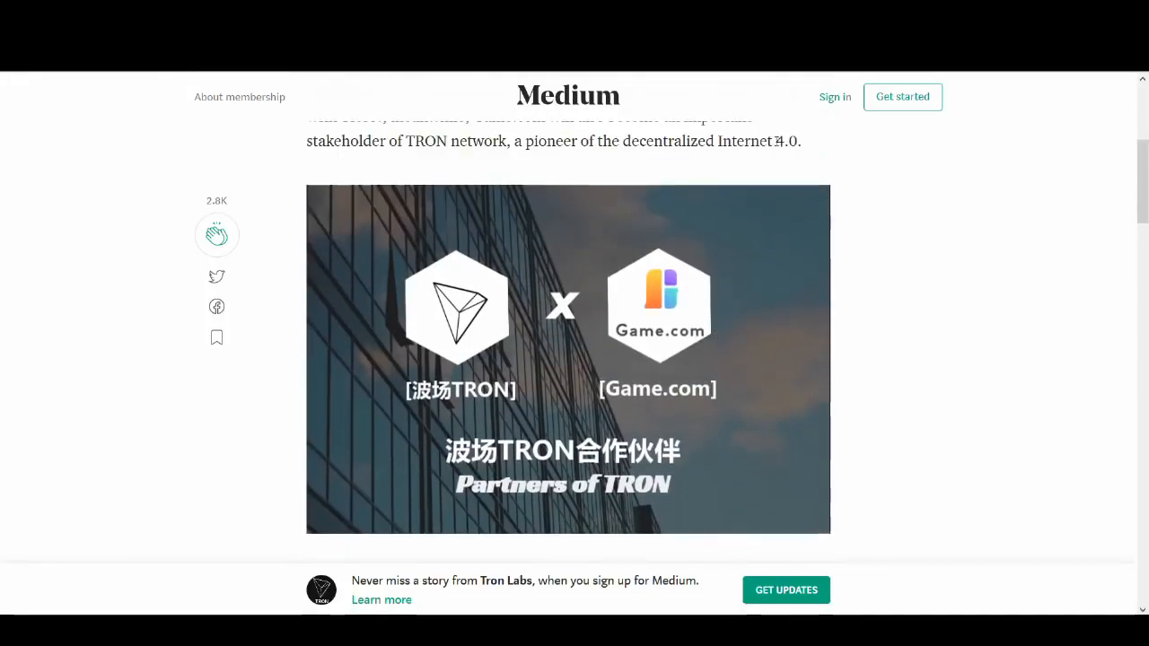
Scroll through the TRX Dogs article down to its section on buying TRX.
{"action": "scroll", "scroll_direction": "down", "scroll_amount": 3}
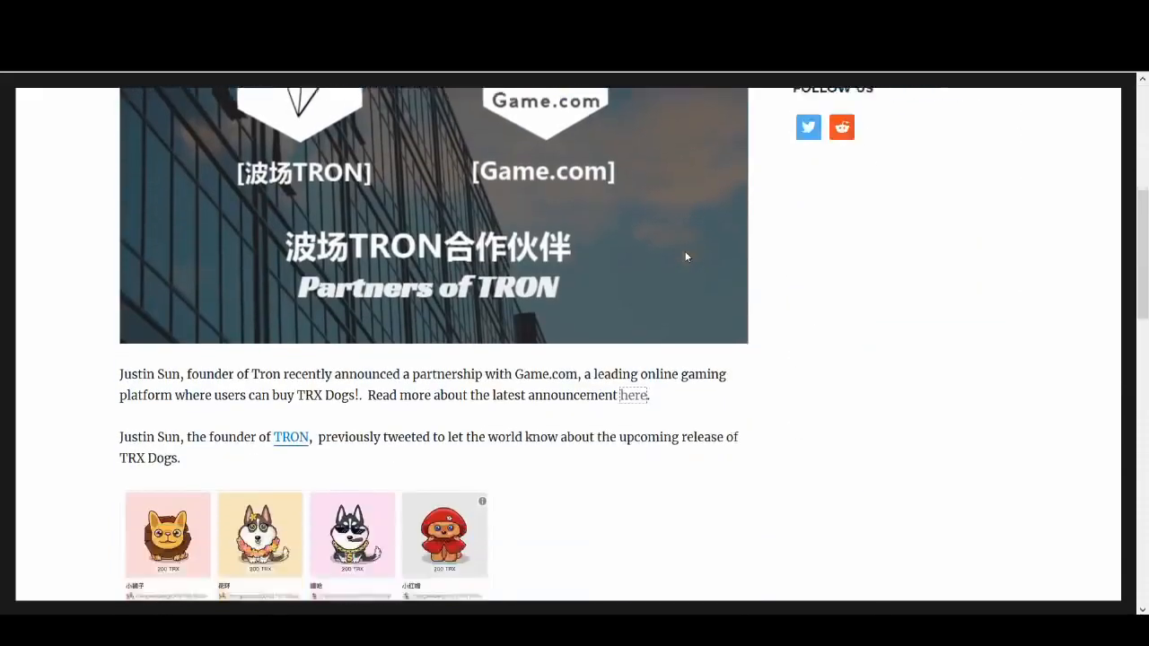
{"action": "scroll", "scroll_direction": "down", "scroll_amount": 3}
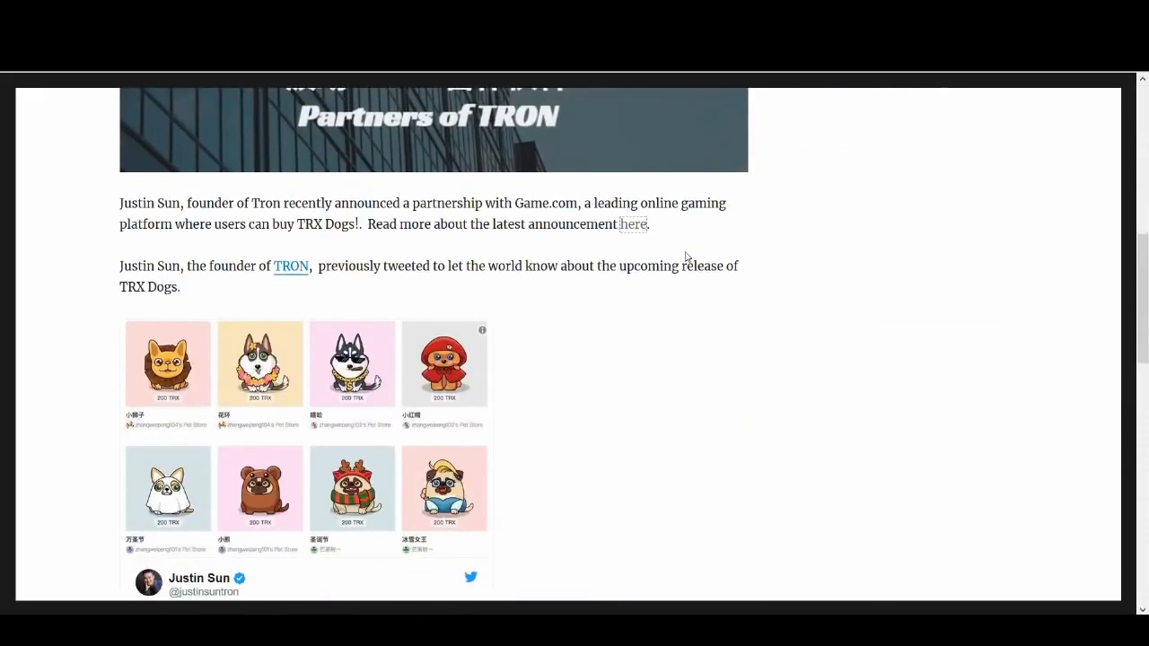
{"action": "scroll", "scroll_direction": "down", "scroll_amount": 3}
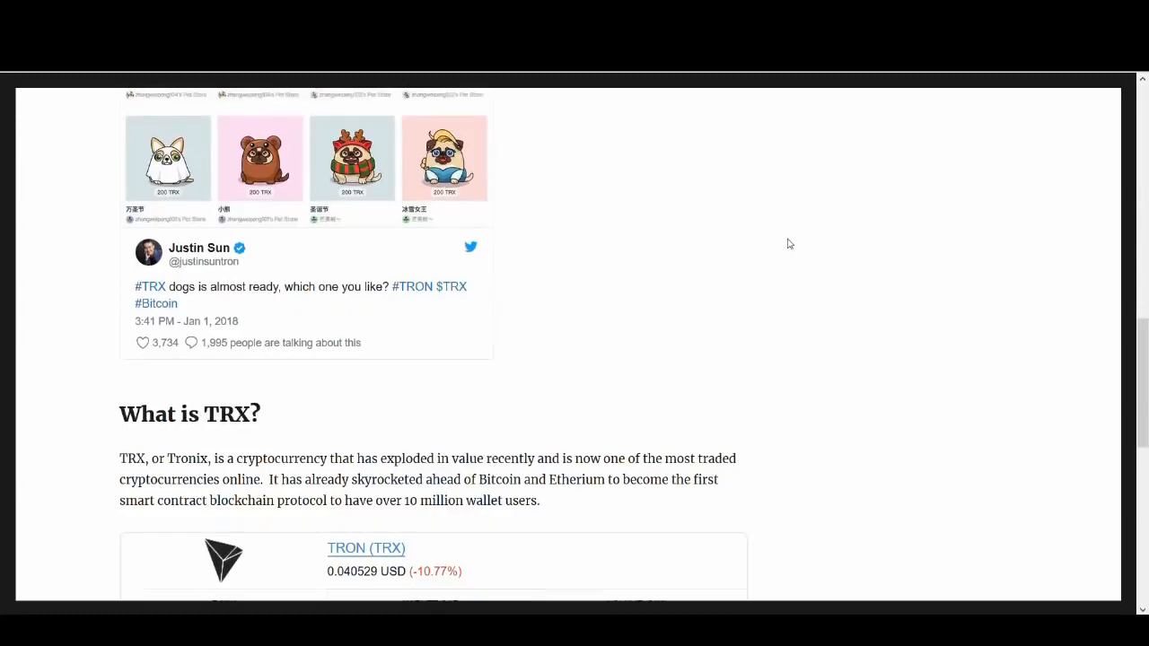
{"action": "scroll", "scroll_direction": "down", "scroll_amount": 3}
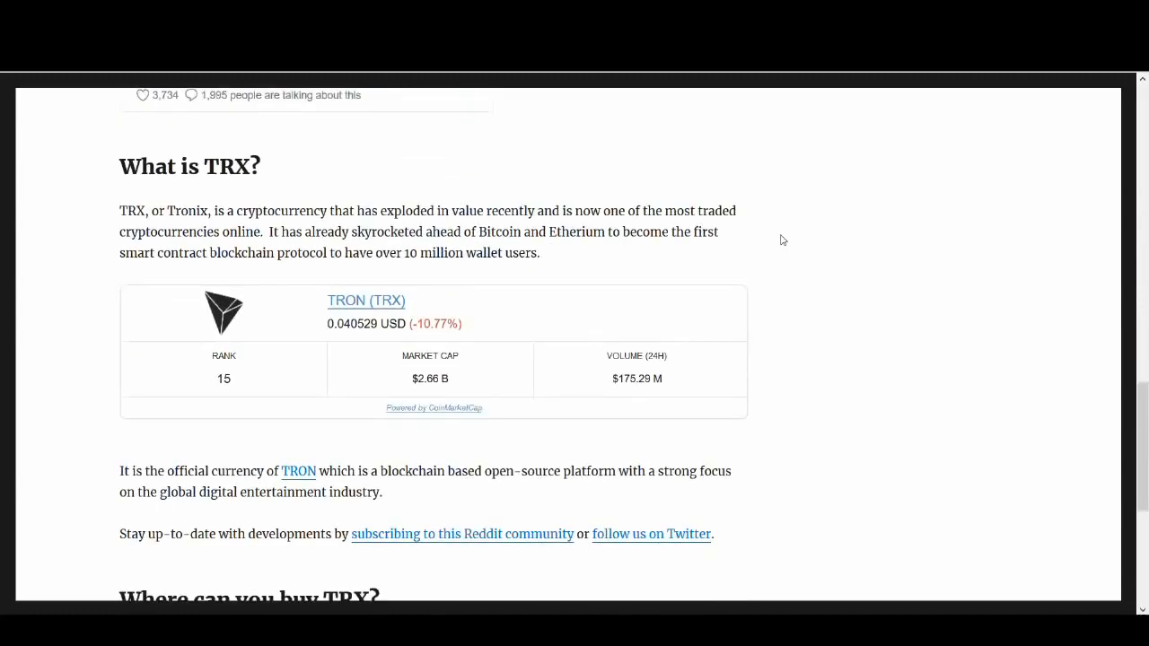
{"action": "scroll", "scroll_direction": "down", "scroll_amount": 3}
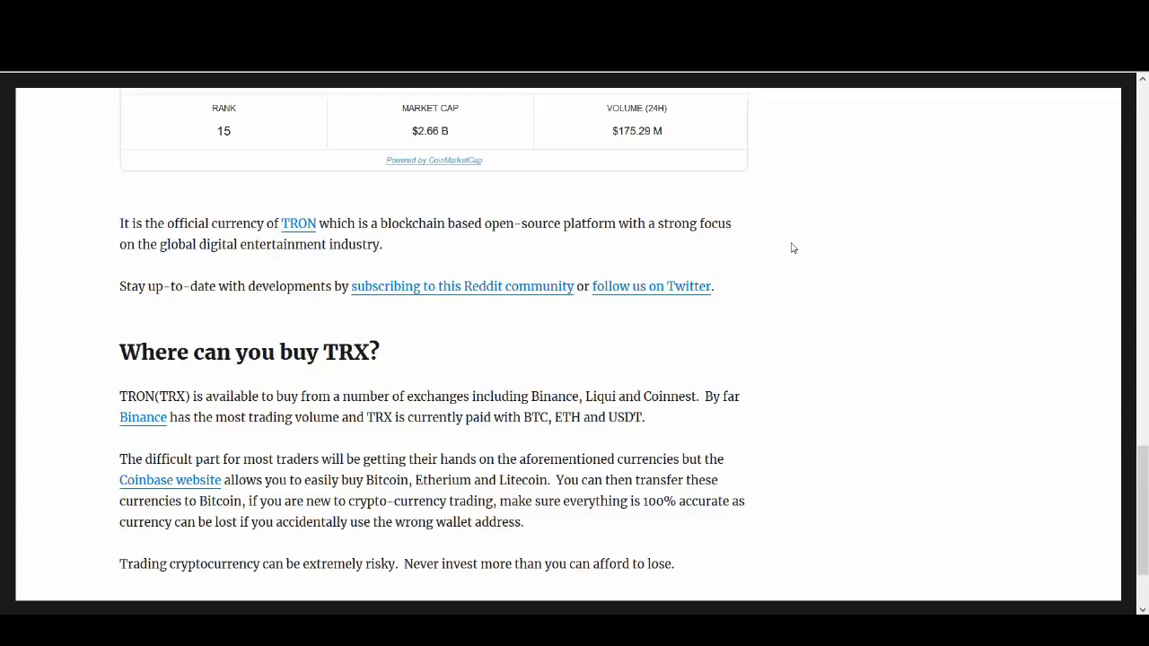
{"action": "mouse_move", "coordinate": [791, 310]}
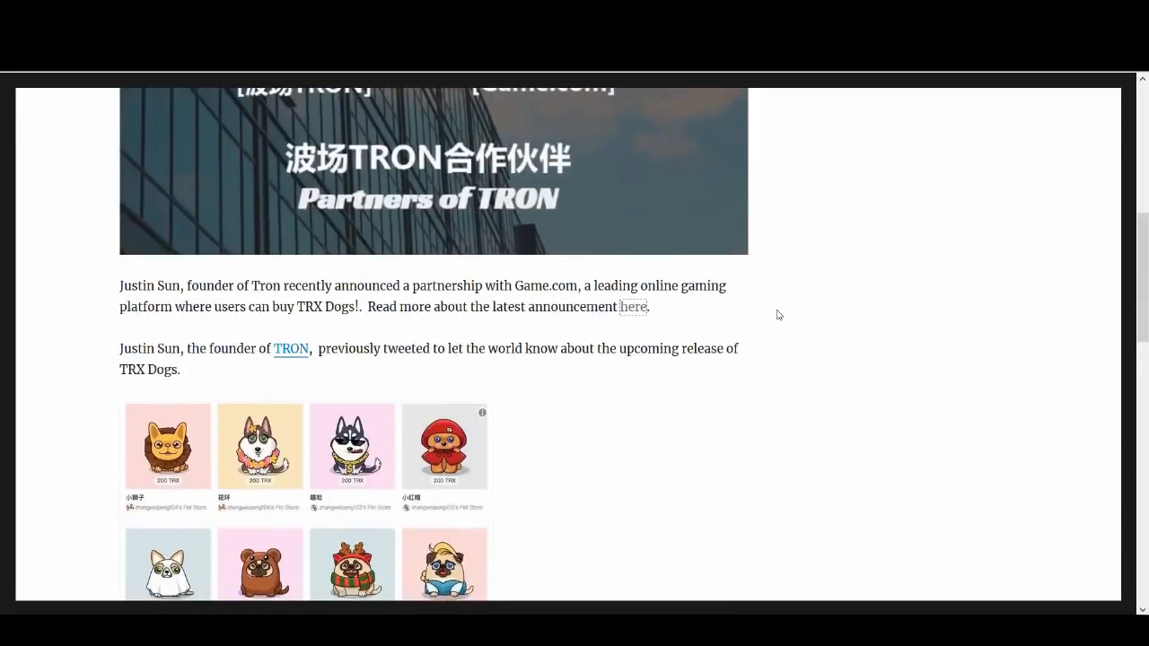
{"action": "scroll", "scroll_direction": "down", "scroll_amount": 3}
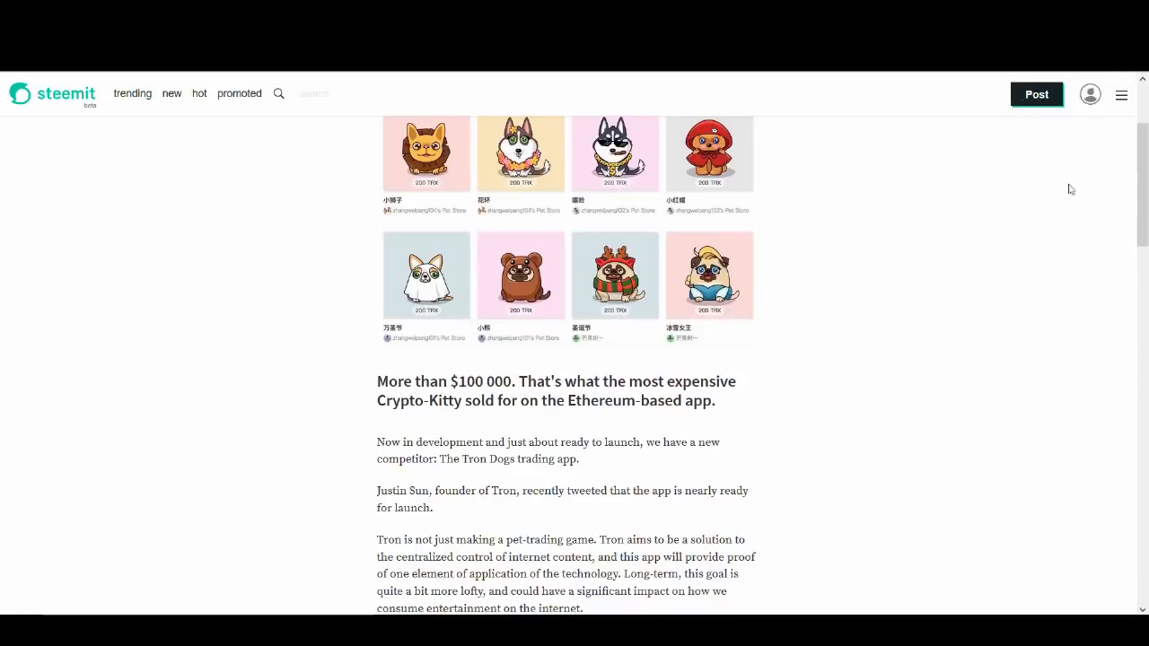
{"action": "mouse_move", "coordinate": [775, 348]}
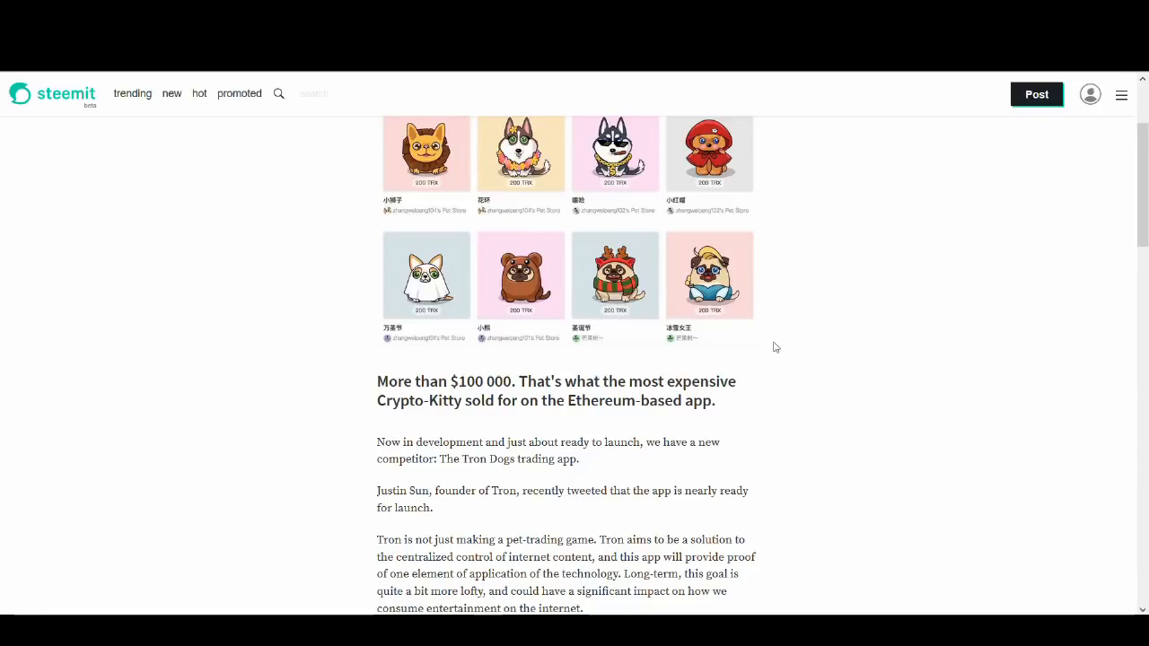
{"action": "mouse_move", "coordinate": [887, 323]}
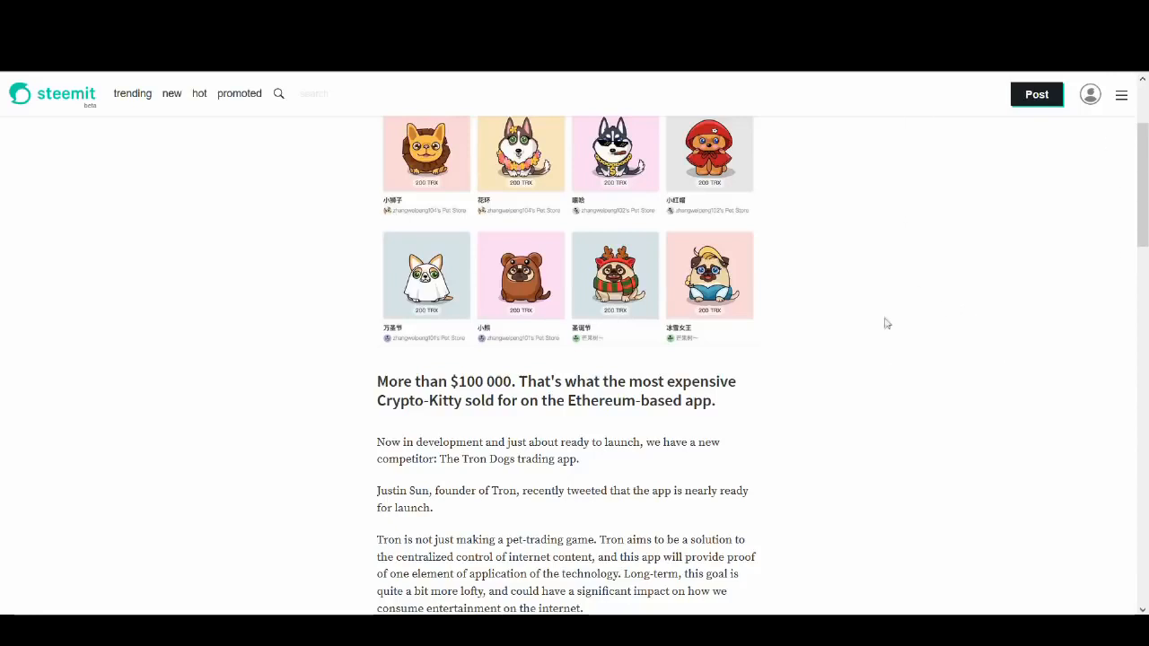
{"action": "mouse_move", "coordinate": [348, 345]}
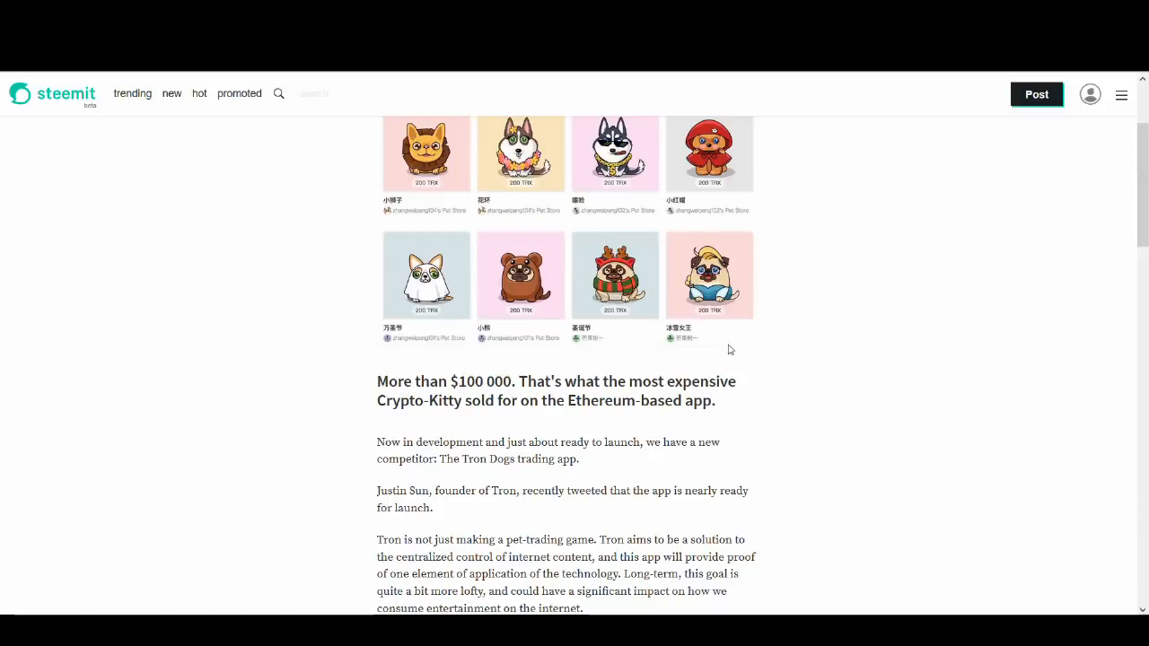
{"action": "mouse_move", "coordinate": [786, 381]}
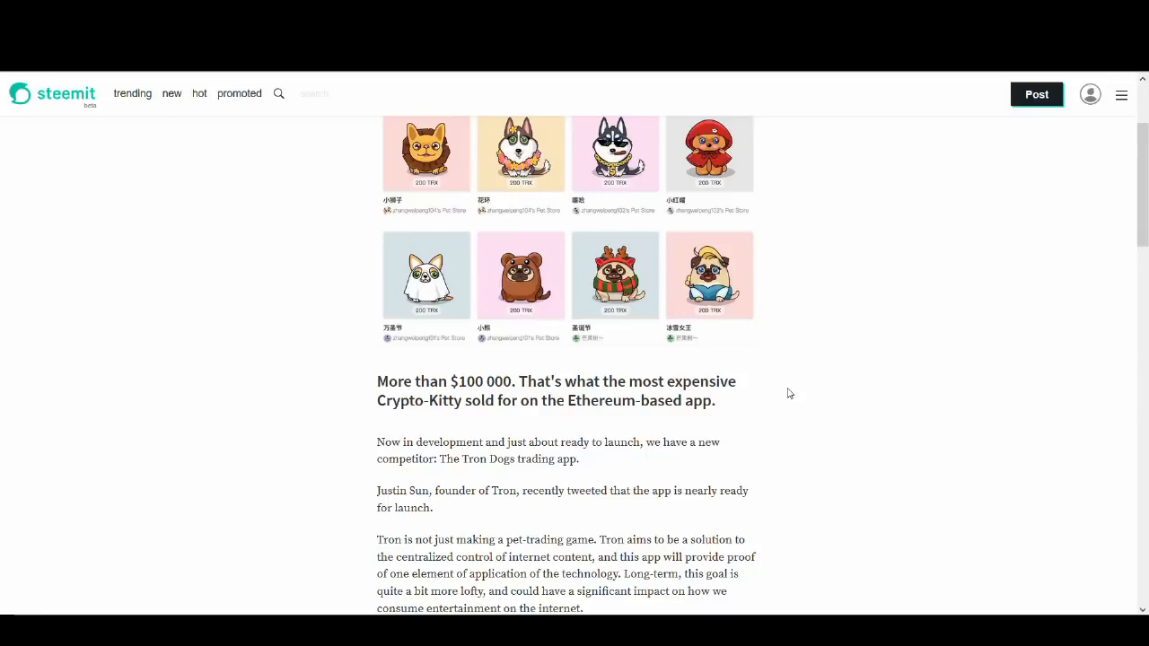
{"action": "mouse_move", "coordinate": [786, 399]}
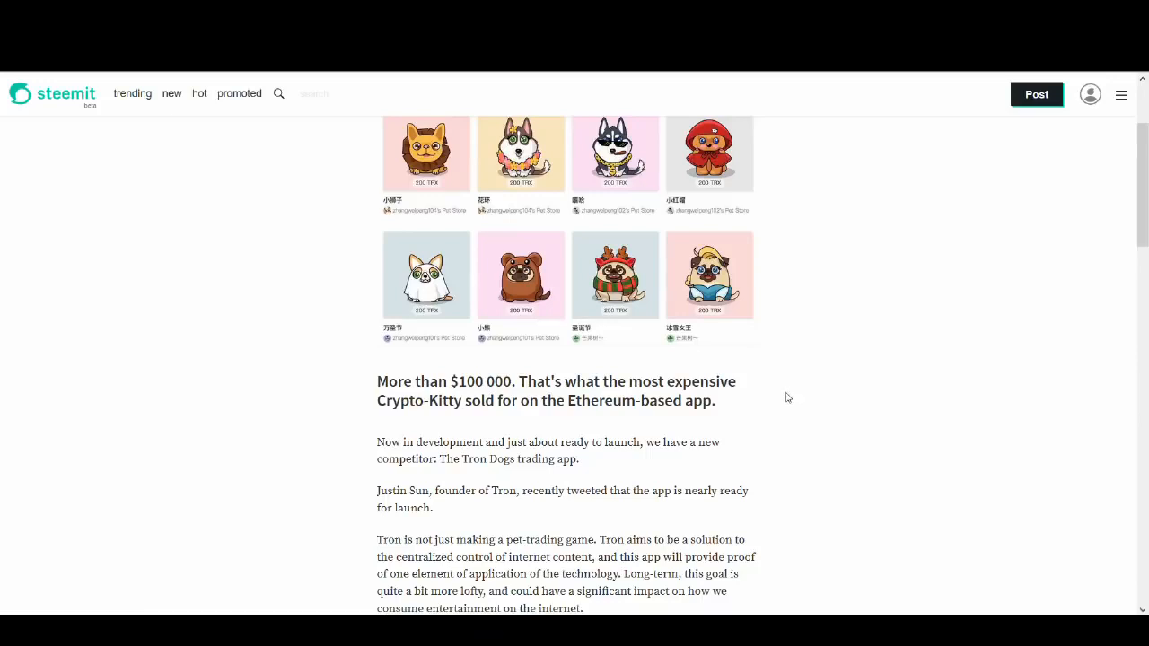
{"action": "mouse_move", "coordinate": [793, 384]}
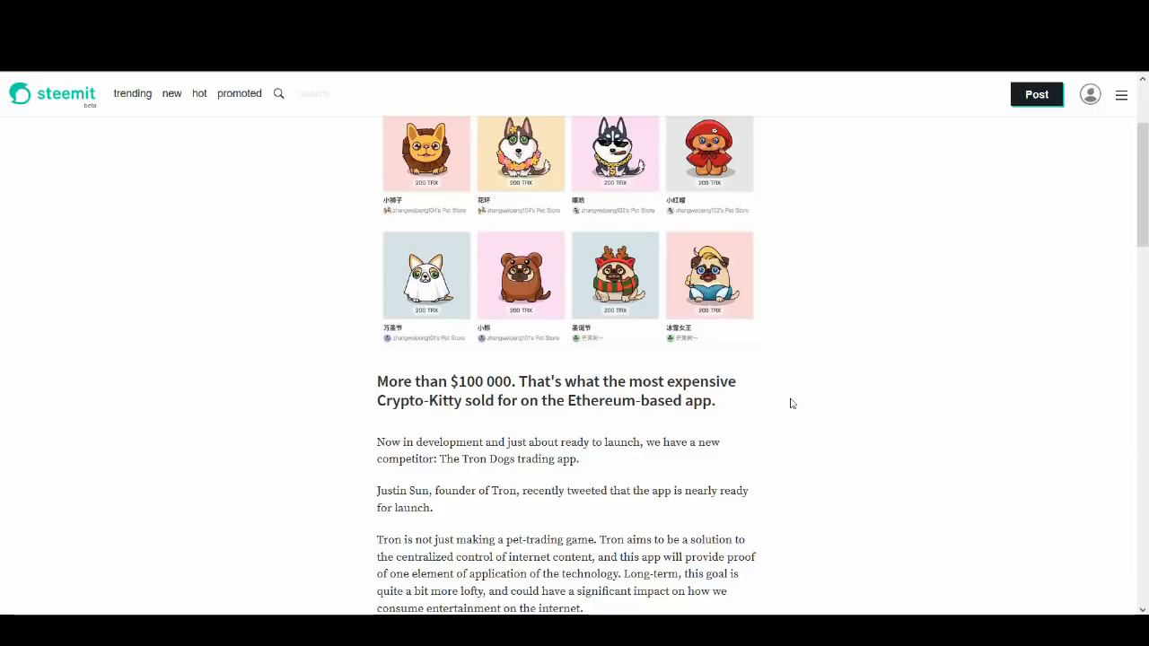
Scroll the Steemit Tron Dogs post past the dog images to the CryptoKitties comparison.
{"action": "scroll", "scroll_direction": "down", "scroll_amount": 3}
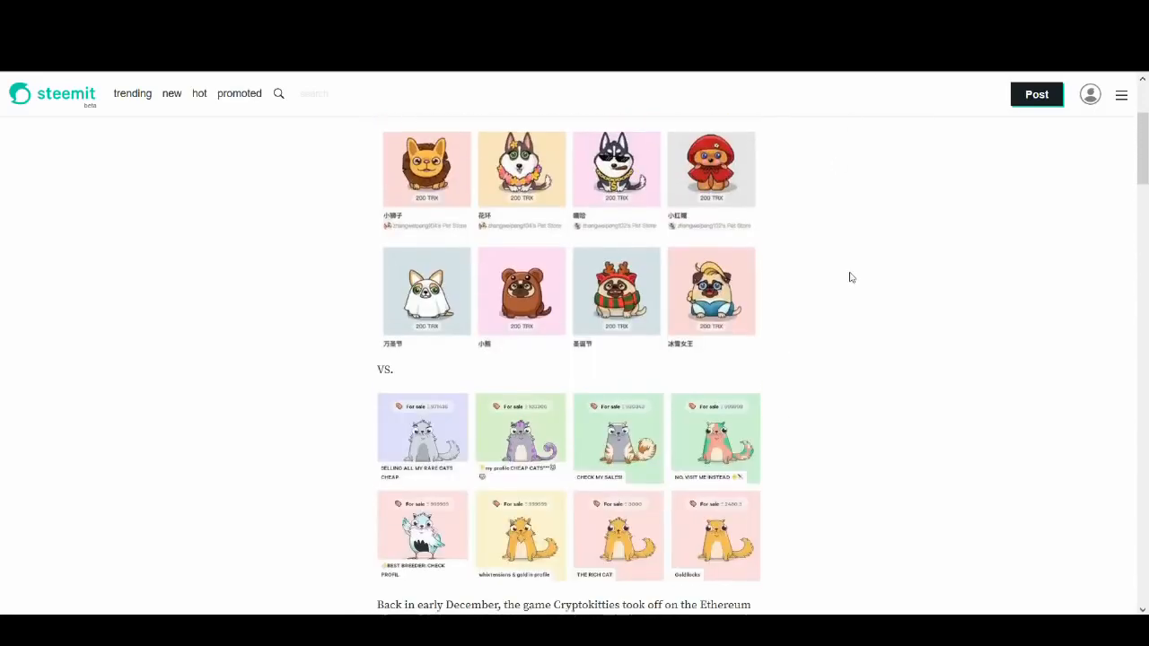
{"action": "scroll", "scroll_direction": "down", "scroll_amount": 3}
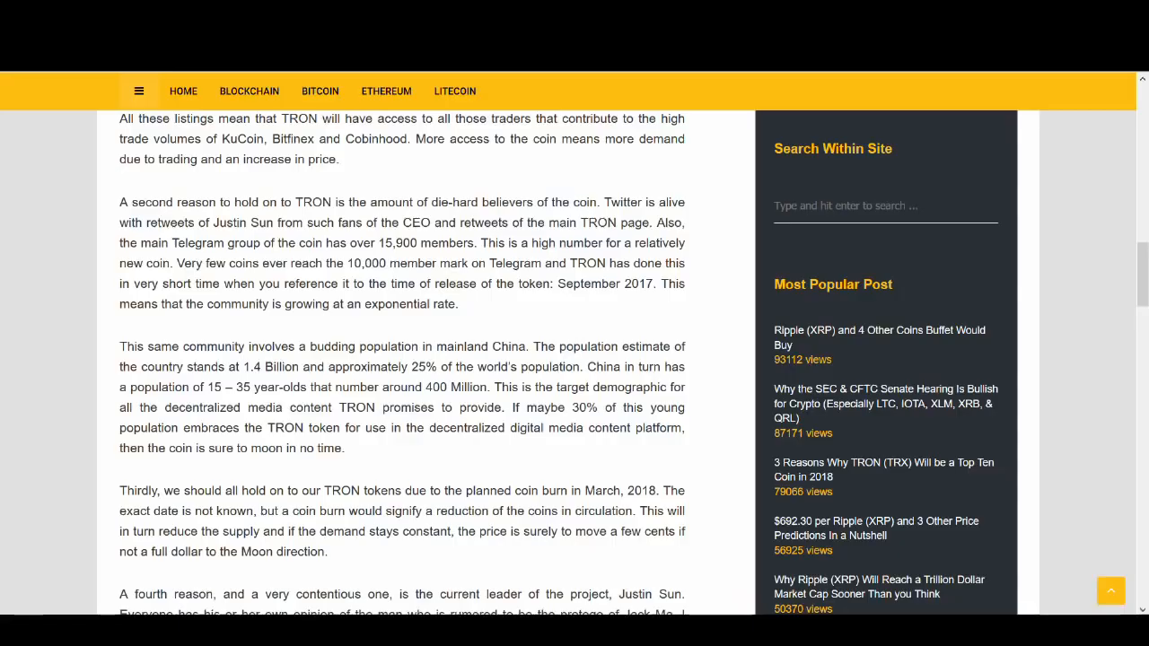
Scroll the reasons-to-hold-TRON article down to its 'Game.com Partnership and TRX in Gaming' section.
{"action": "scroll", "scroll_direction": "down", "scroll_amount": 3}
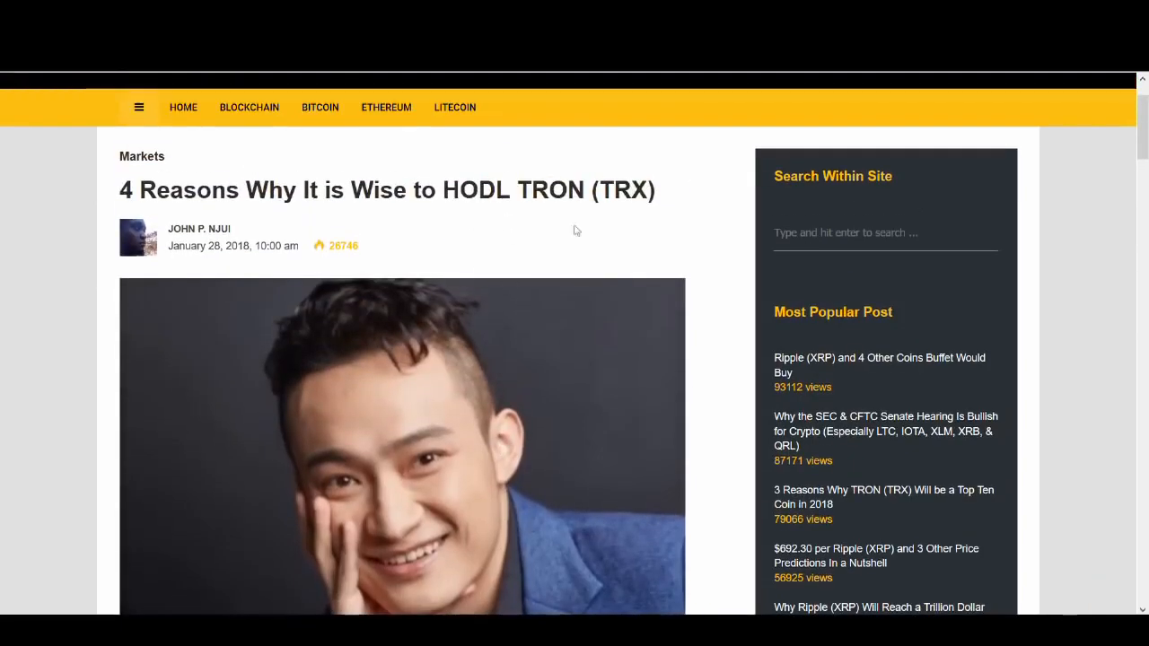
{"action": "scroll", "scroll_direction": "down", "scroll_amount": 3}
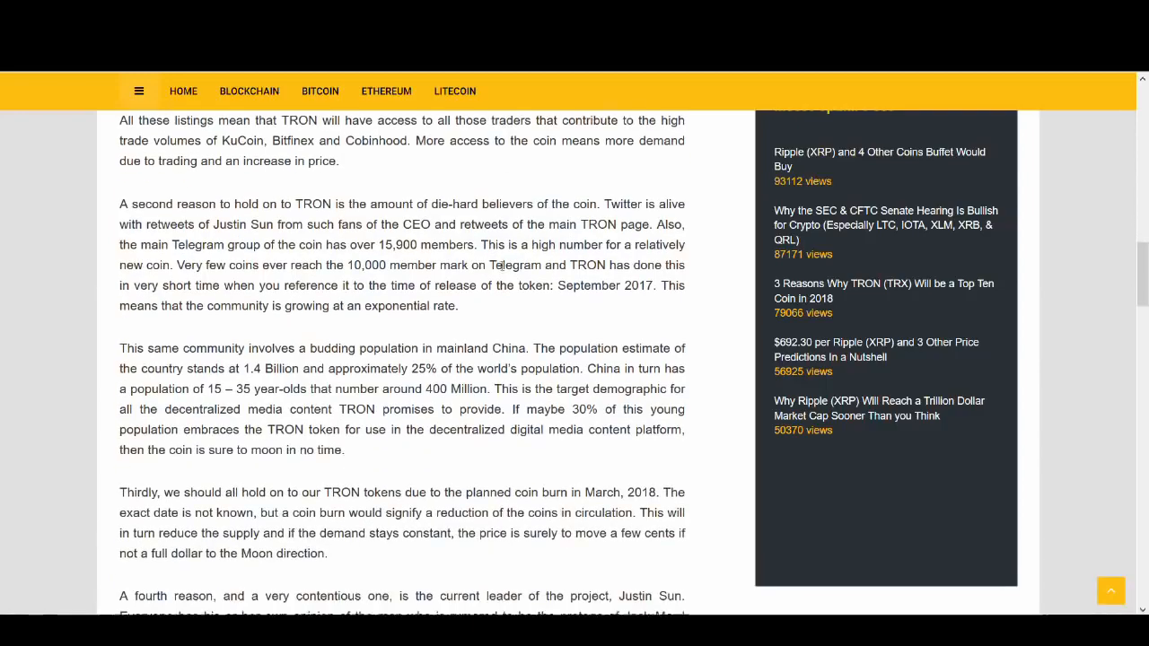
{"action": "scroll", "scroll_direction": "down", "scroll_amount": 3}
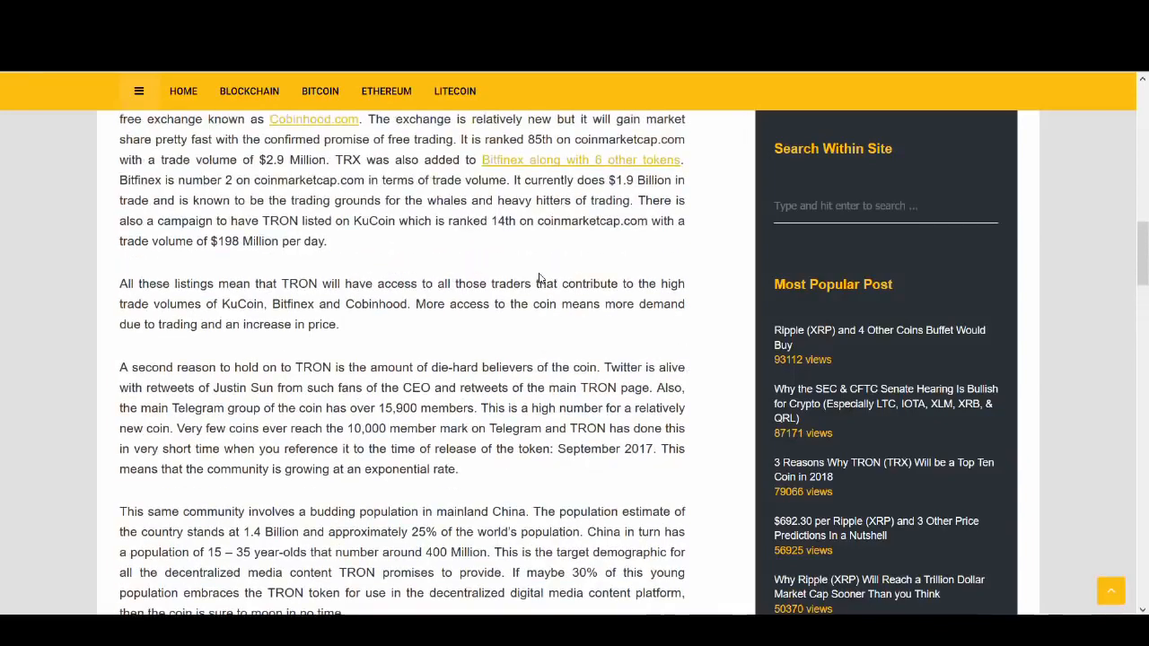
{"action": "scroll", "scroll_direction": "down", "scroll_amount": 3}
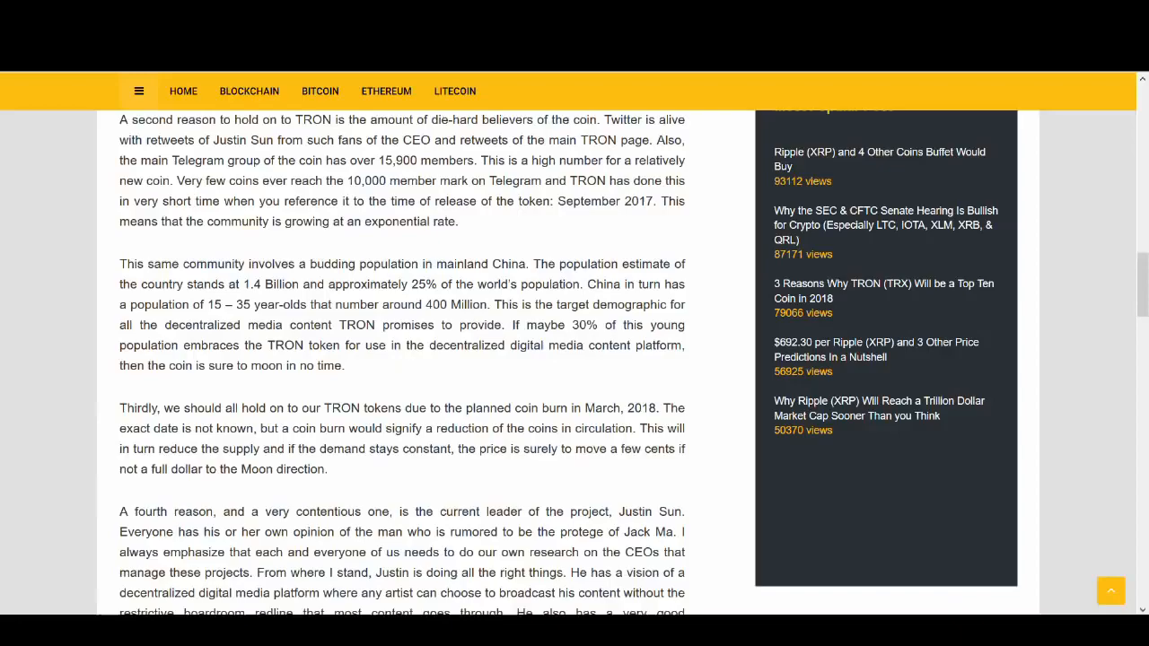
{"action": "scroll", "scroll_direction": "down", "scroll_amount": 3}
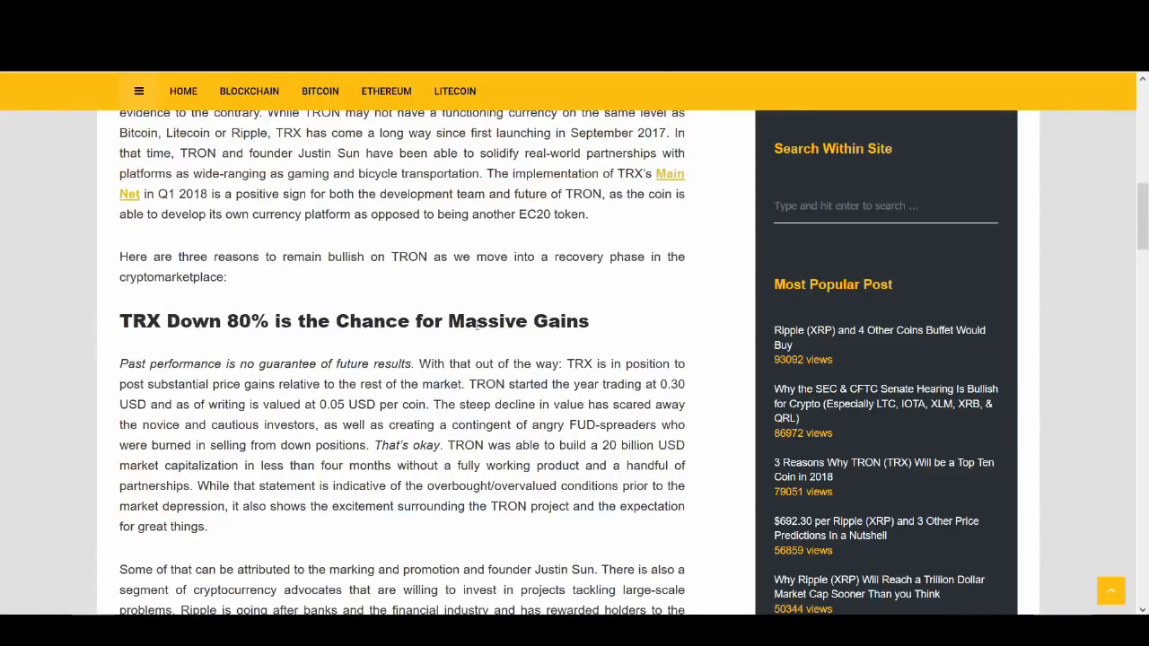
Continue scrolling the article to the 'Justin Sun is the Next Big Thing' section.
{"action": "scroll", "scroll_direction": "down", "scroll_amount": 3}
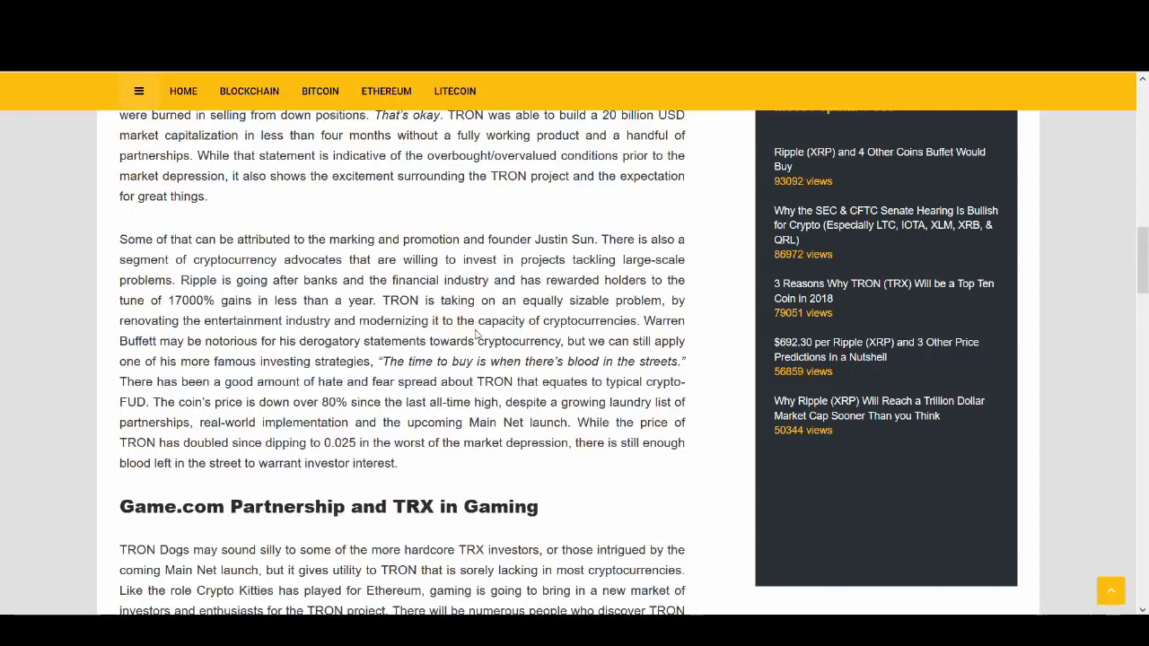
{"action": "scroll", "scroll_direction": "down", "scroll_amount": 3}
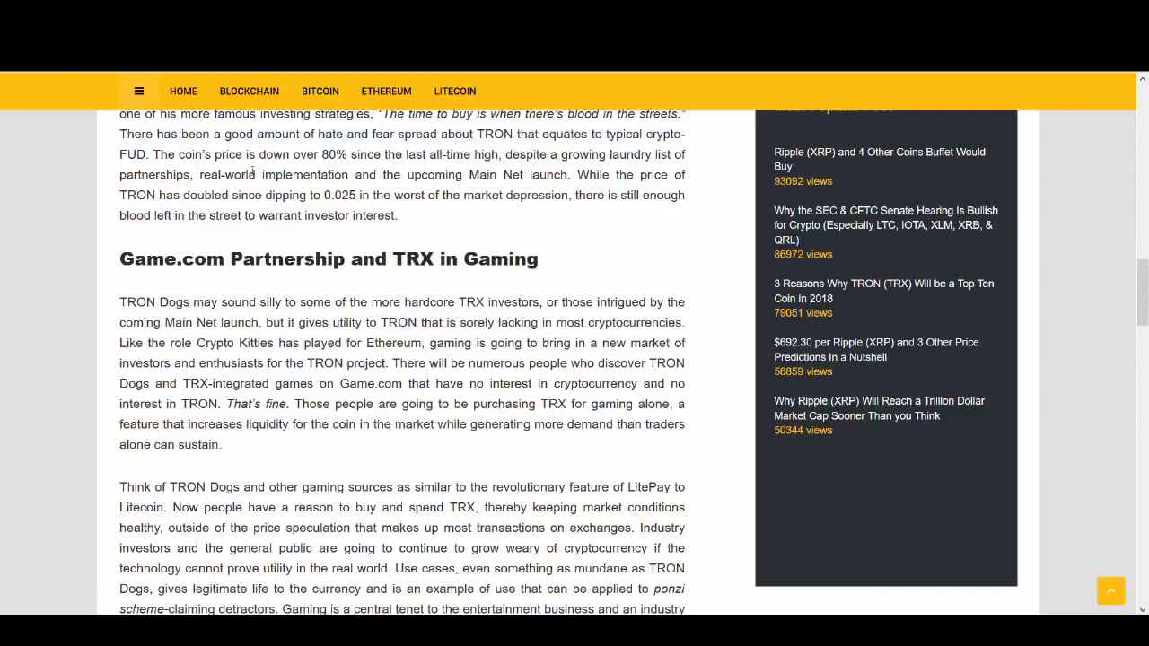
{"action": "scroll", "scroll_direction": "down", "scroll_amount": 3}
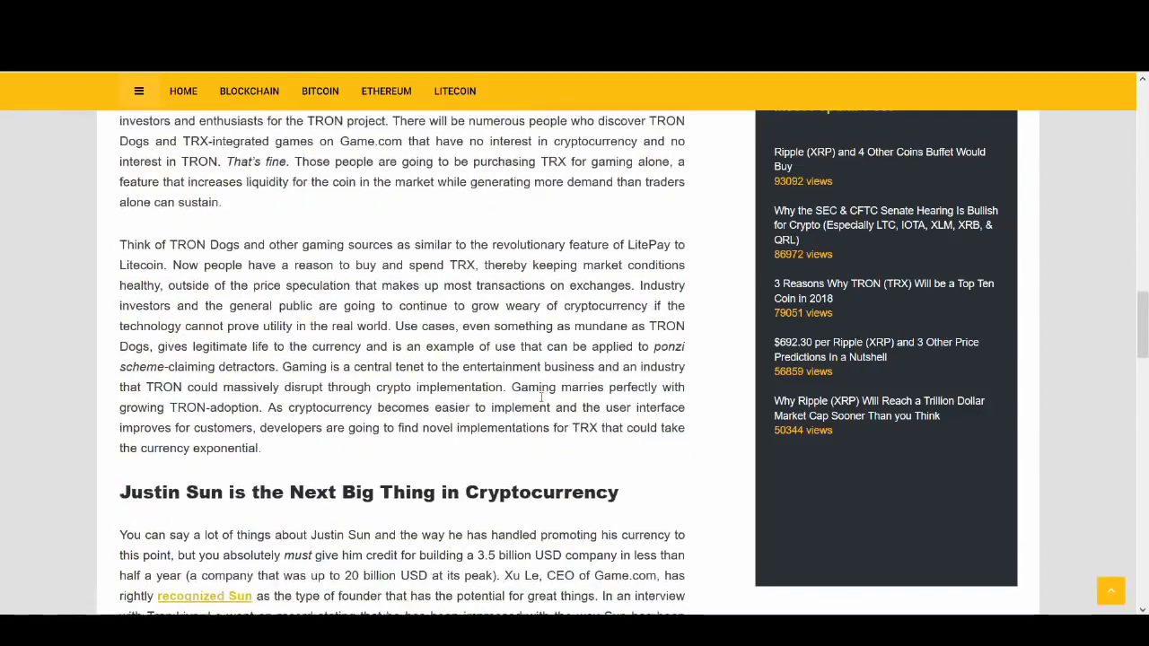
{"action": "scroll", "scroll_direction": "down", "scroll_amount": 3}
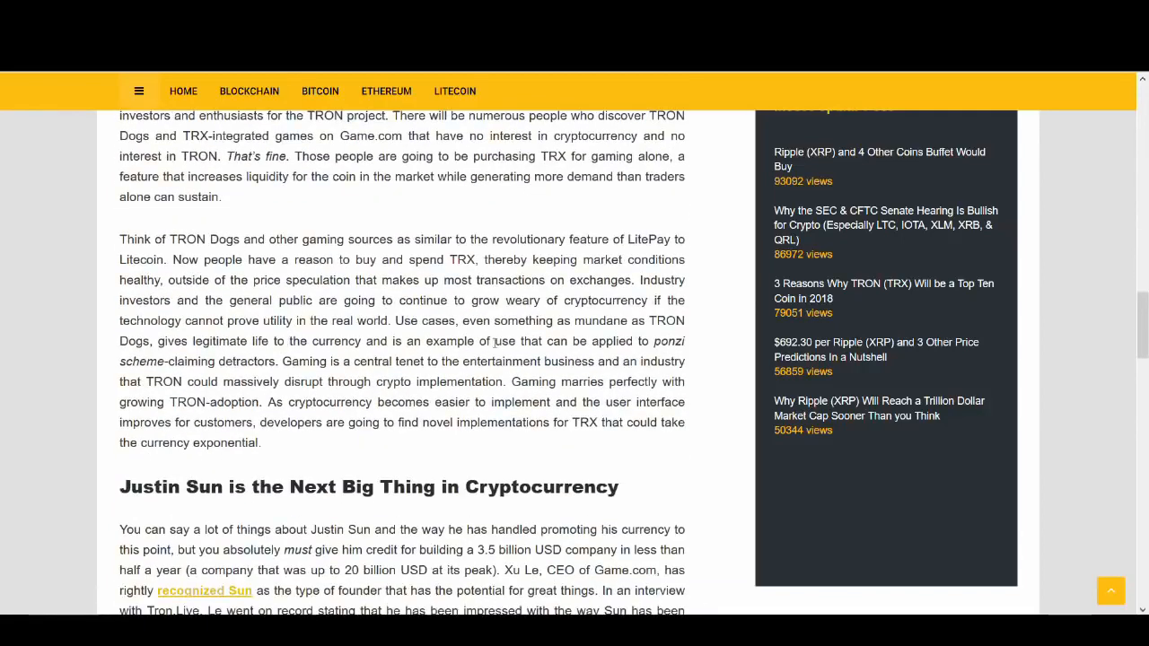
{"action": "scroll", "scroll_direction": "down", "scroll_amount": 3}
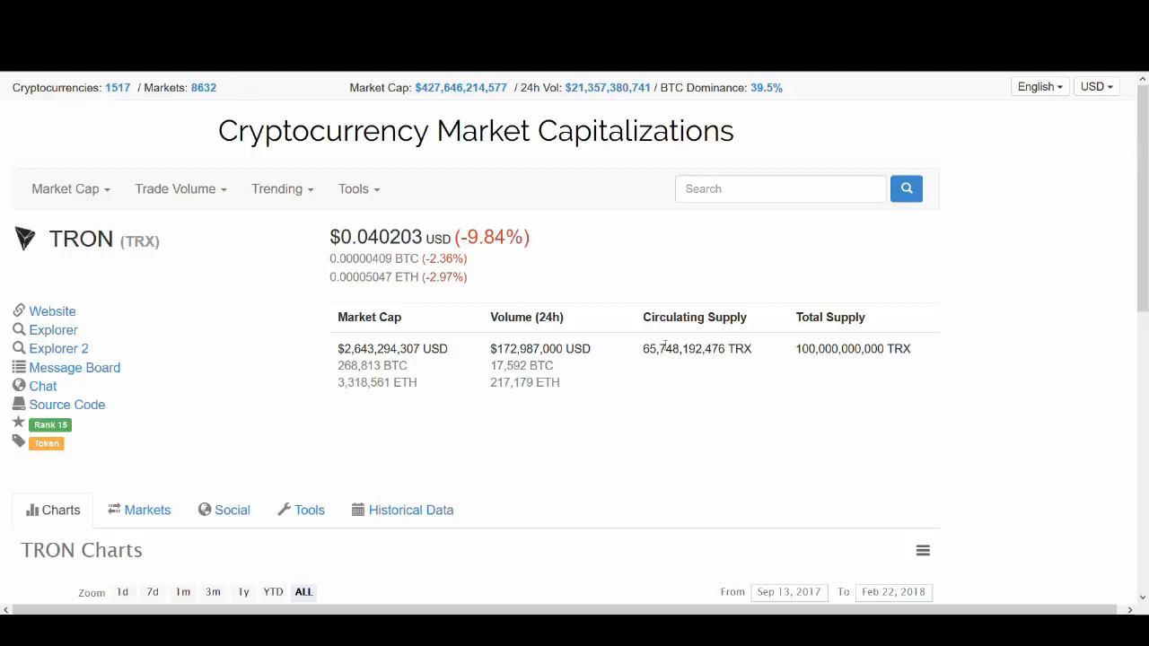
{"action": "mouse_move", "coordinate": [869, 316]}
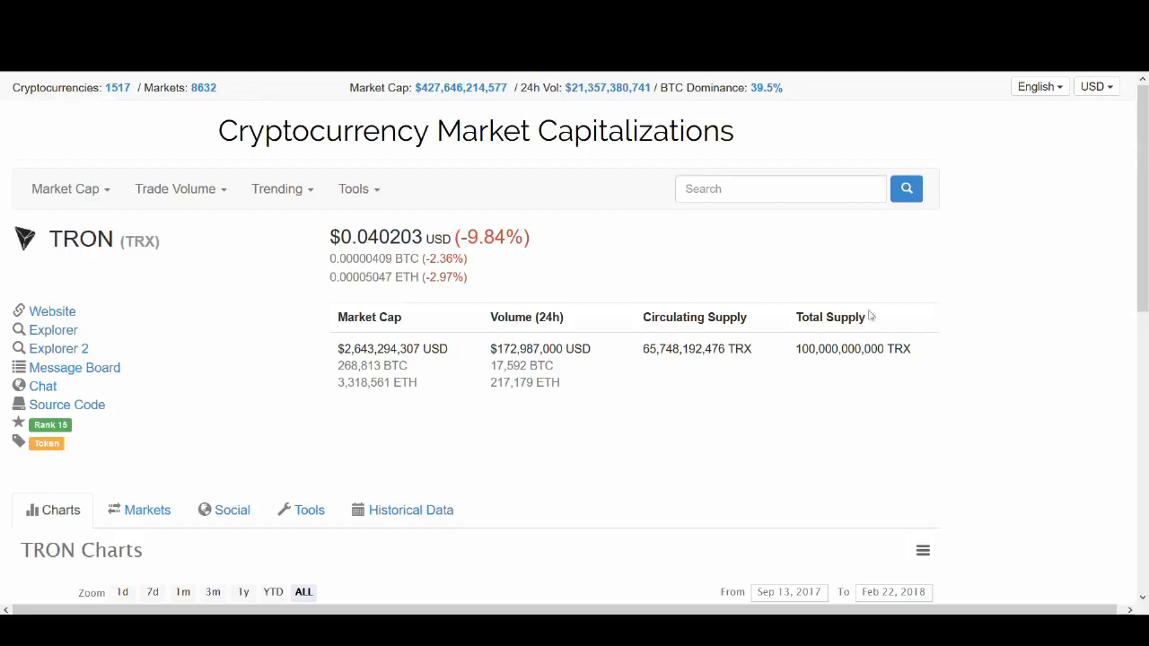
{"action": "mouse_move", "coordinate": [856, 345]}
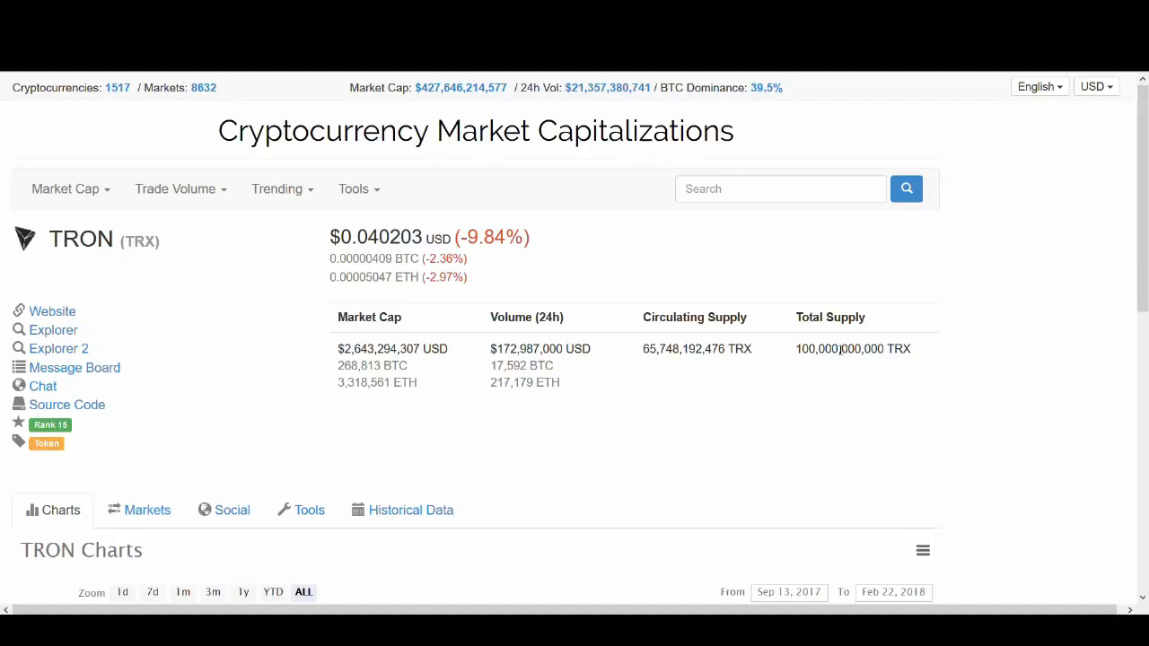
{"action": "mouse_move", "coordinate": [837, 352]}
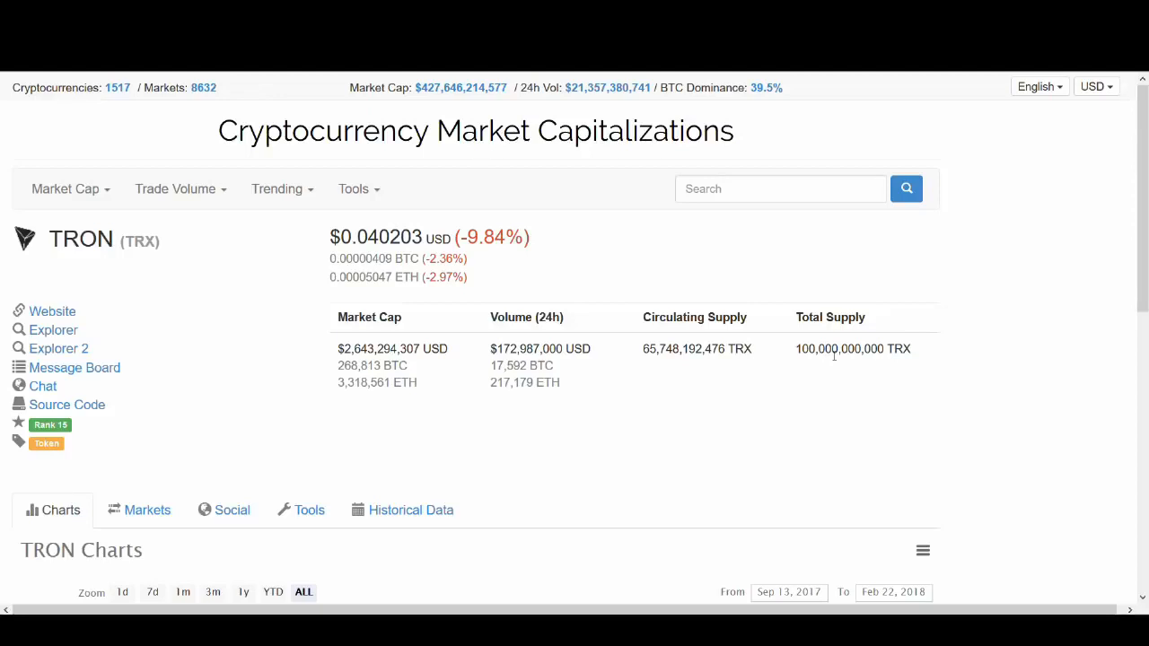
{"action": "mouse_move", "coordinate": [833, 312]}
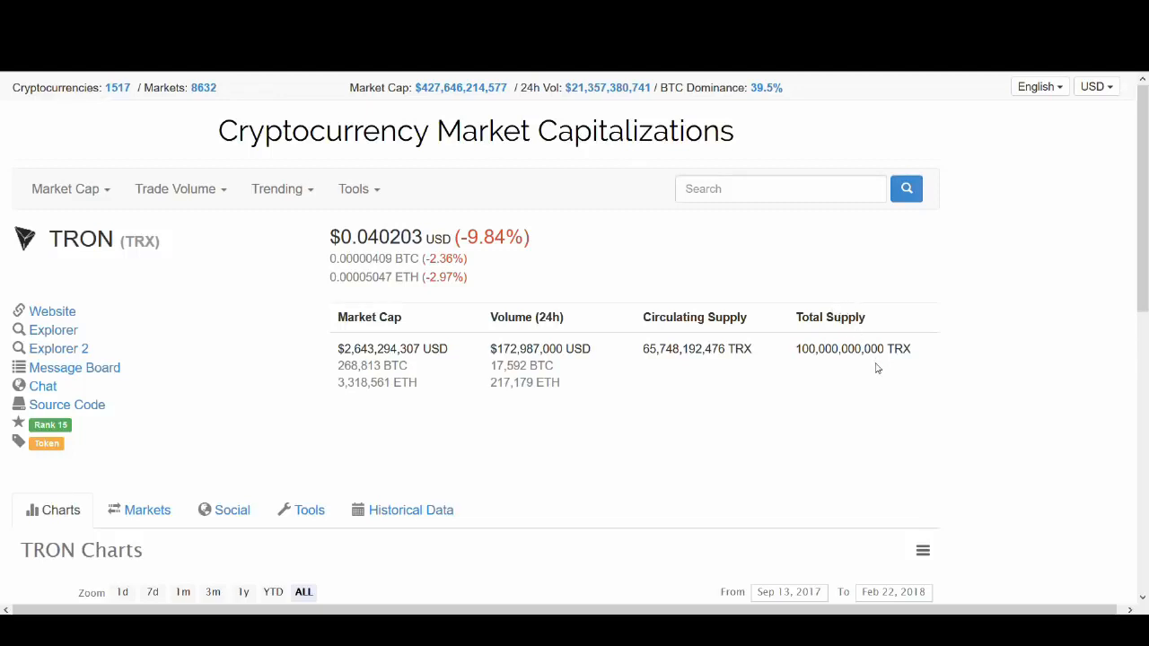
{"action": "mouse_move", "coordinate": [858, 367]}
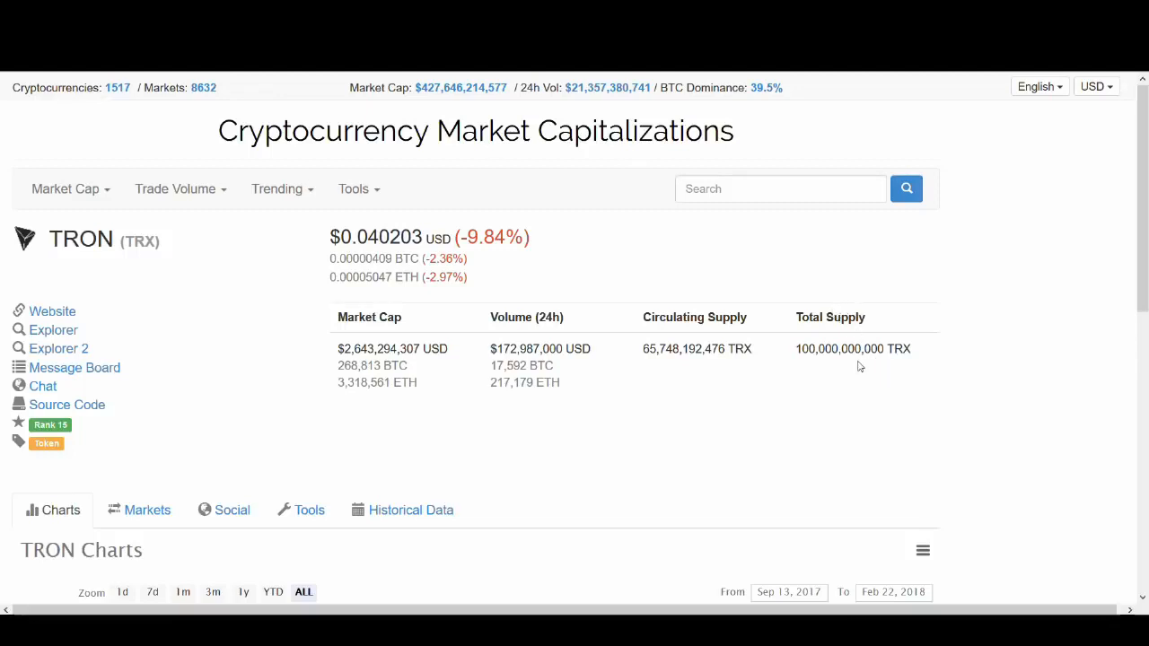
{"action": "scroll", "scroll_direction": "down", "scroll_amount": 3}
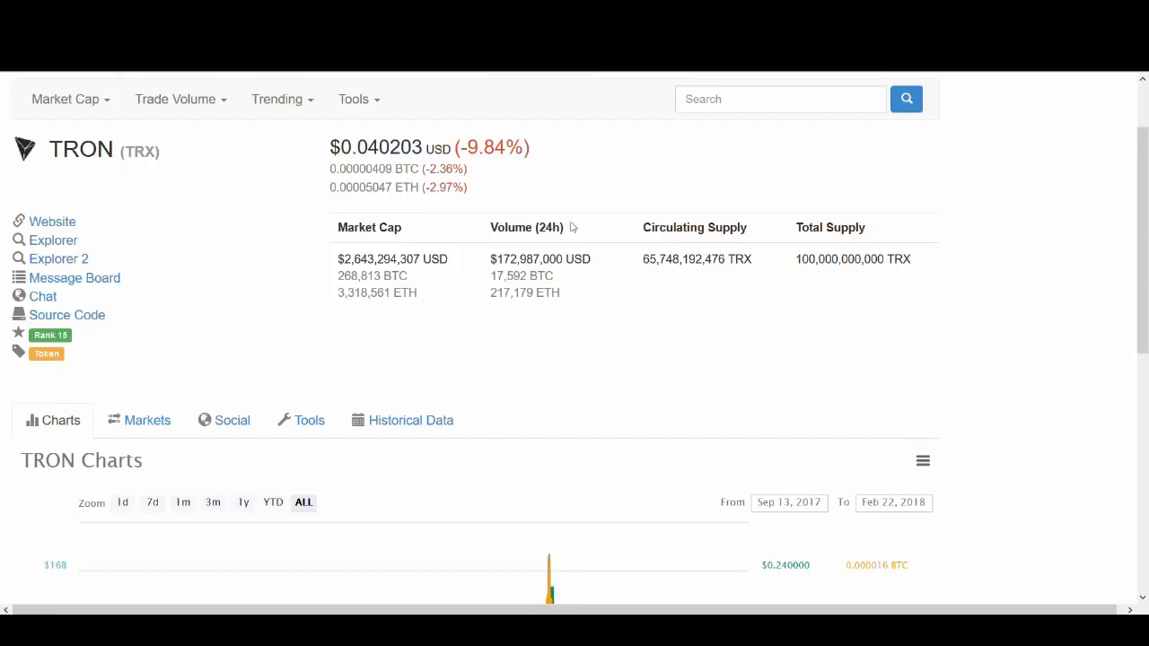
{"action": "mouse_move", "coordinate": [567, 226]}
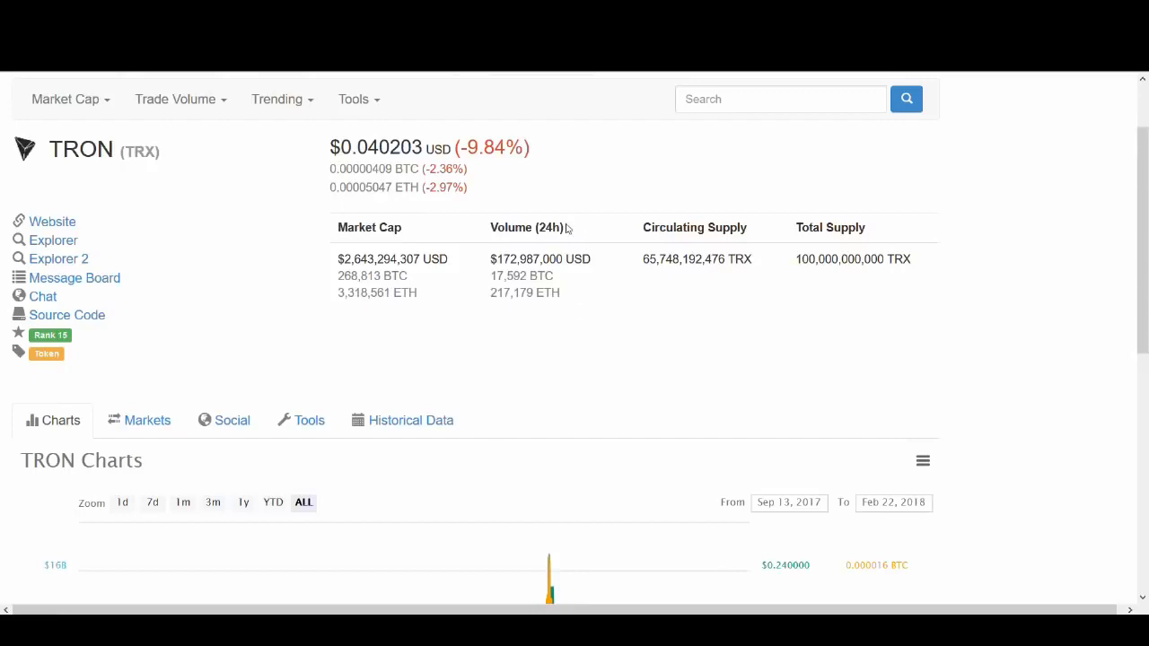
{"action": "mouse_move", "coordinate": [565, 230]}
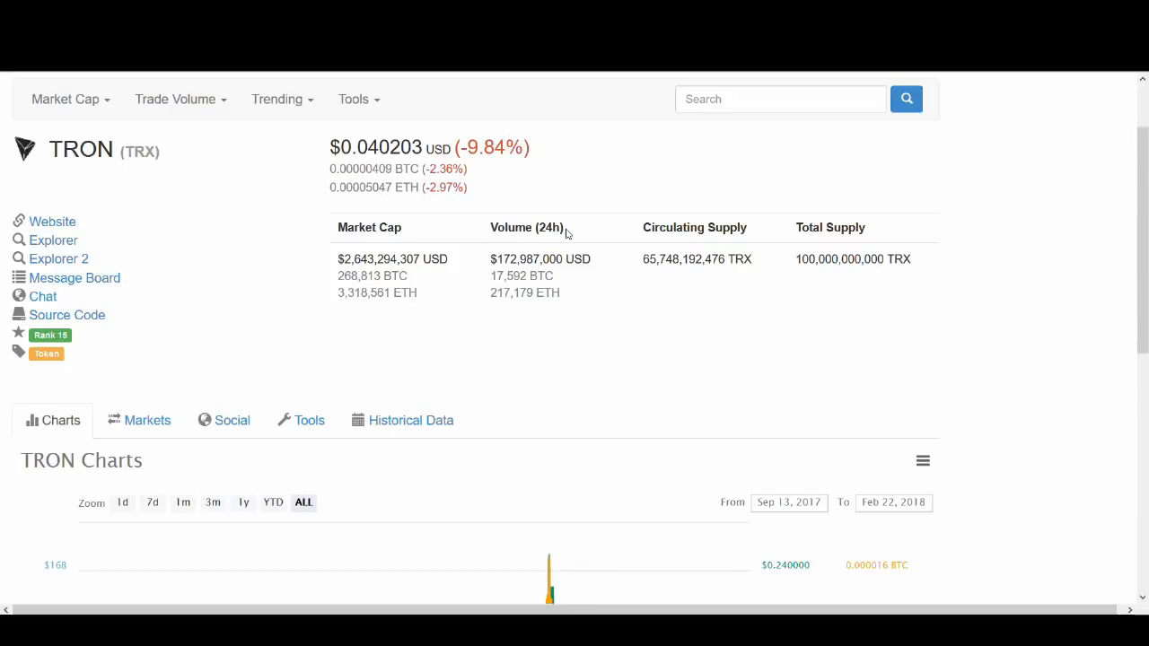
{"action": "mouse_move", "coordinate": [565, 242]}
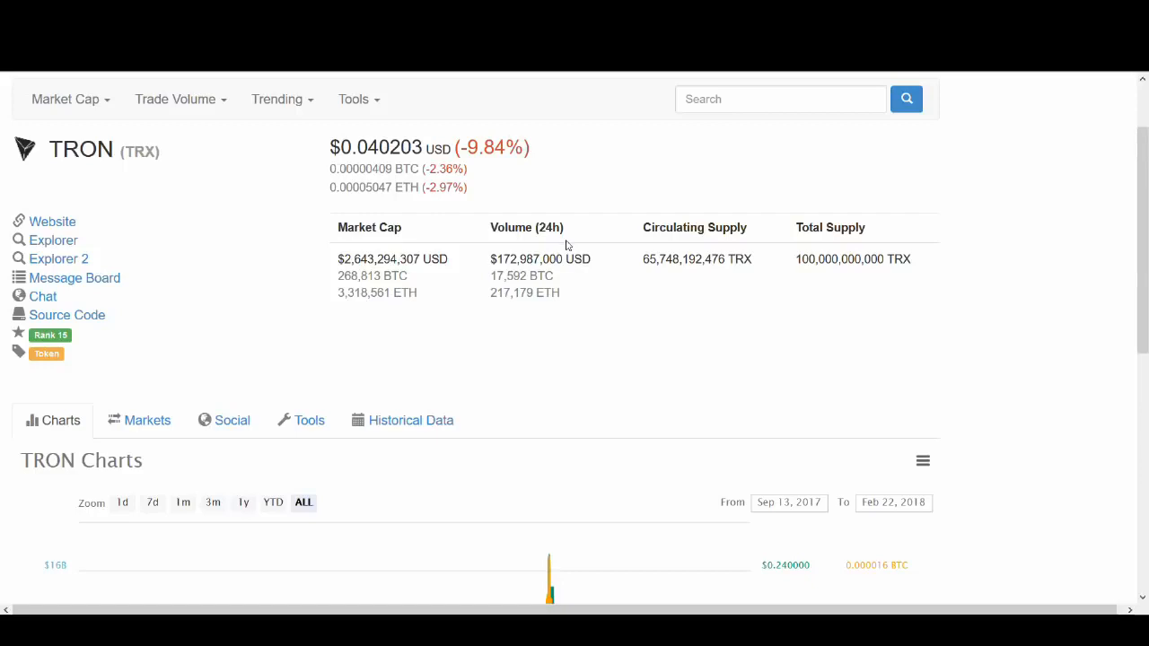
{"action": "mouse_move", "coordinate": [574, 251]}
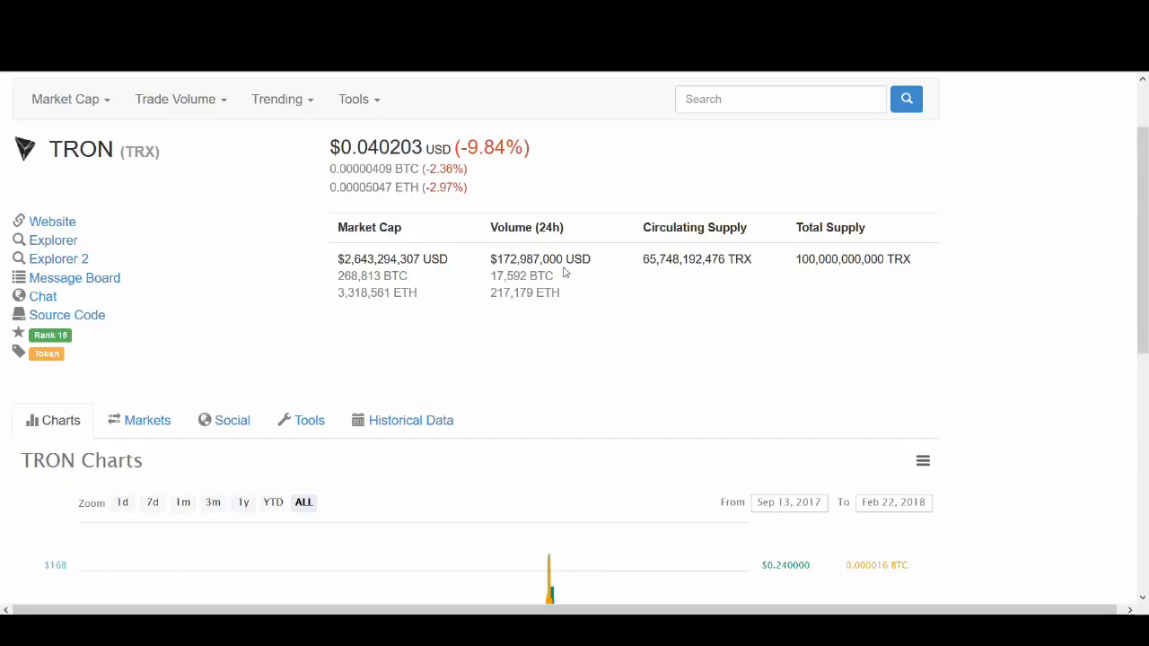
{"action": "mouse_move", "coordinate": [564, 276]}
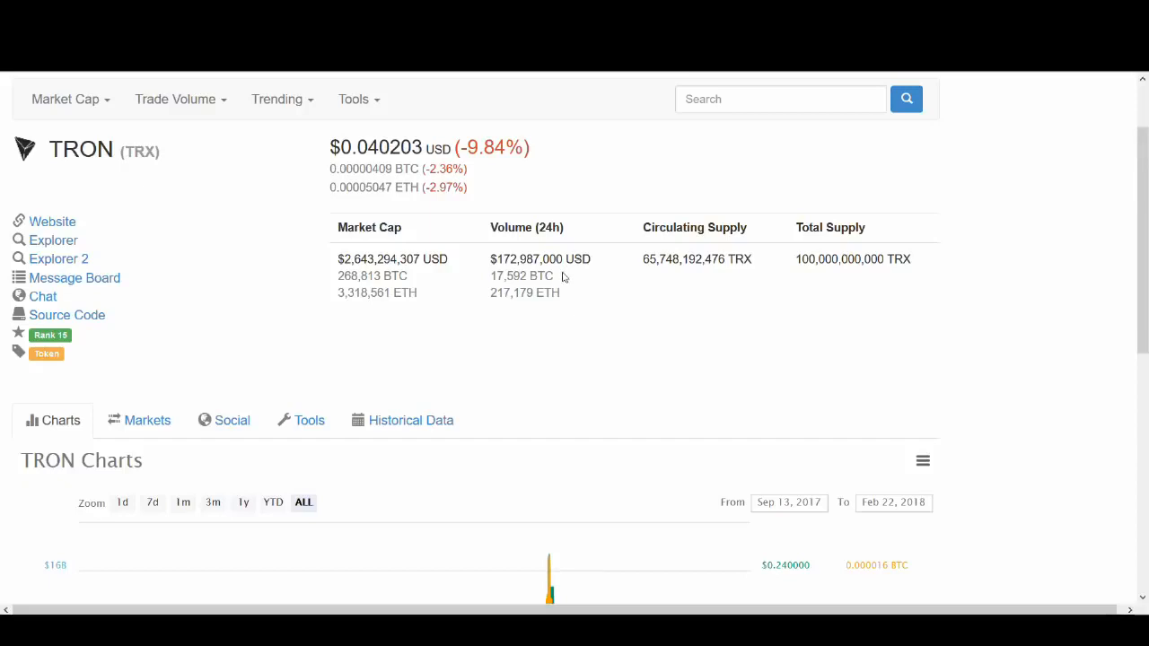
{"action": "mouse_move", "coordinate": [557, 276]}
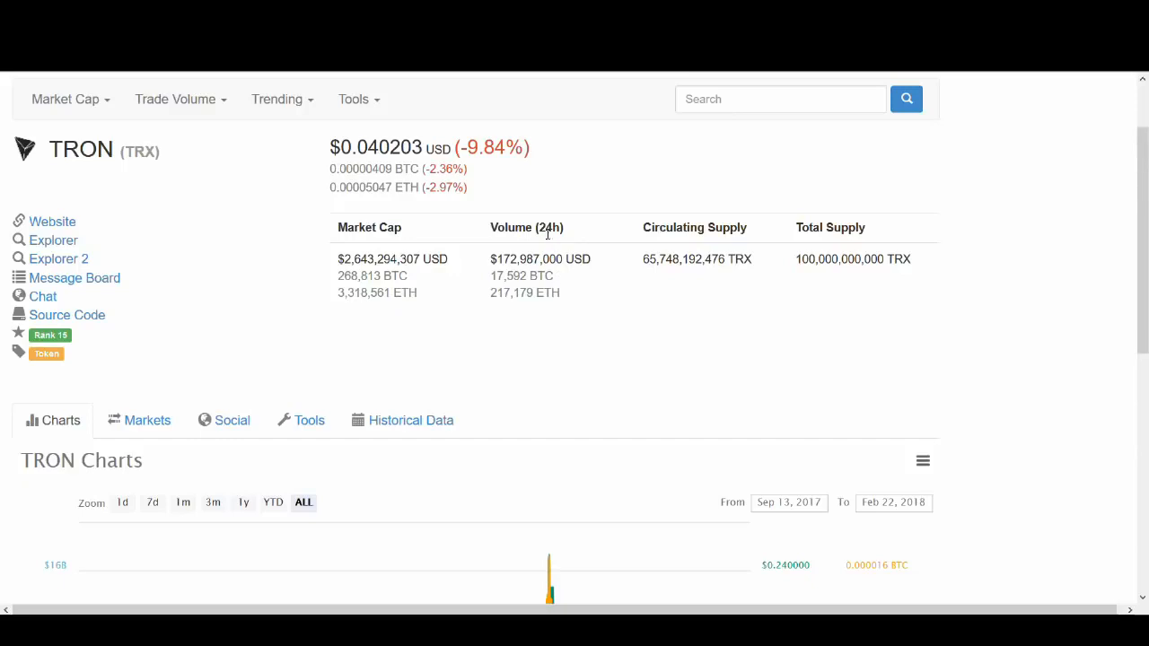
{"action": "mouse_move", "coordinate": [625, 309]}
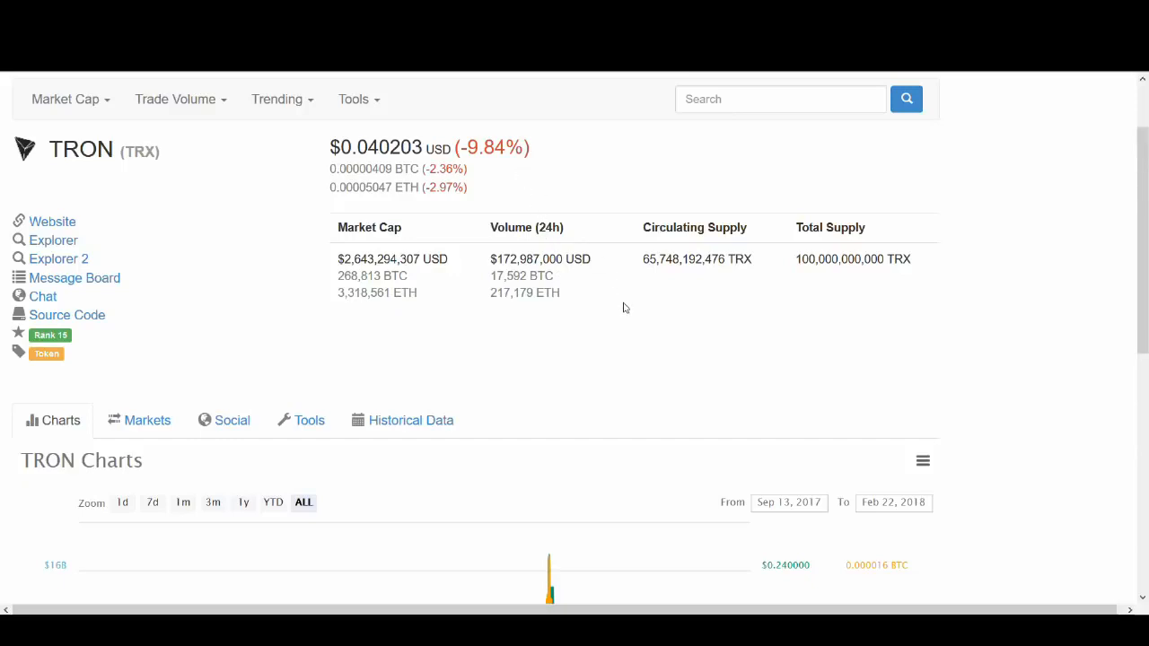
{"action": "mouse_move", "coordinate": [596, 288]}
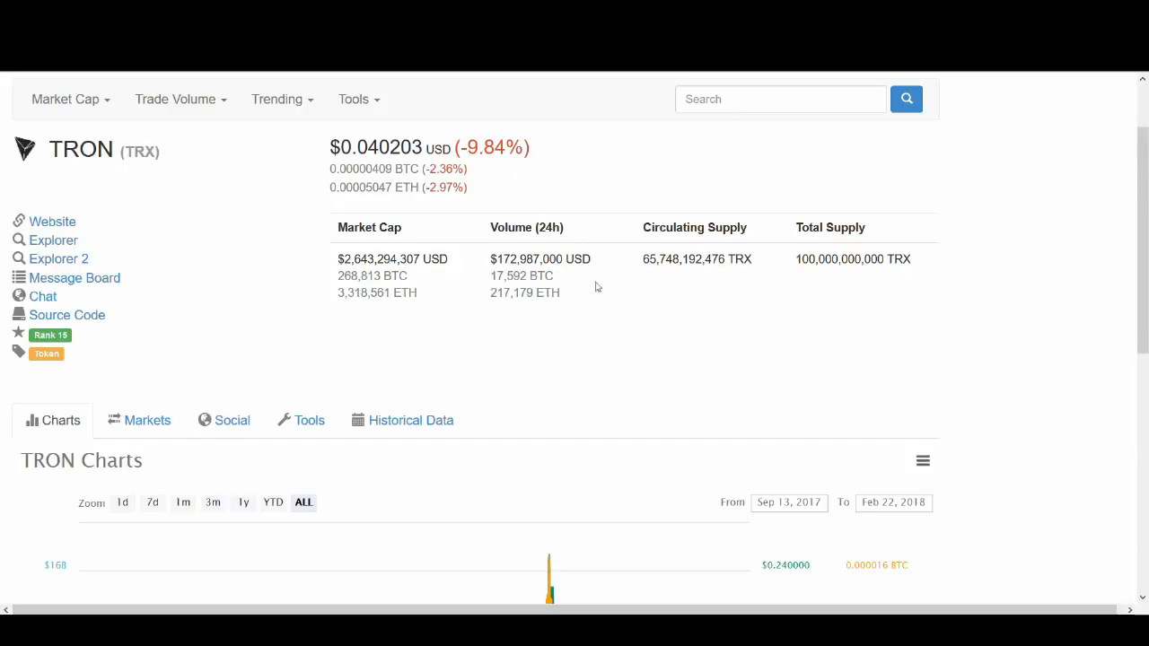
{"action": "mouse_move", "coordinate": [452, 327]}
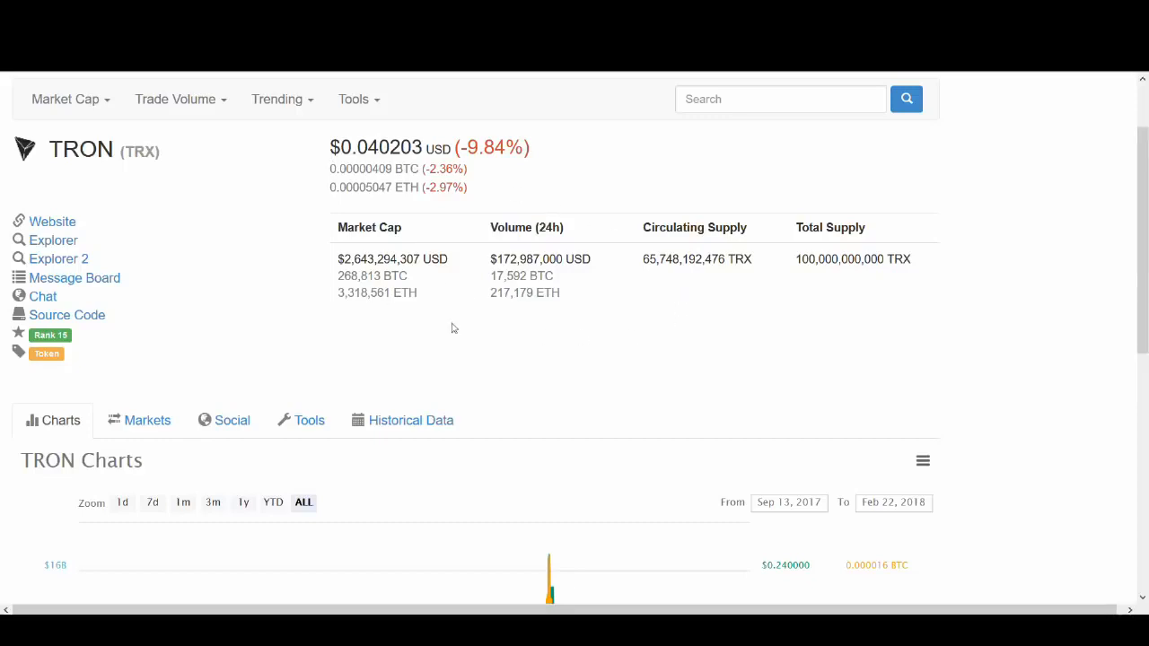
{"action": "mouse_move", "coordinate": [454, 326]}
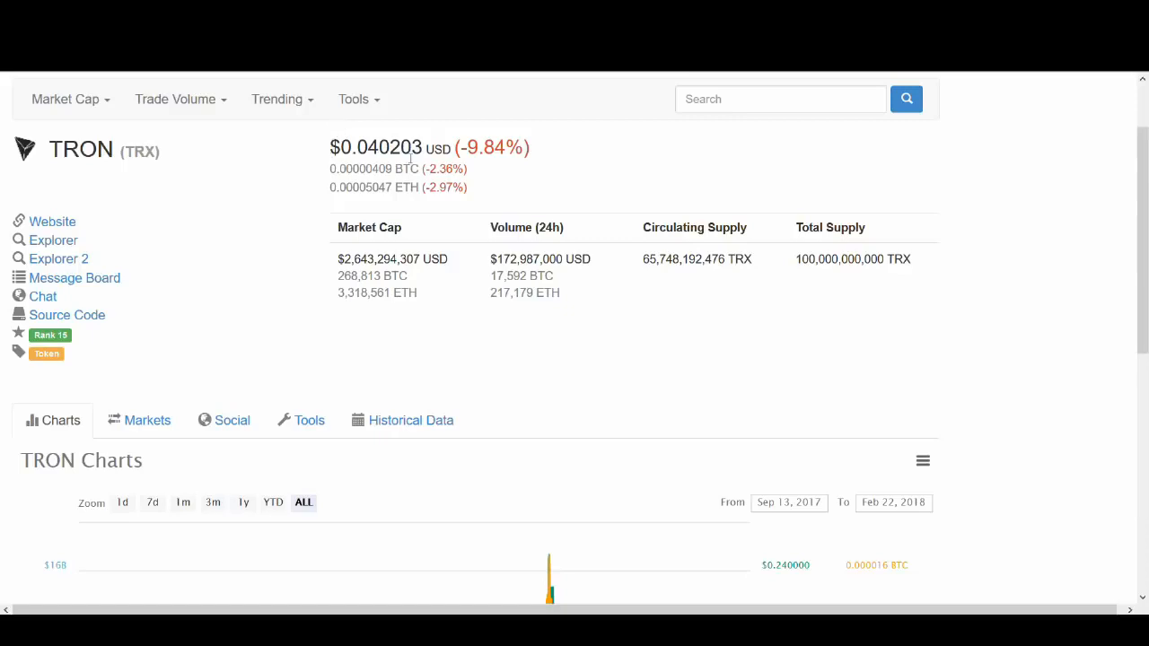
{"action": "mouse_move", "coordinate": [988, 293]}
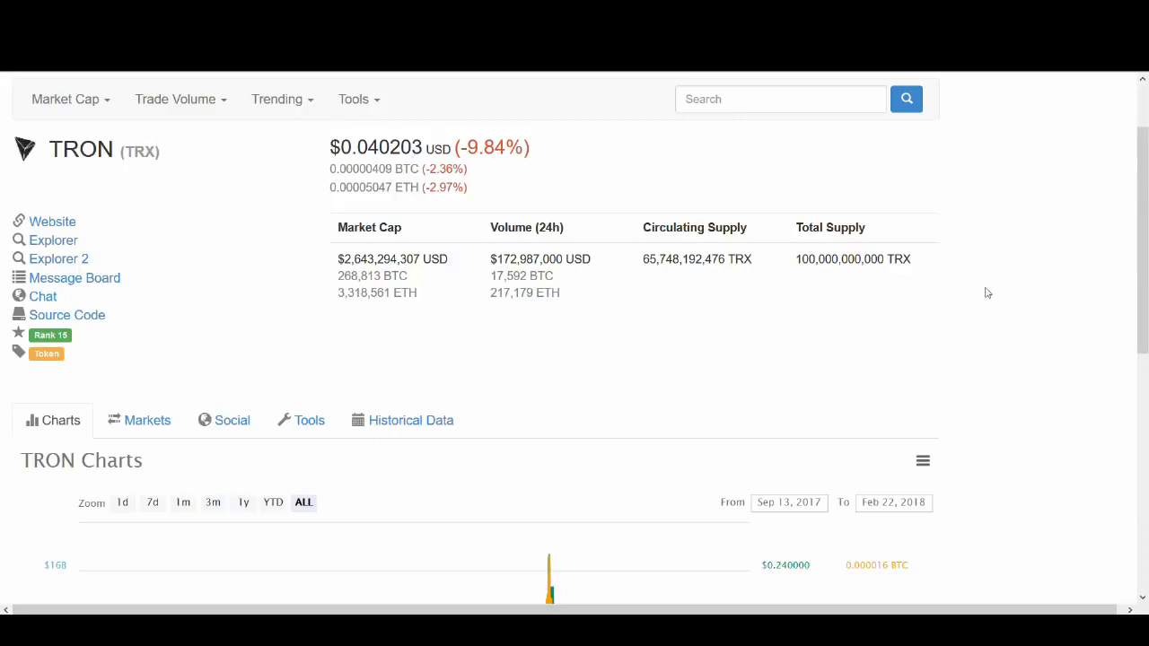
{"action": "mouse_move", "coordinate": [939, 287]}
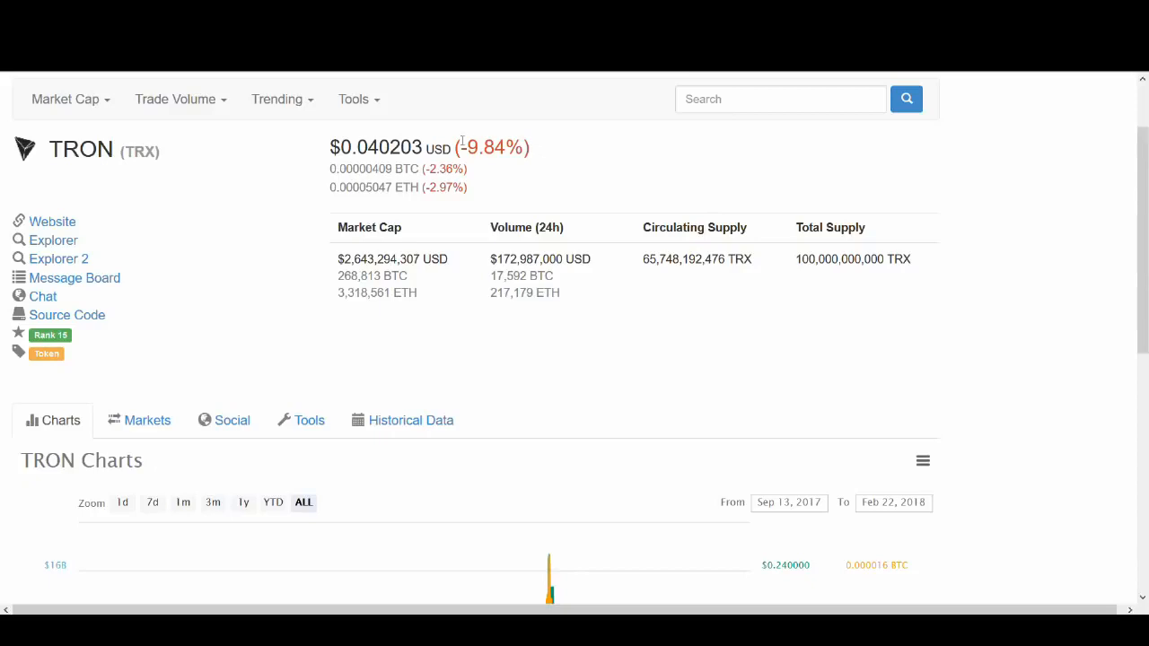
{"action": "mouse_move", "coordinate": [445, 144]}
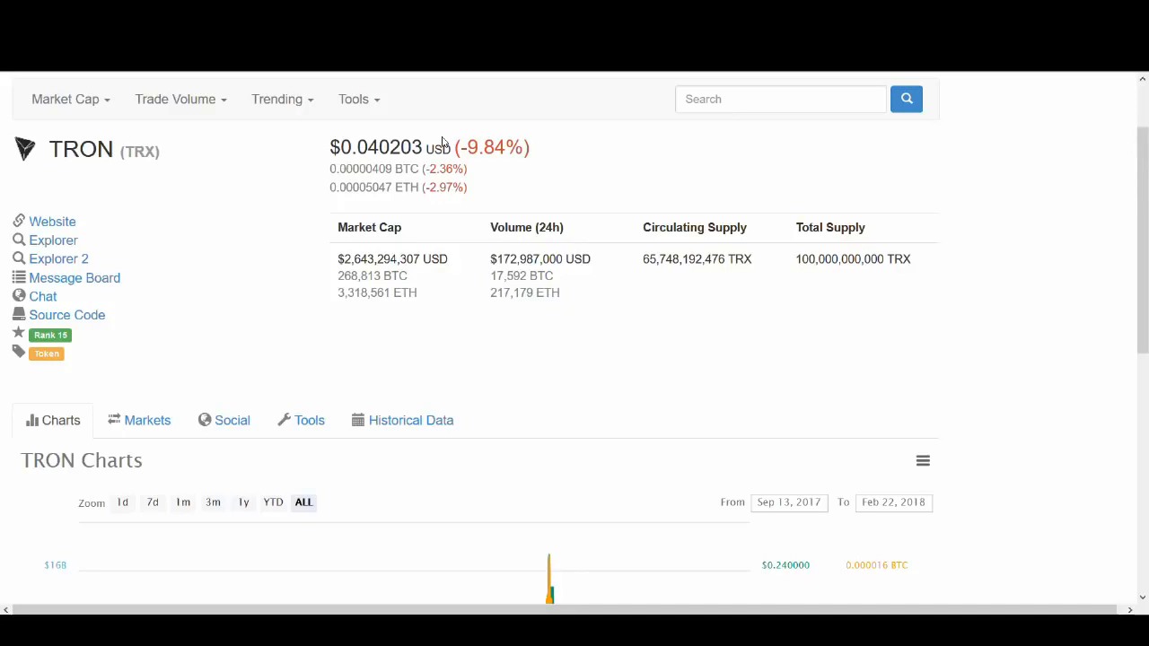
{"action": "mouse_move", "coordinate": [445, 146]}
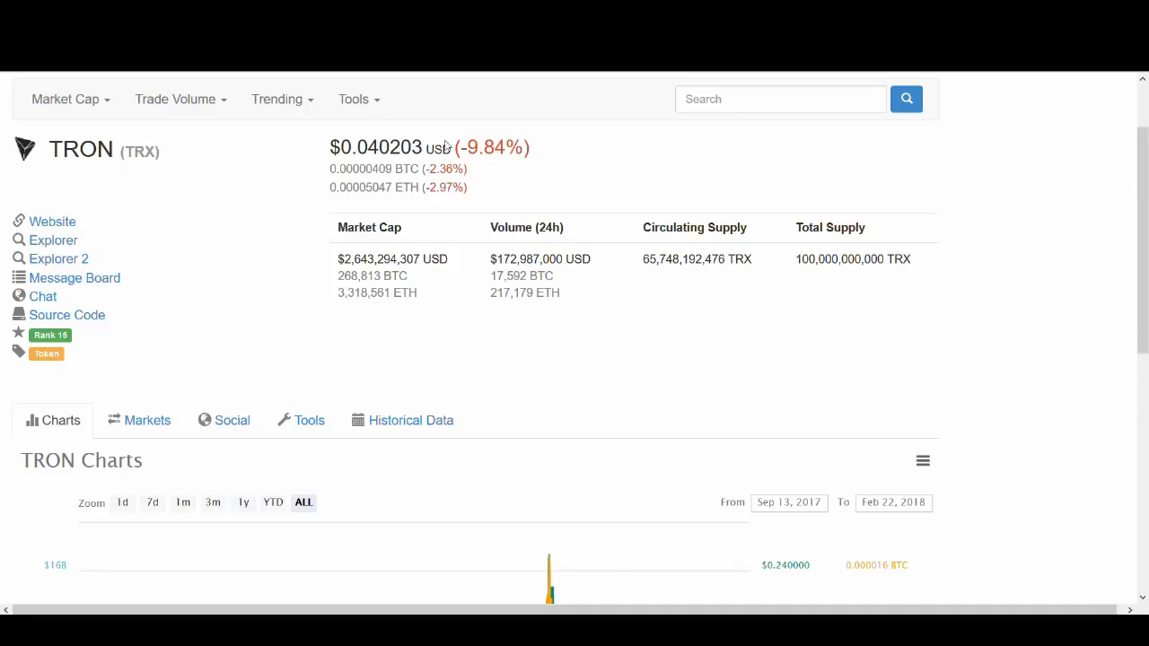